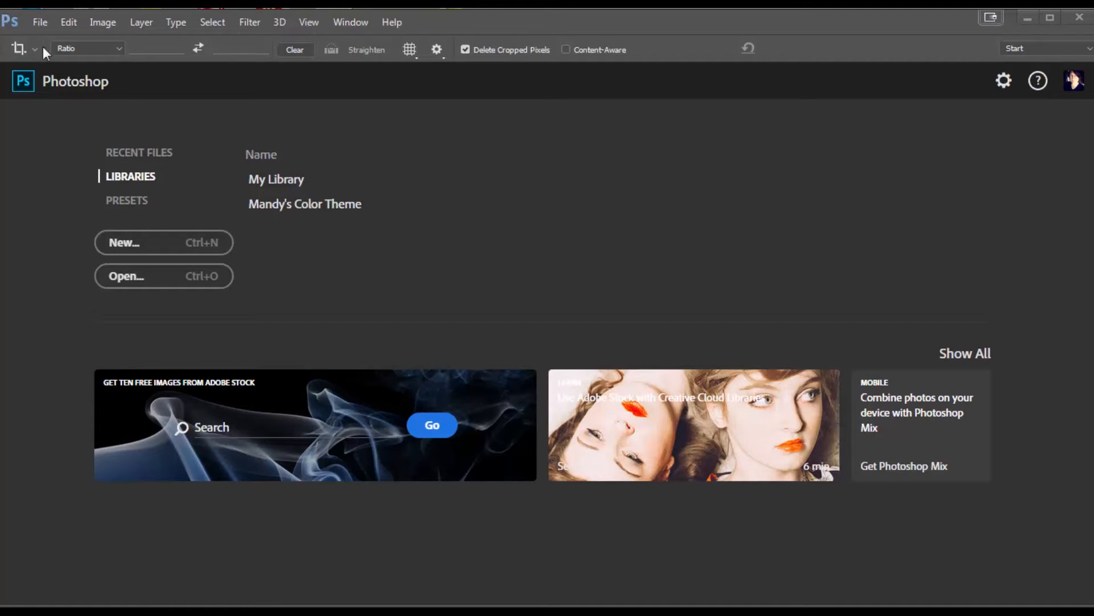
- Open the scanned 'Plan with text' image from the Photoshop folder
click(40, 22)
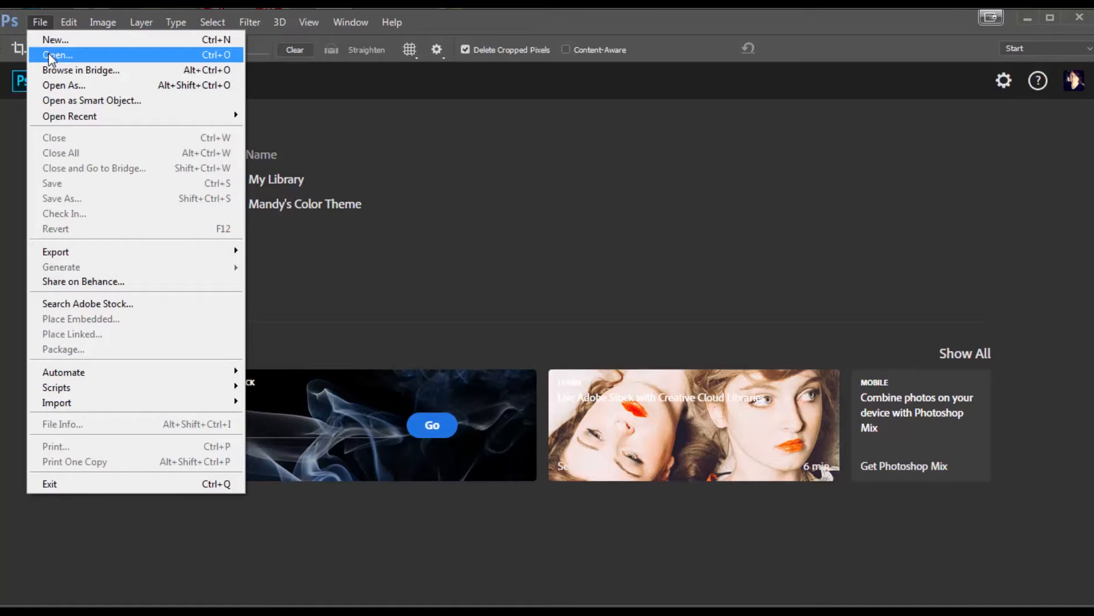
click(54, 55)
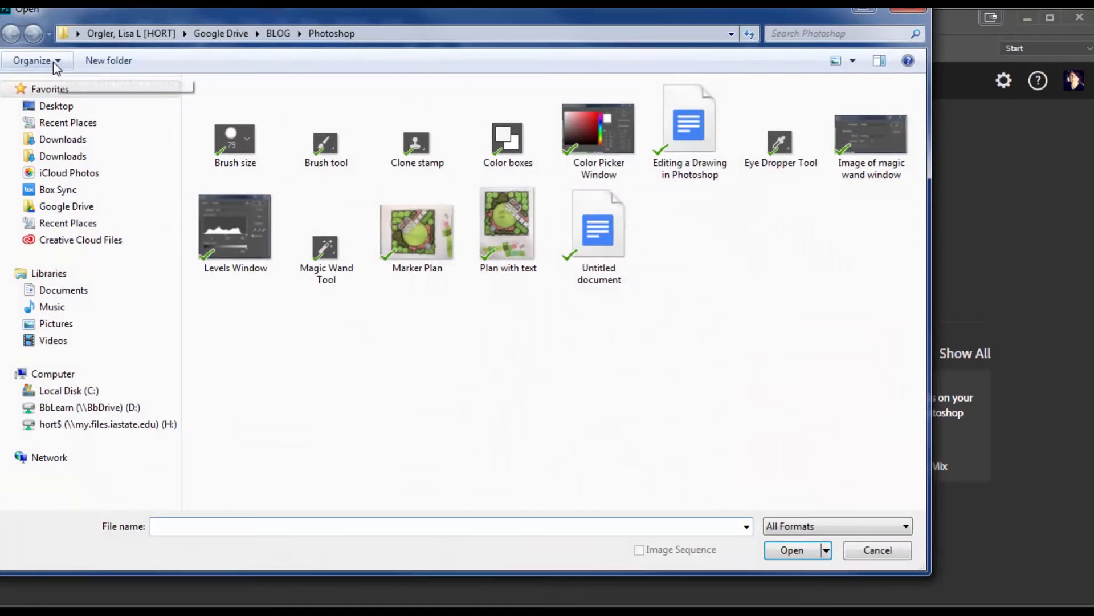
click(507, 227)
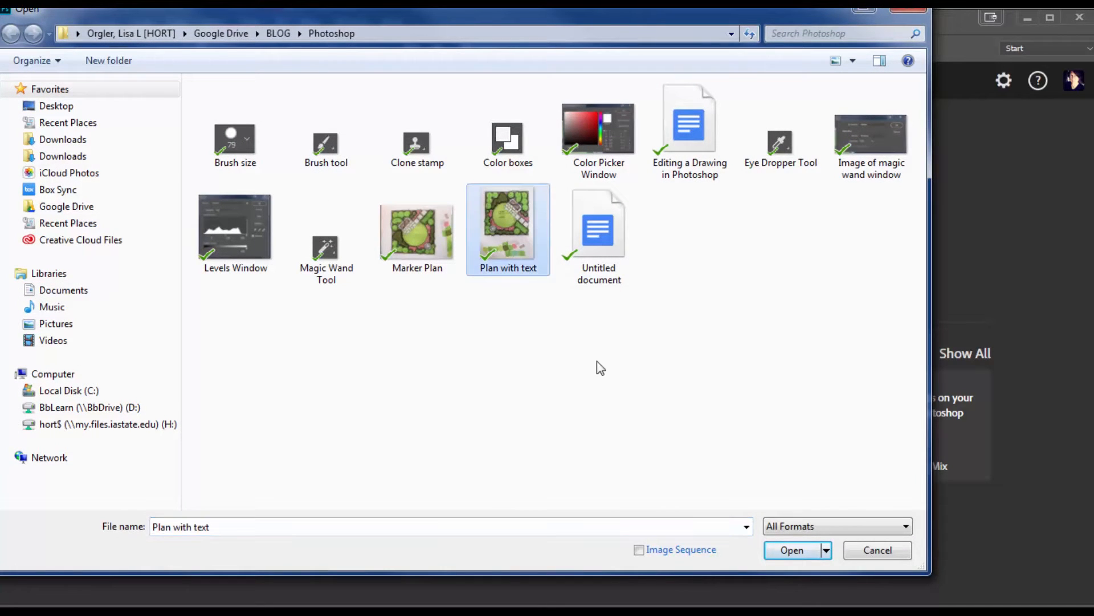
click(877, 550)
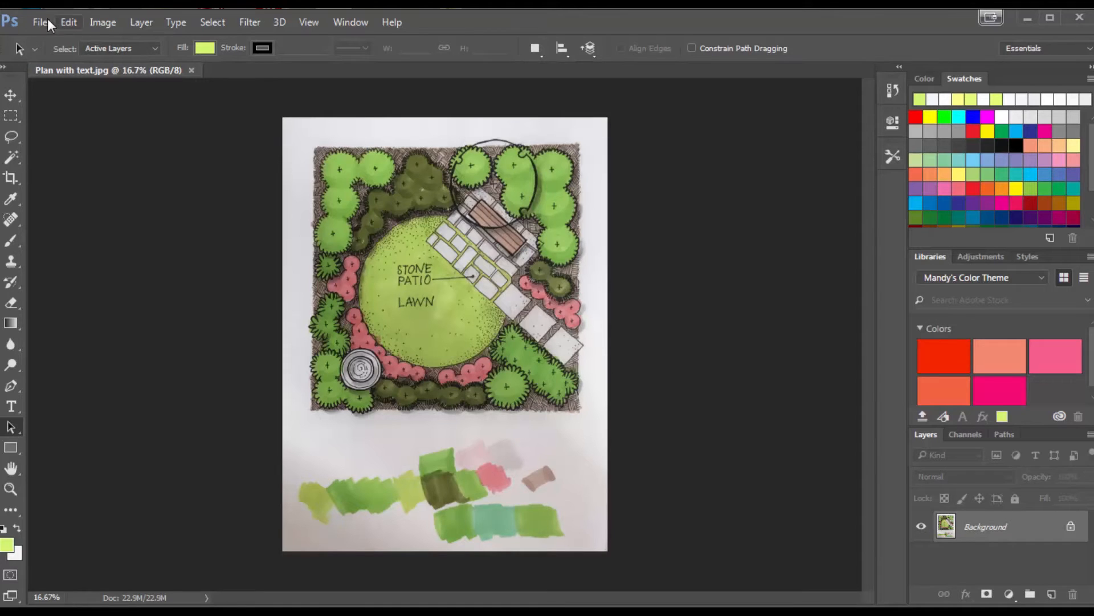
- Save the plan as a new JPEG named 'Photoshop Tutorial' at maximum quality
click(40, 22)
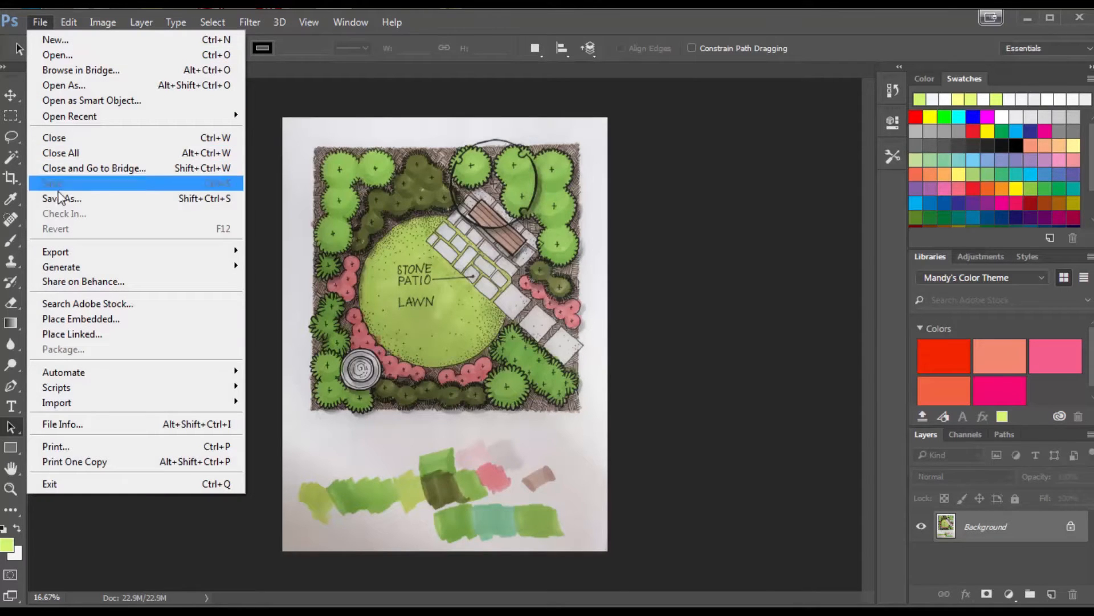
click(61, 199)
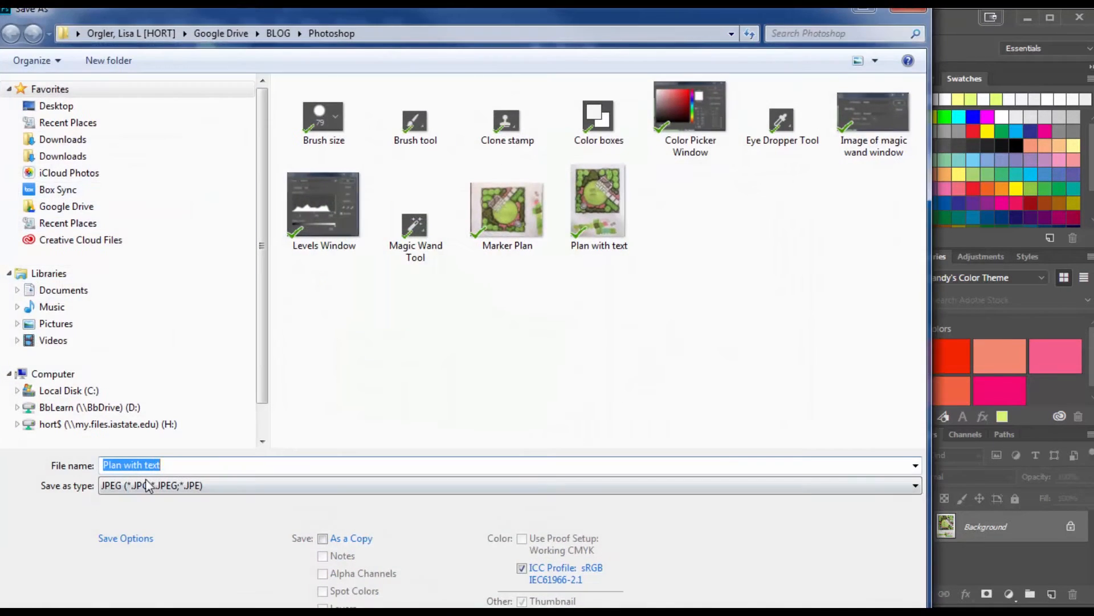
text(Photo)
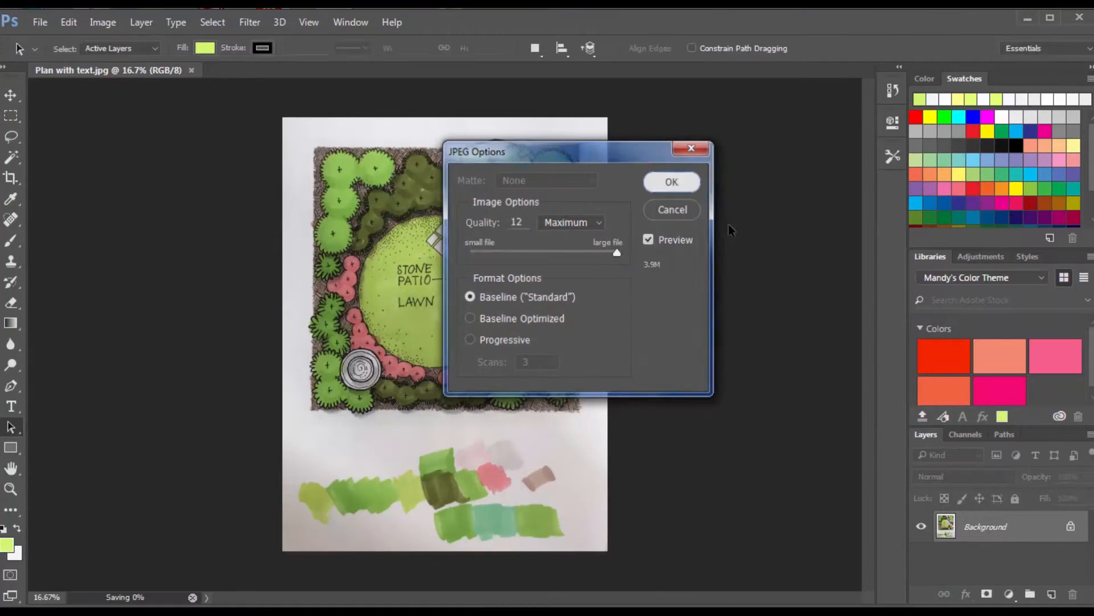
click(670, 181)
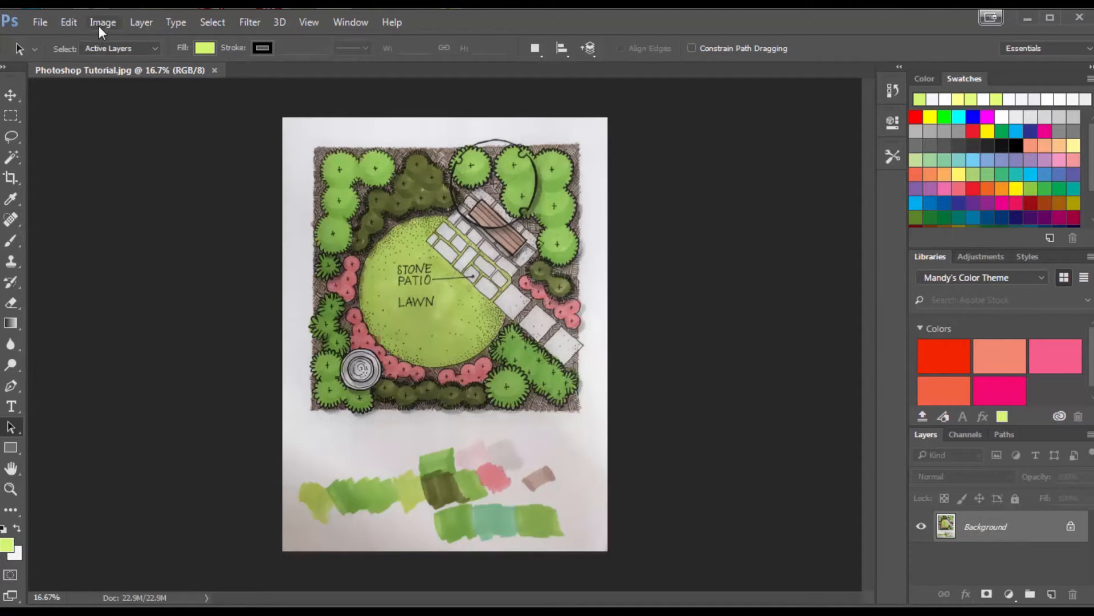
click(102, 21)
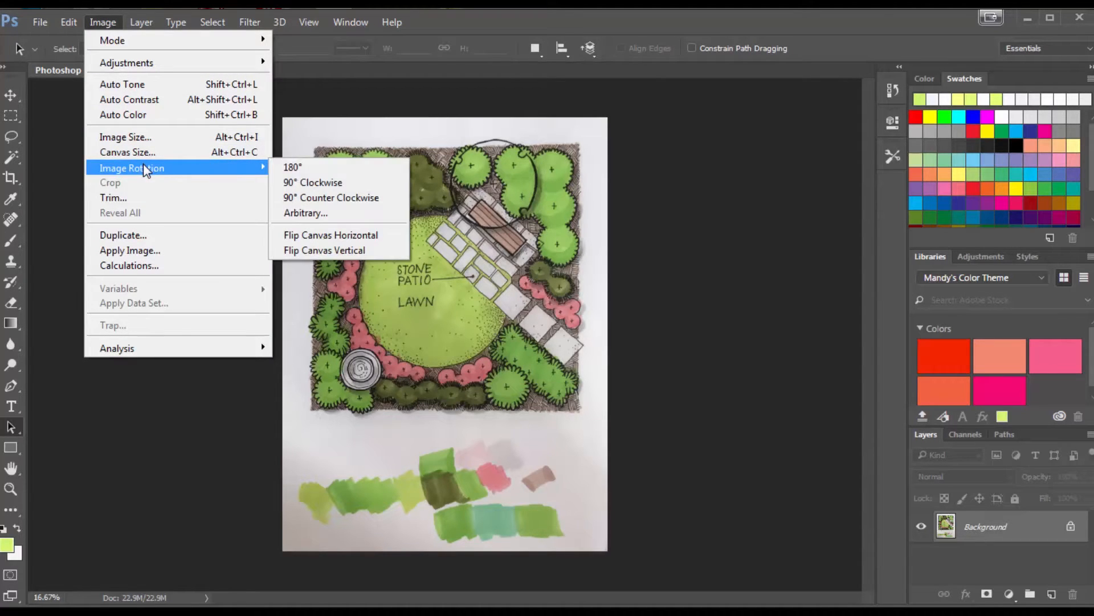
mouse_move(239, 173)
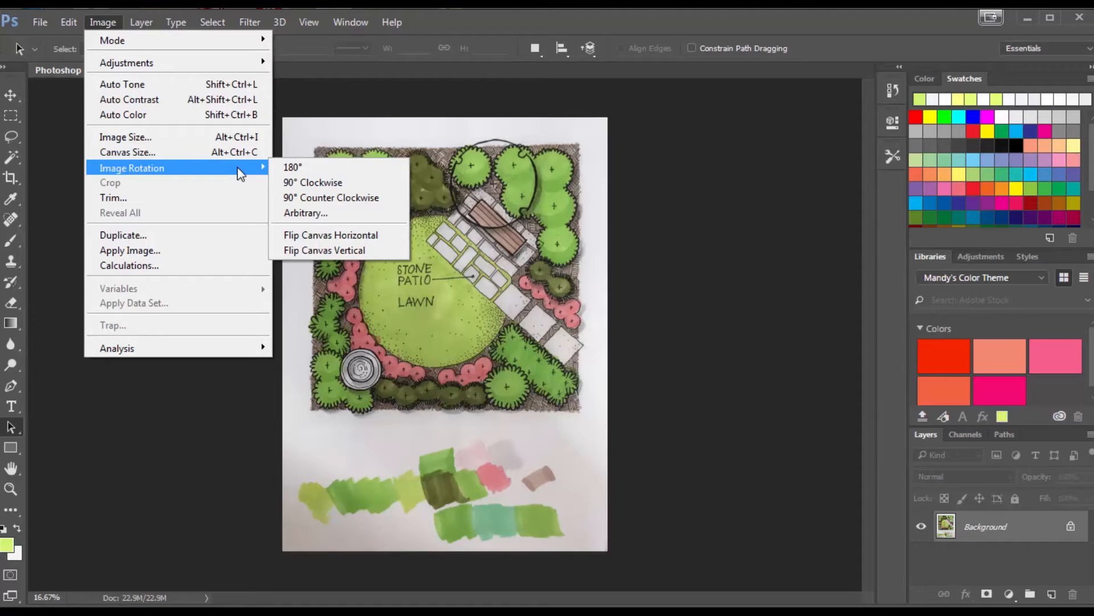
mouse_move(293, 166)
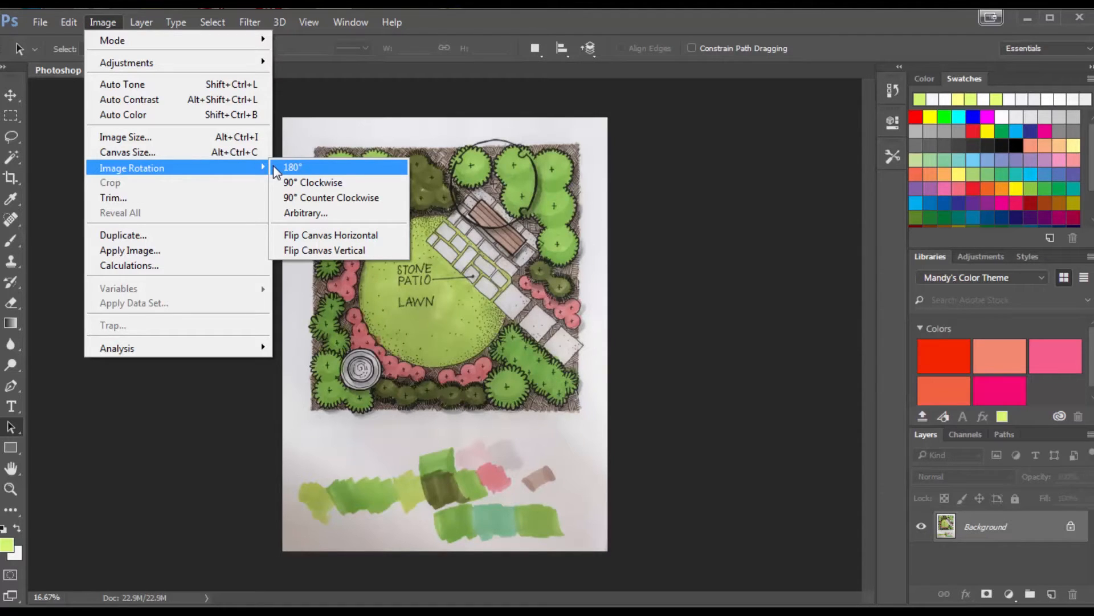
mouse_move(312, 183)
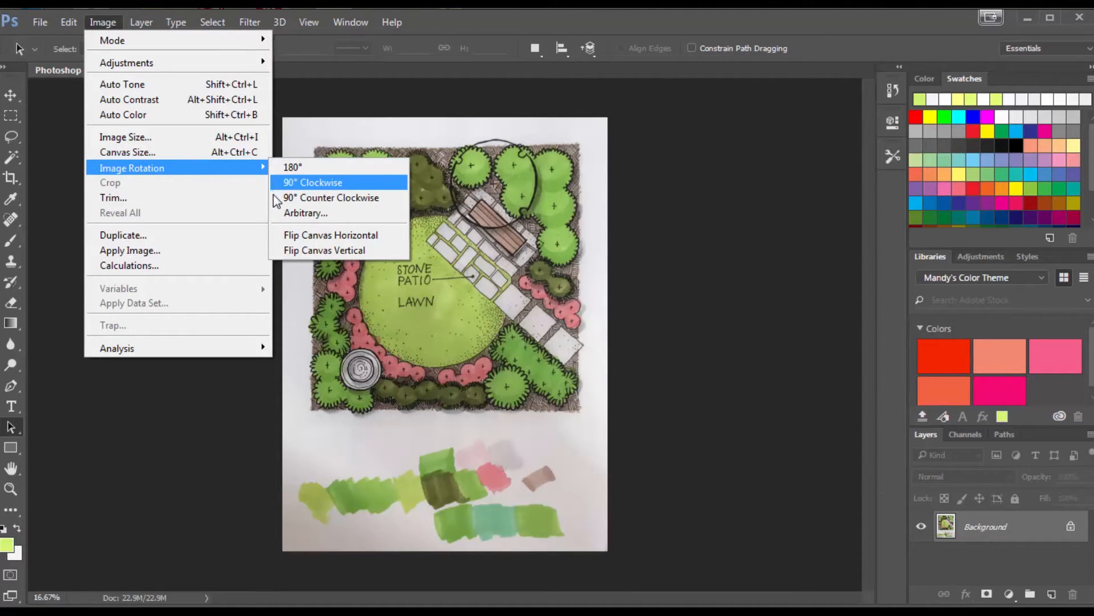
mouse_move(306, 214)
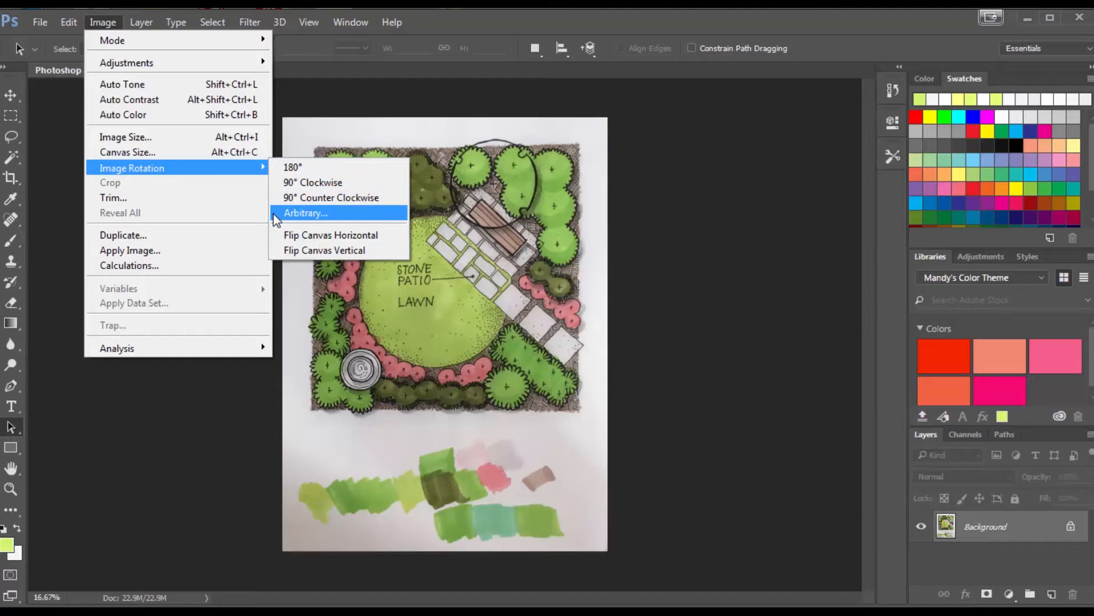
click(306, 213)
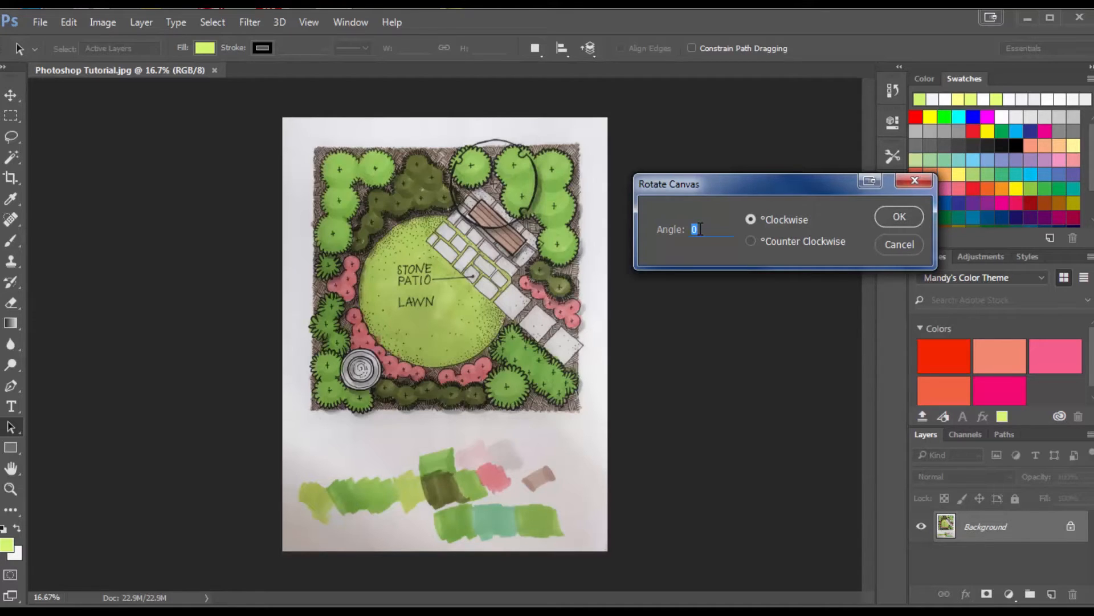
text(2)
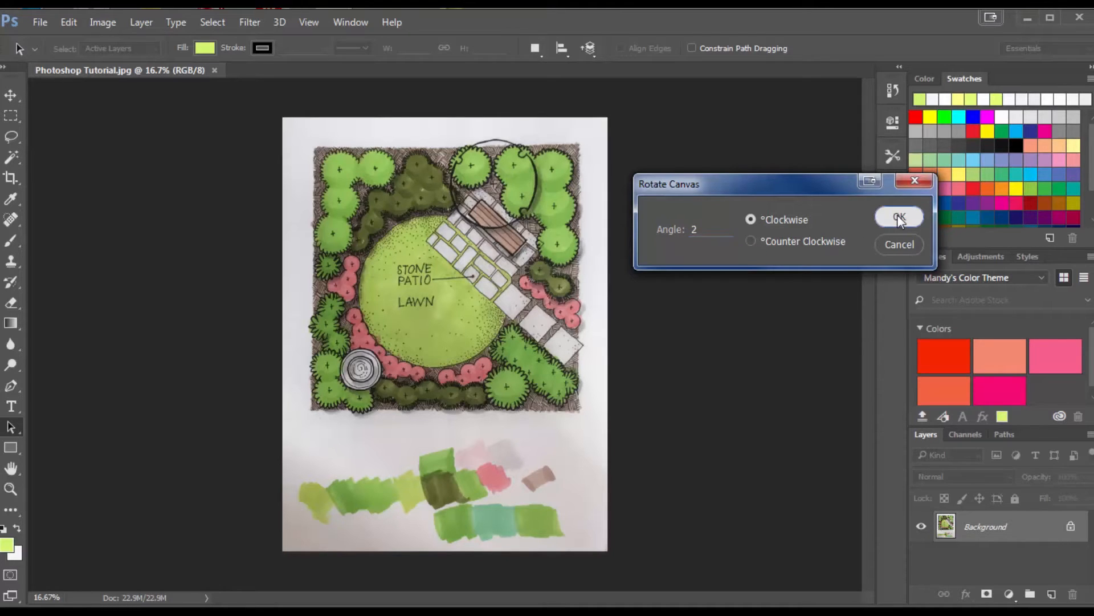
click(900, 219)
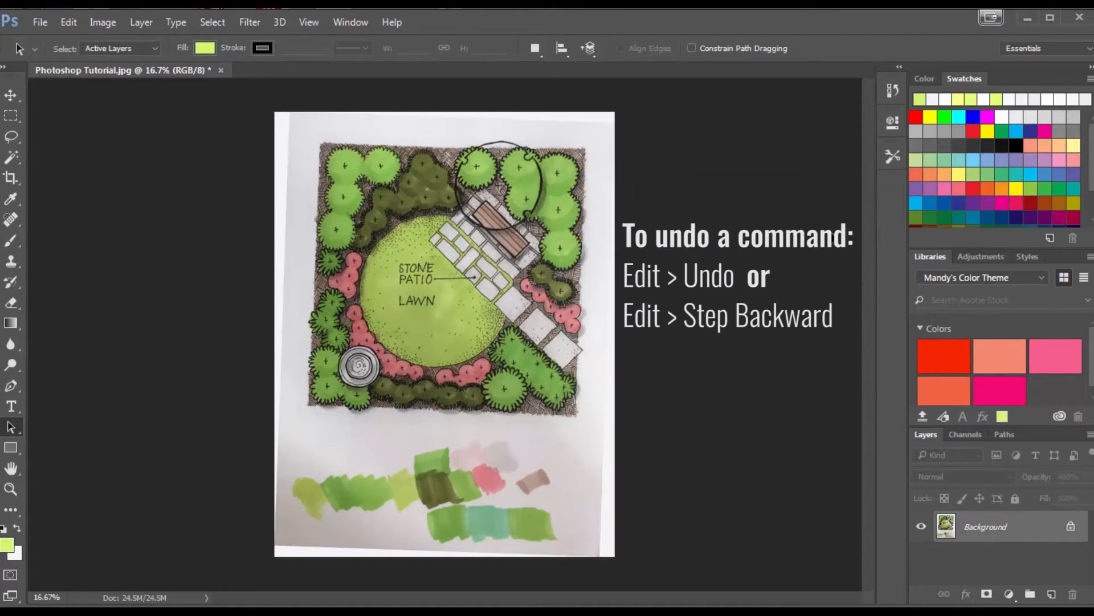
click(68, 22)
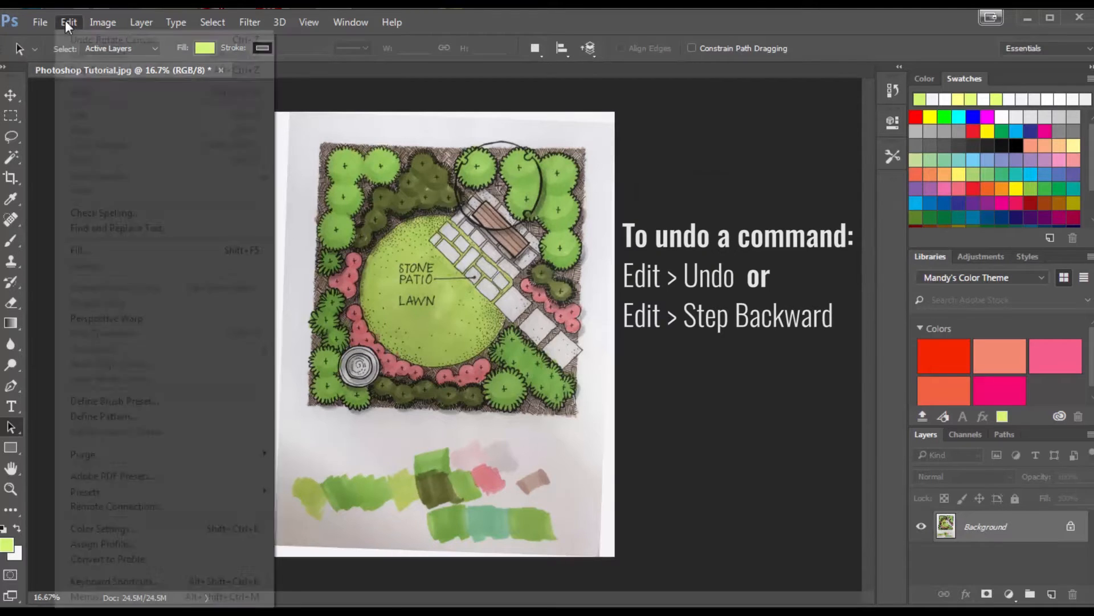
click(68, 22)
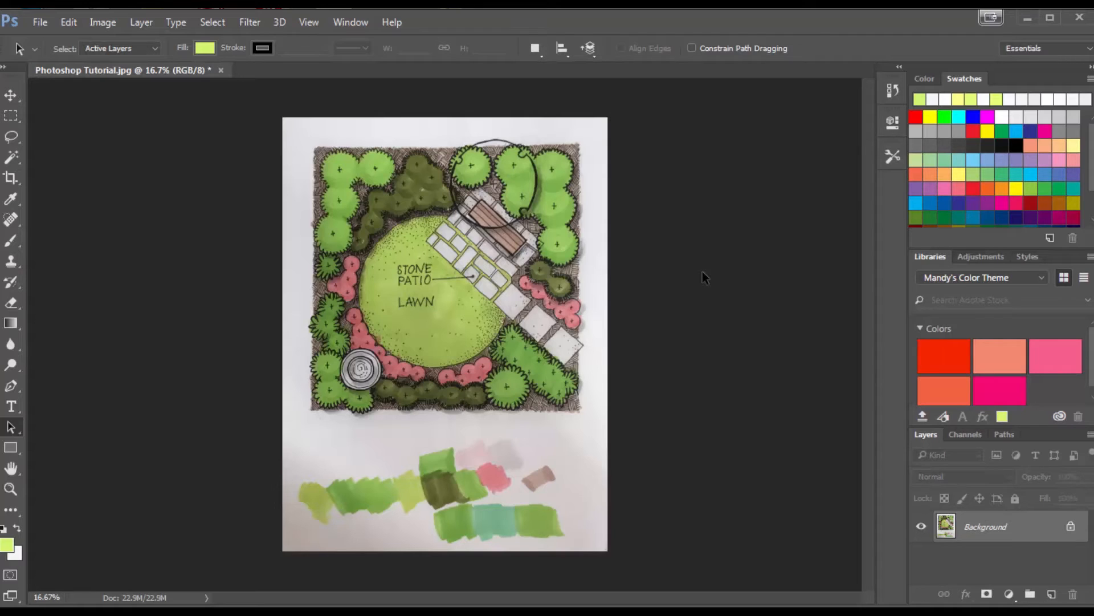
mouse_move(680, 276)
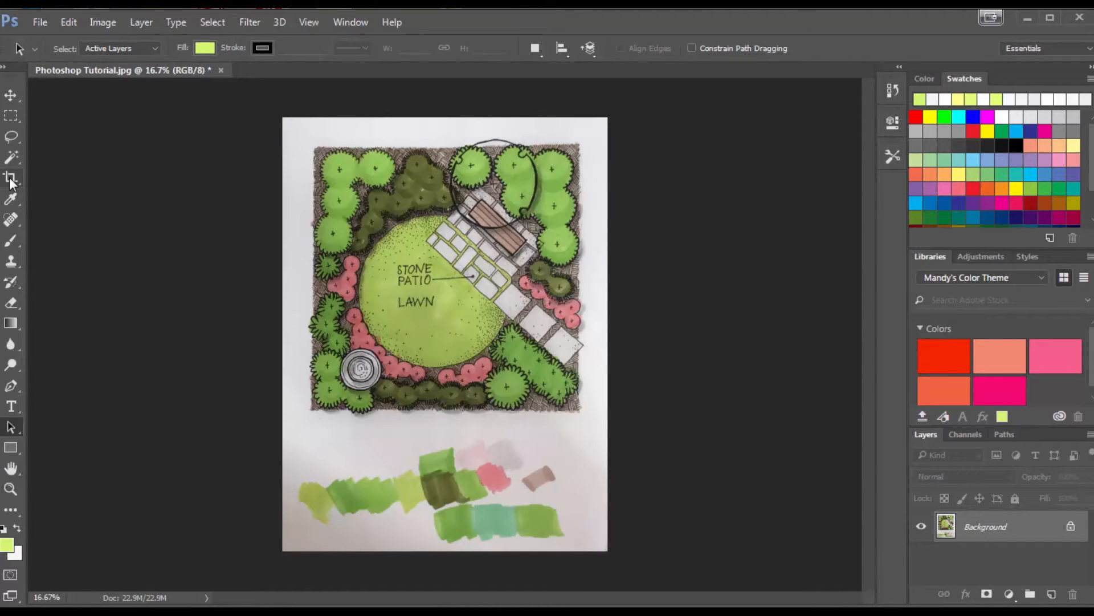
mouse_move(11, 180)
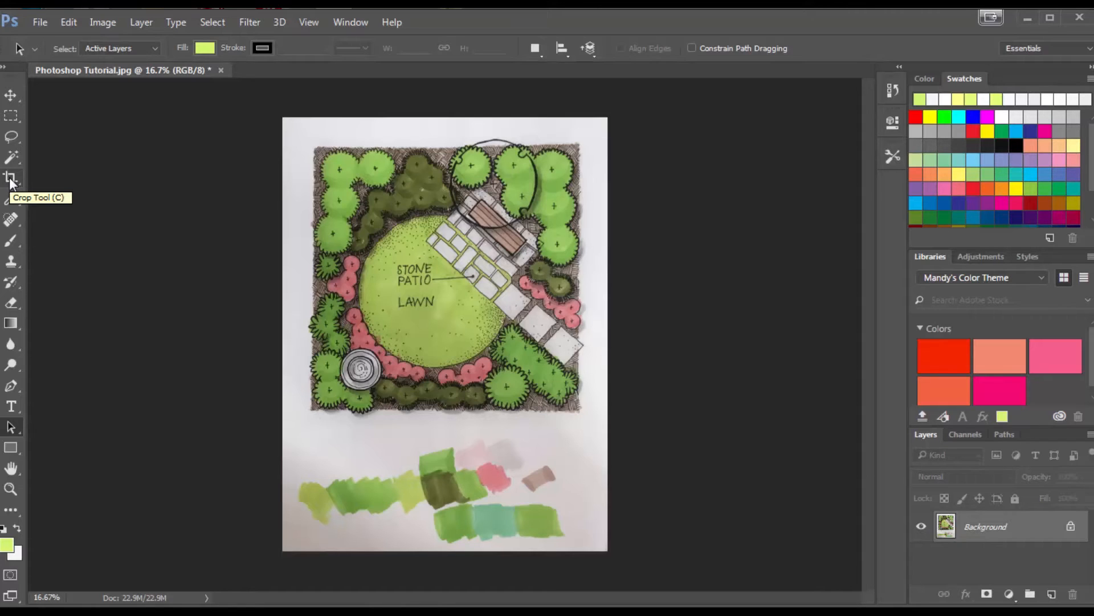
mouse_move(12, 181)
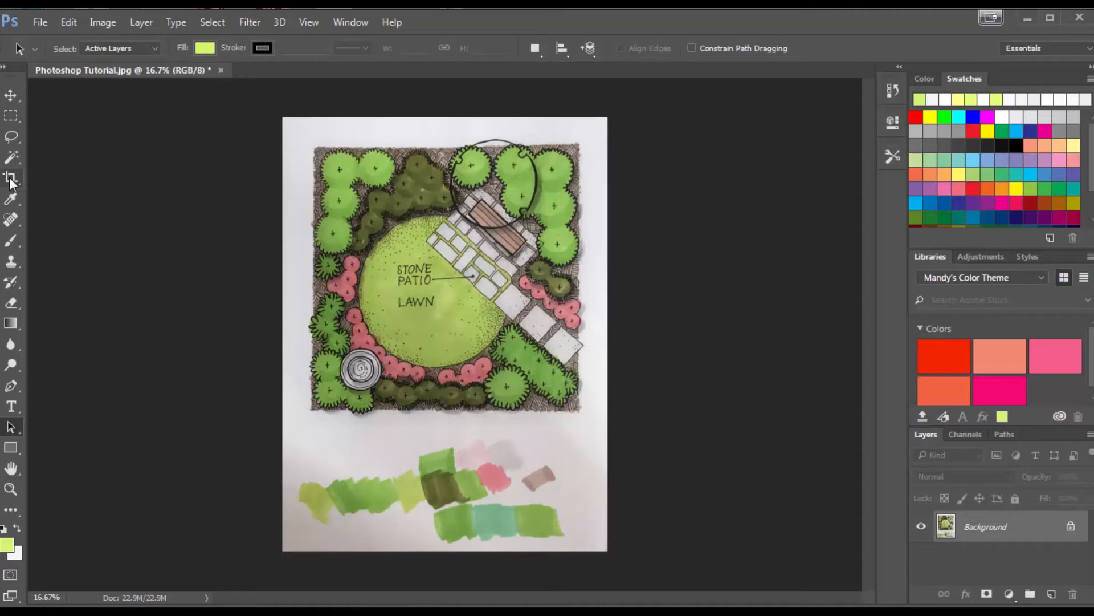
- Crop tight around the square plan, cutting off the marker colour samples below
click(11, 179)
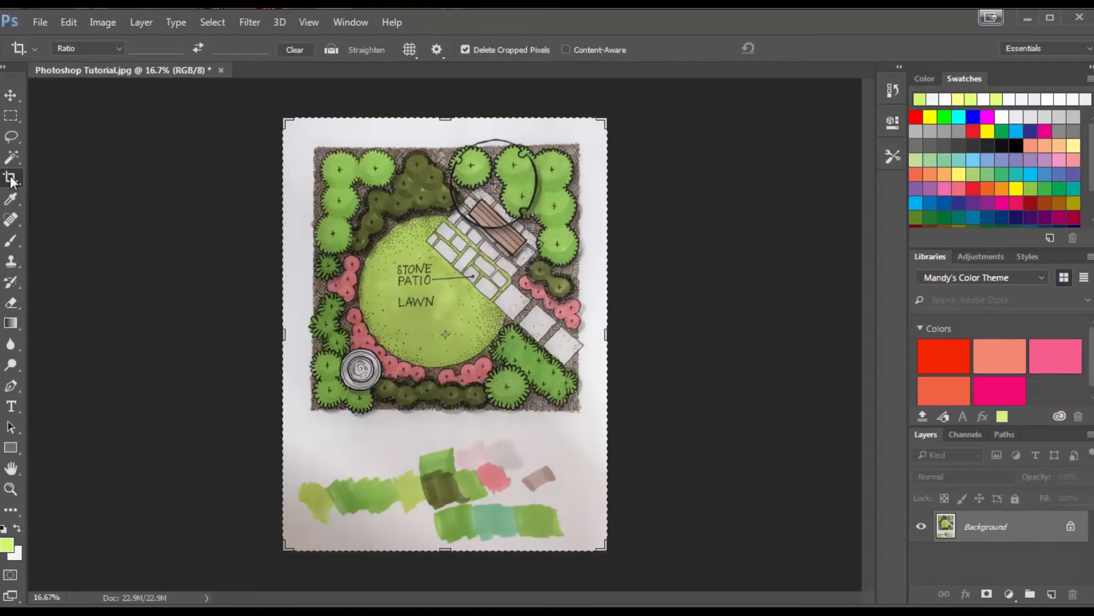
mouse_move(315, 147)
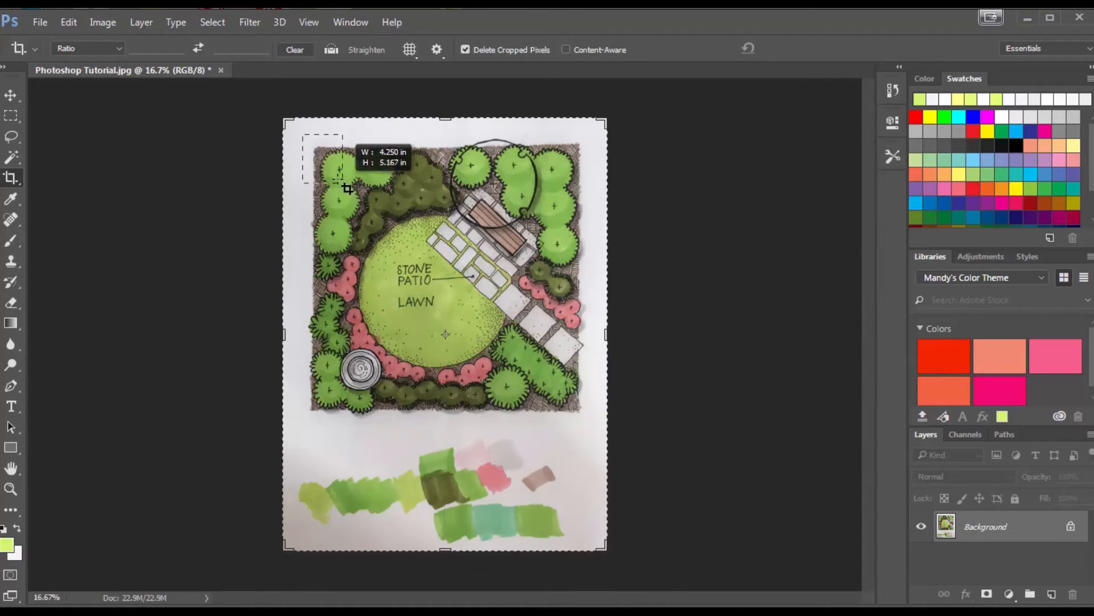
drag(342, 188, 293, 139)
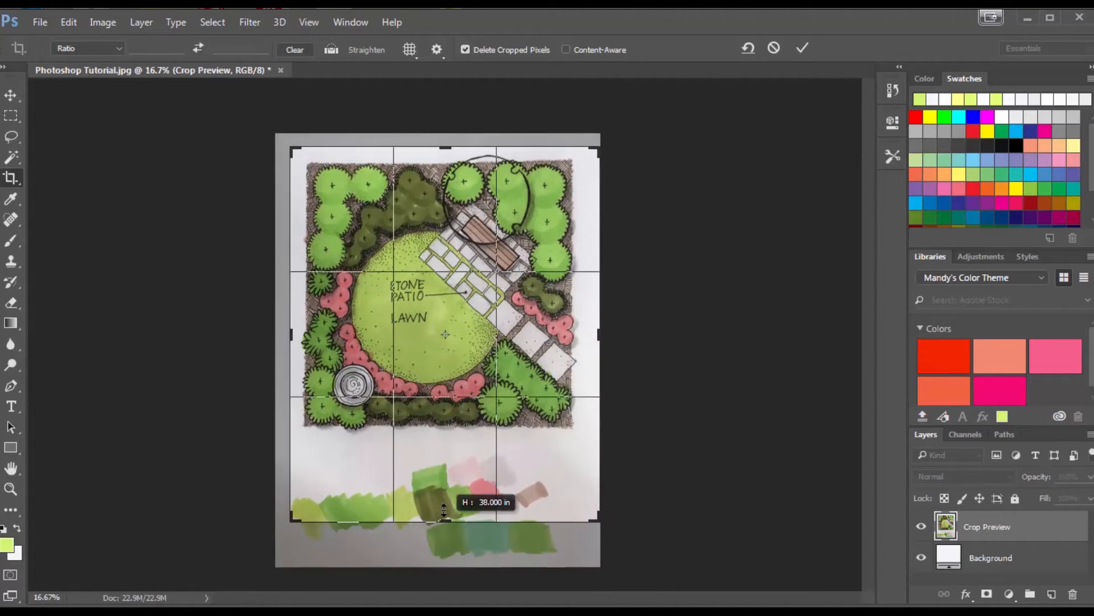
drag(444, 513, 444, 481)
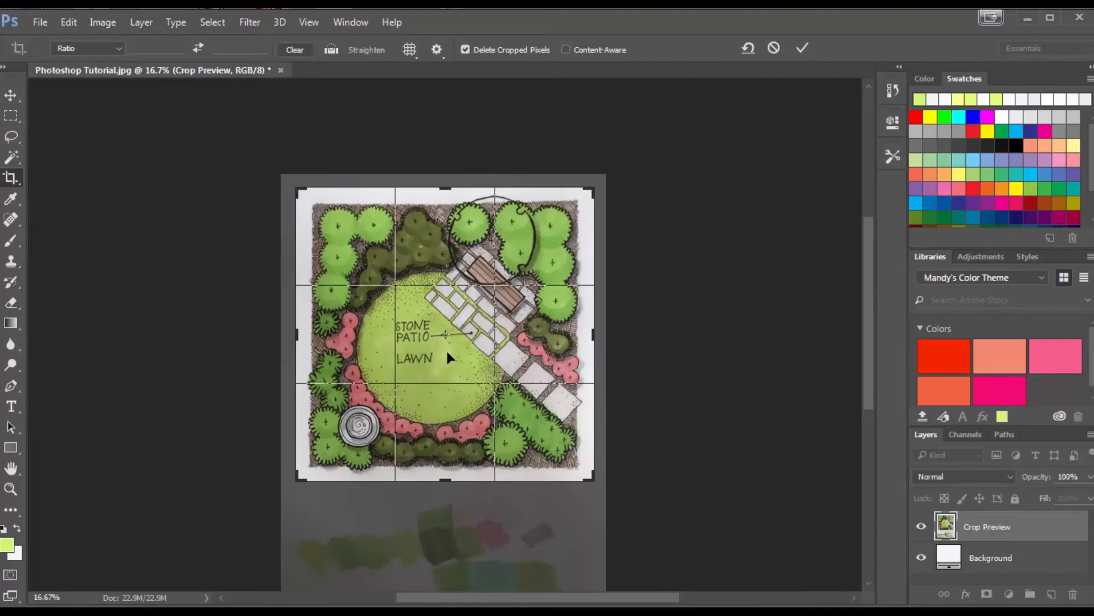
click(801, 47)
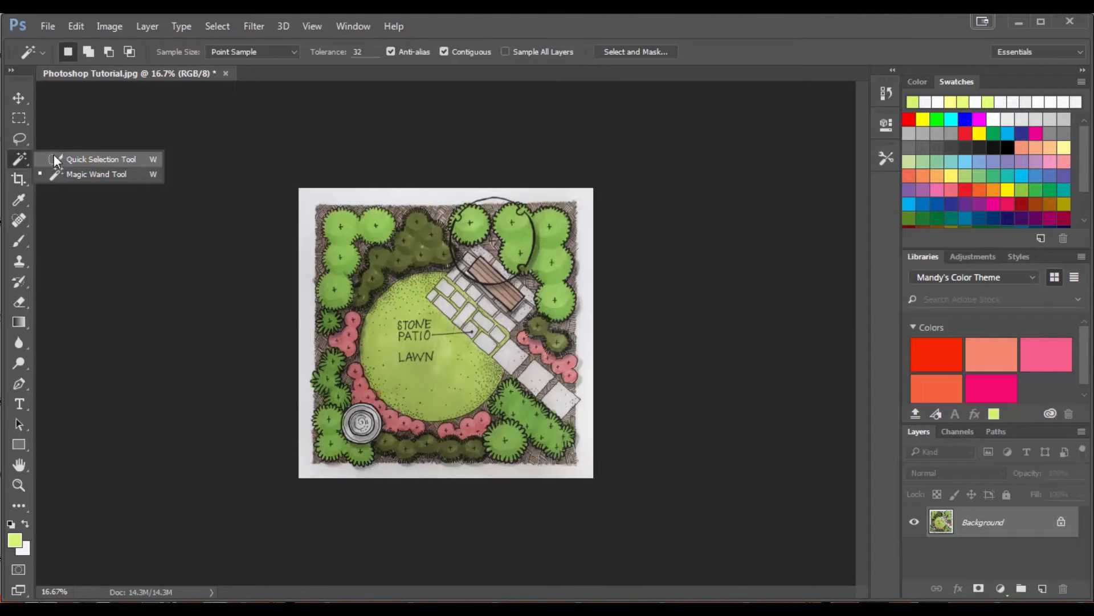
mouse_move(96, 174)
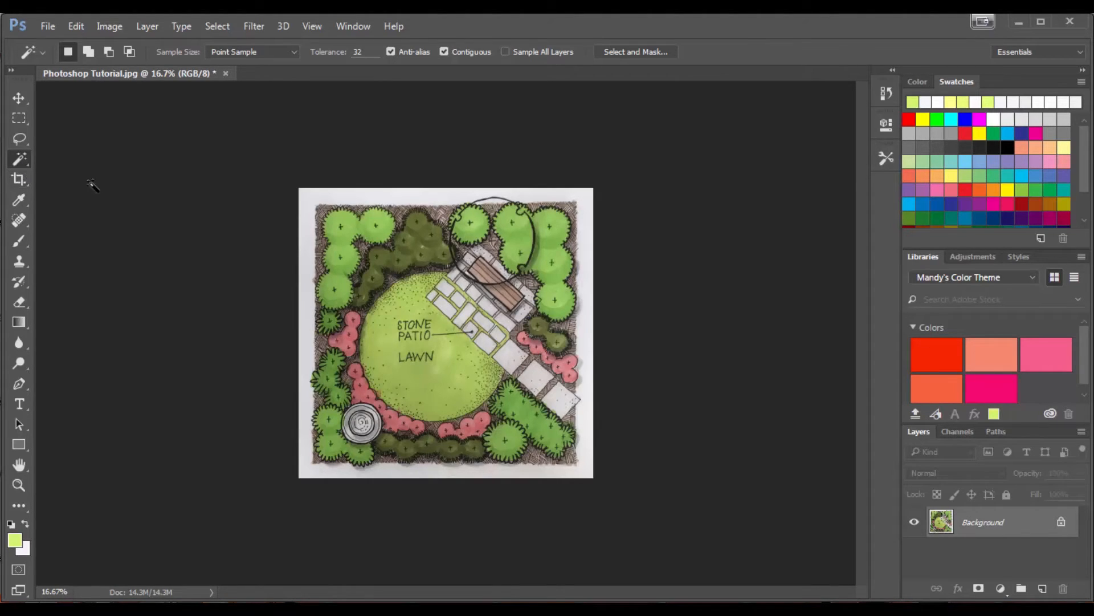
mouse_move(315, 207)
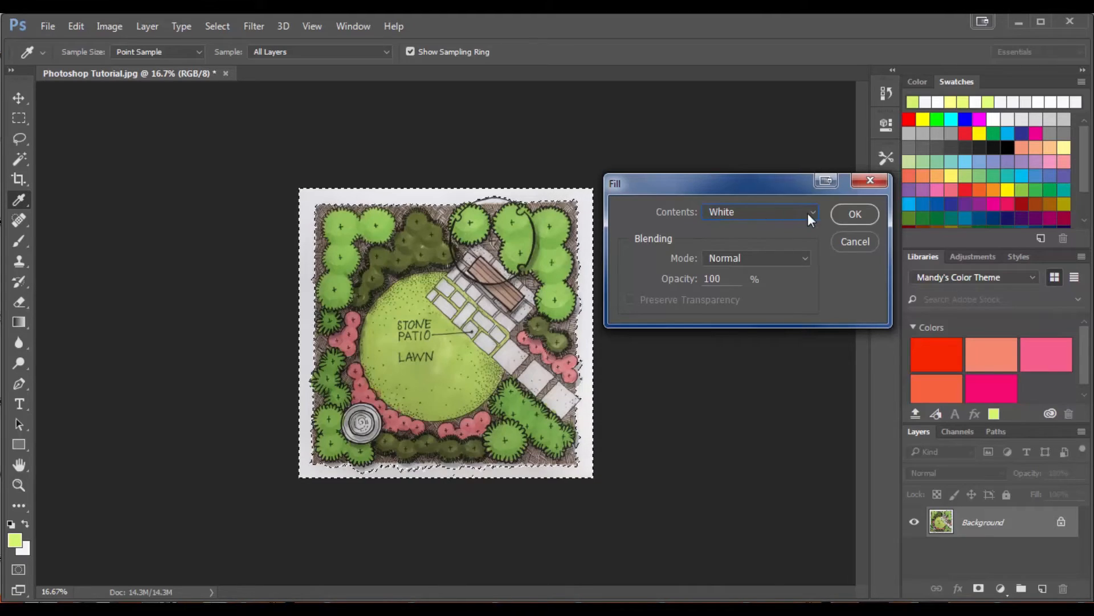
- Fill the selected paper background with white via Edit > Fill
click(809, 212)
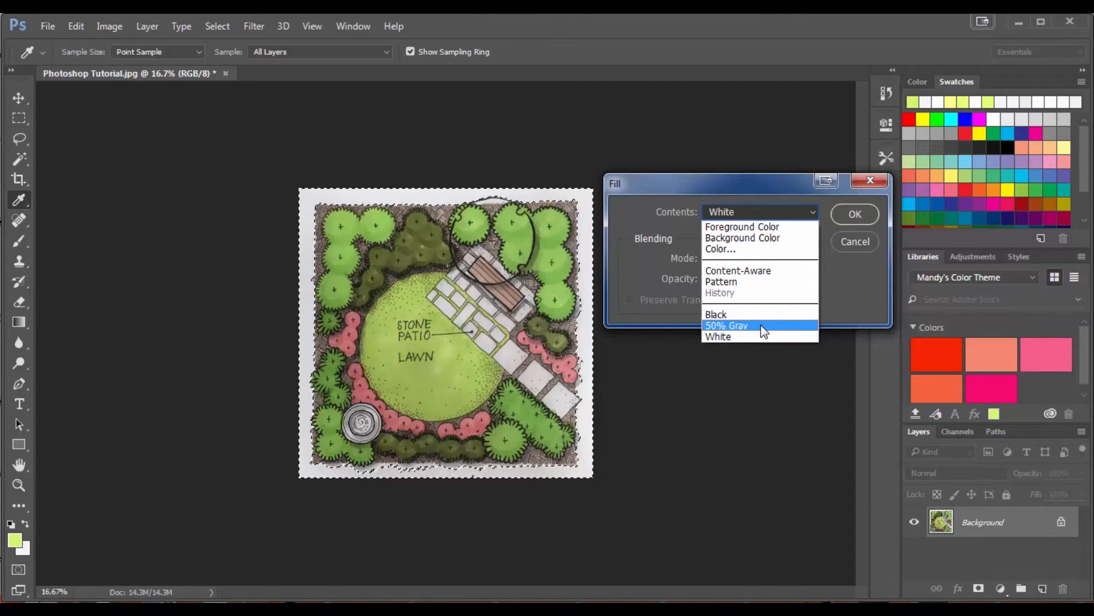
mouse_move(760, 250)
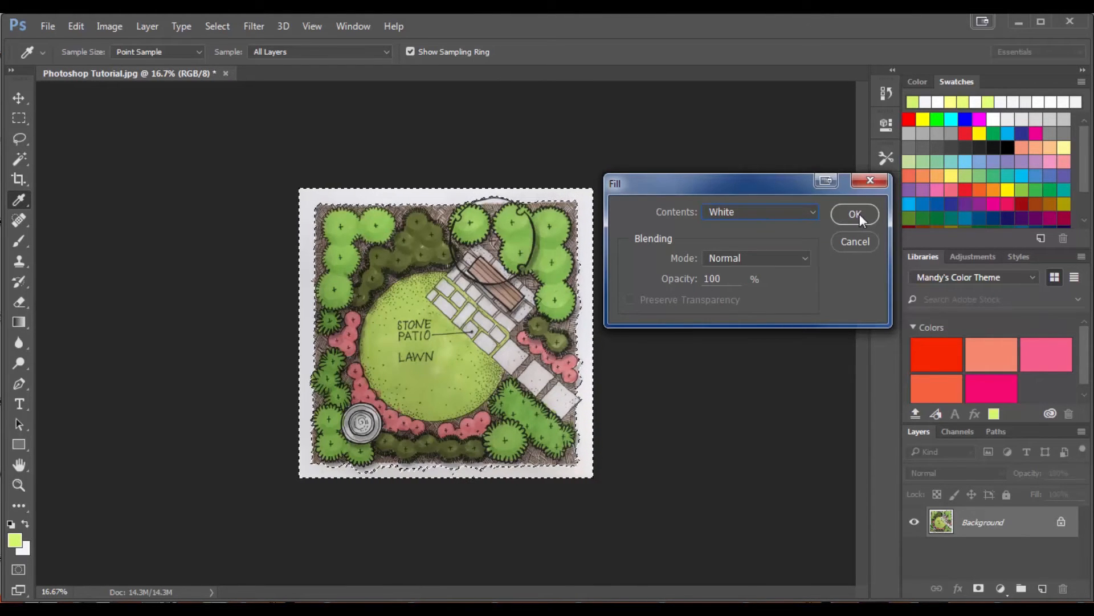
click(855, 215)
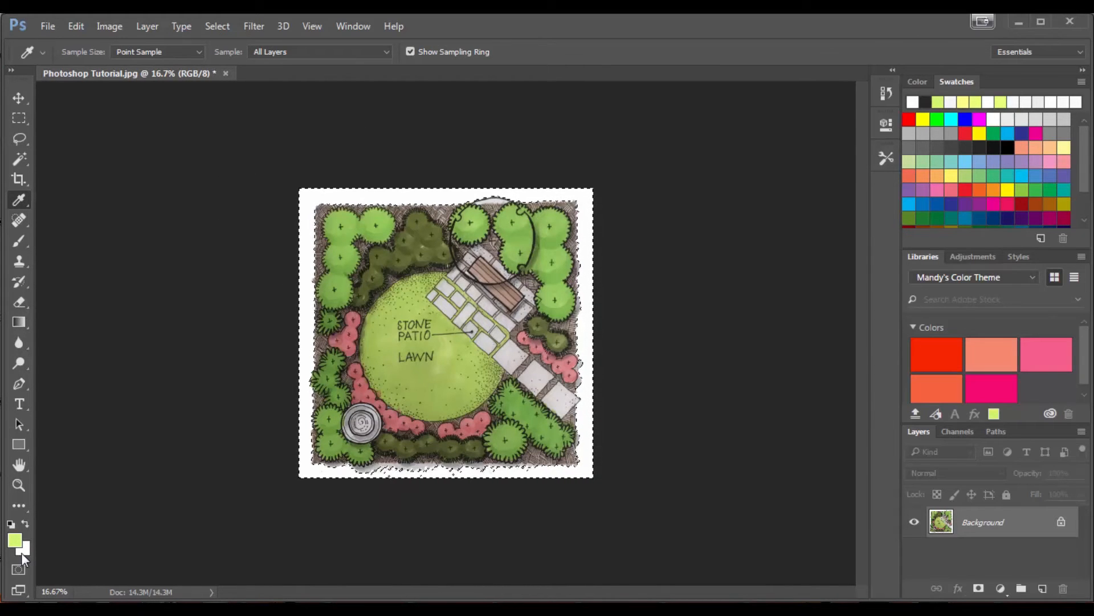
- Set the background colour swatch to pure white #ffffff
click(17, 546)
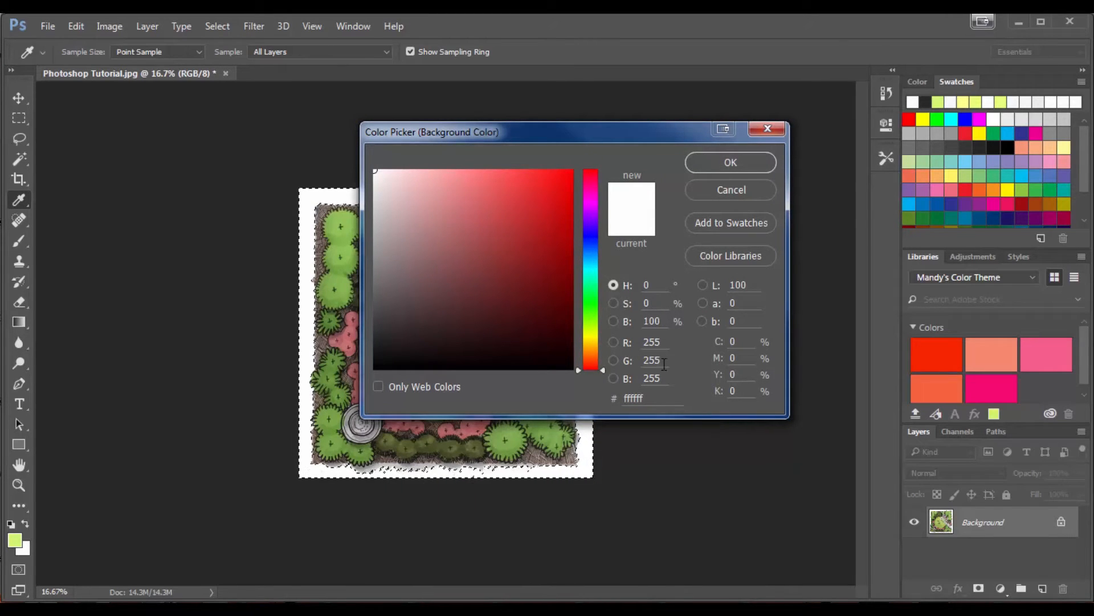
mouse_move(631, 388)
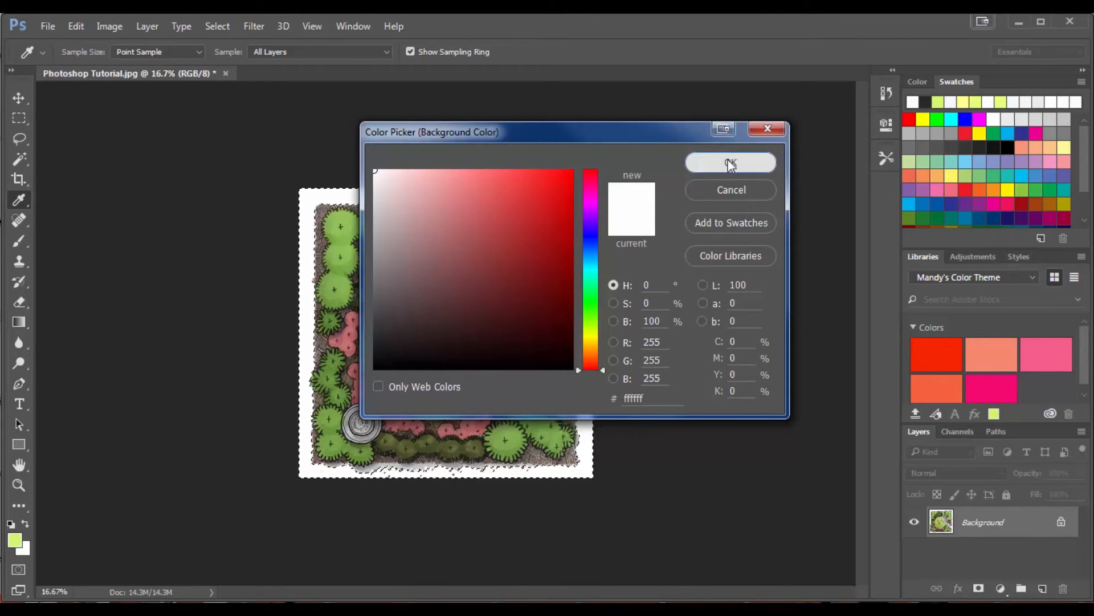
click(730, 162)
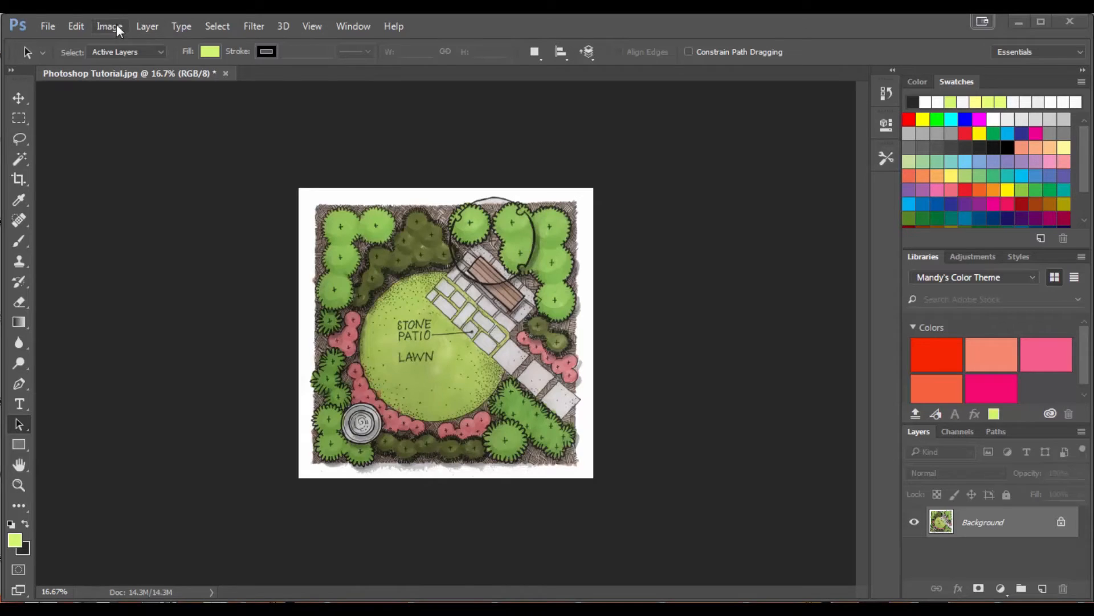
- Bring up Levels and trial the white, black and midtone sliders, returning each to default
click(109, 27)
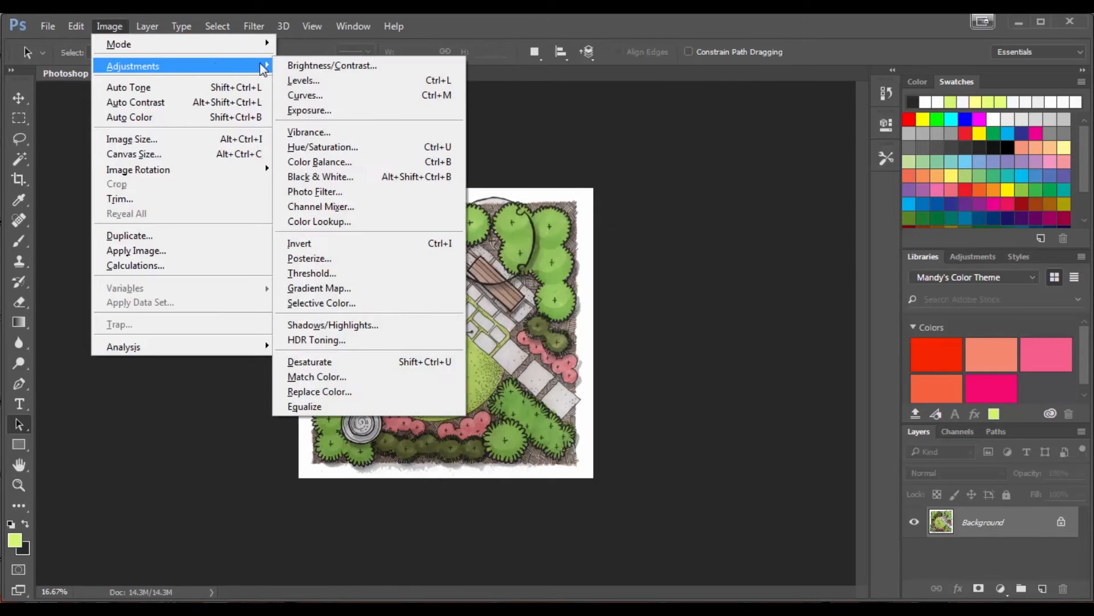
click(303, 79)
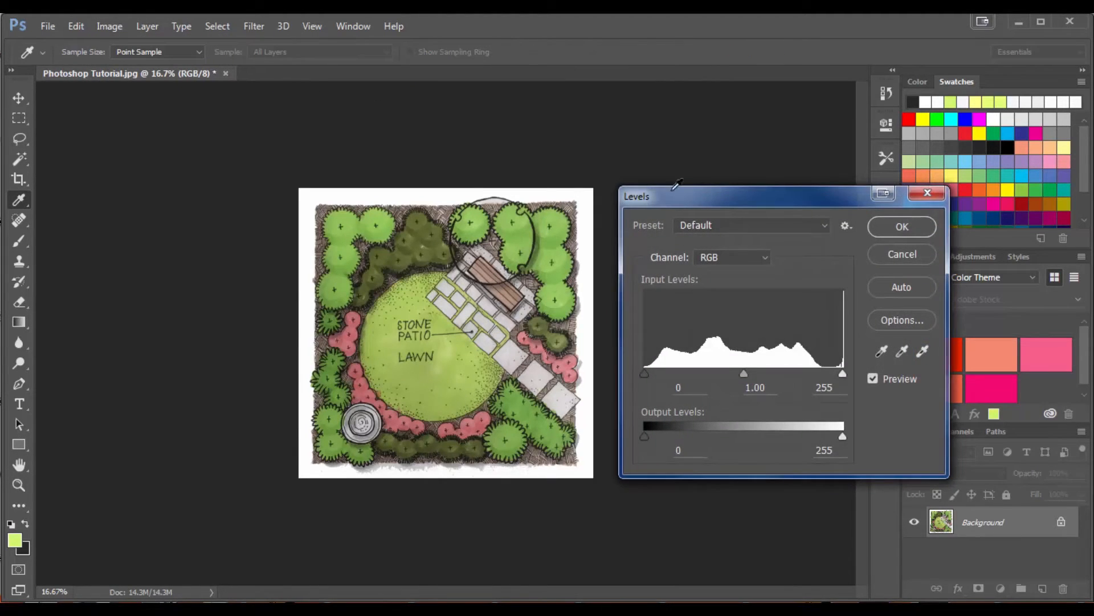
drag(680, 196, 706, 203)
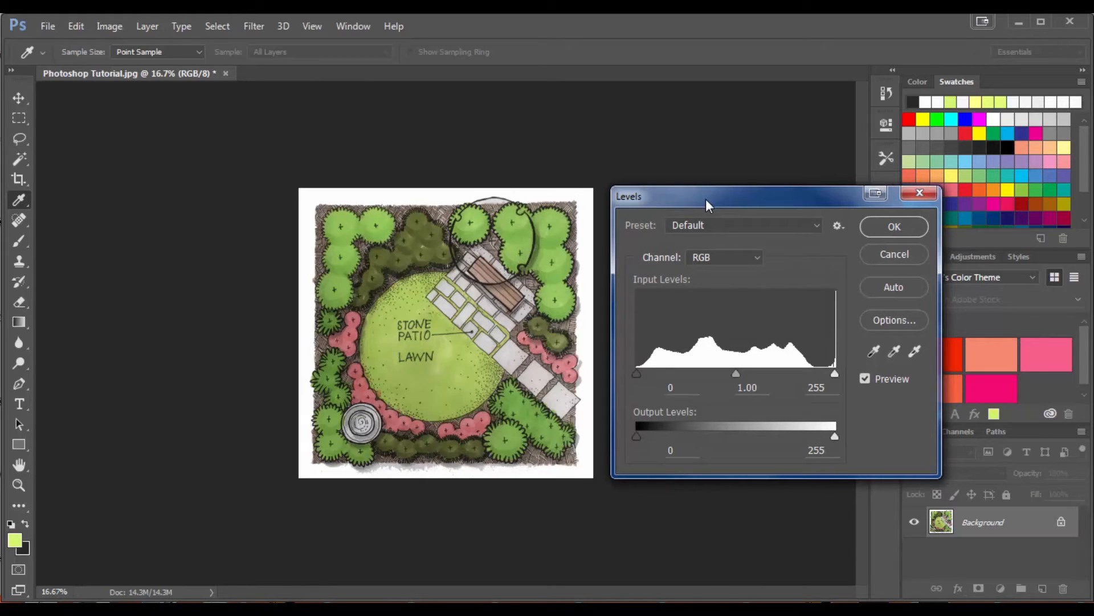
mouse_move(845, 289)
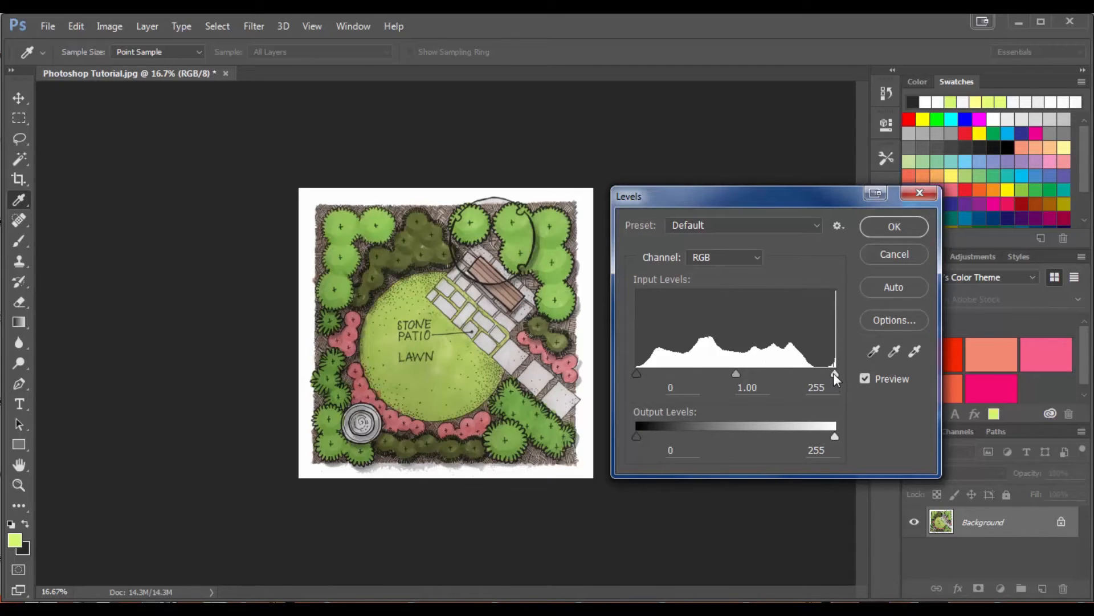
drag(835, 374, 799, 374)
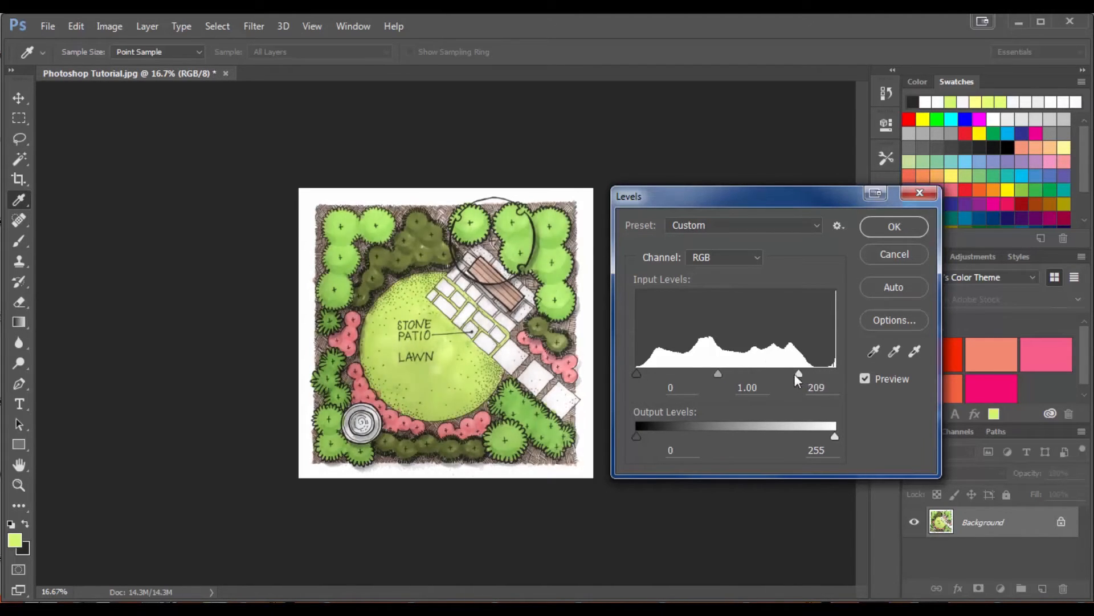
drag(798, 374, 733, 374)
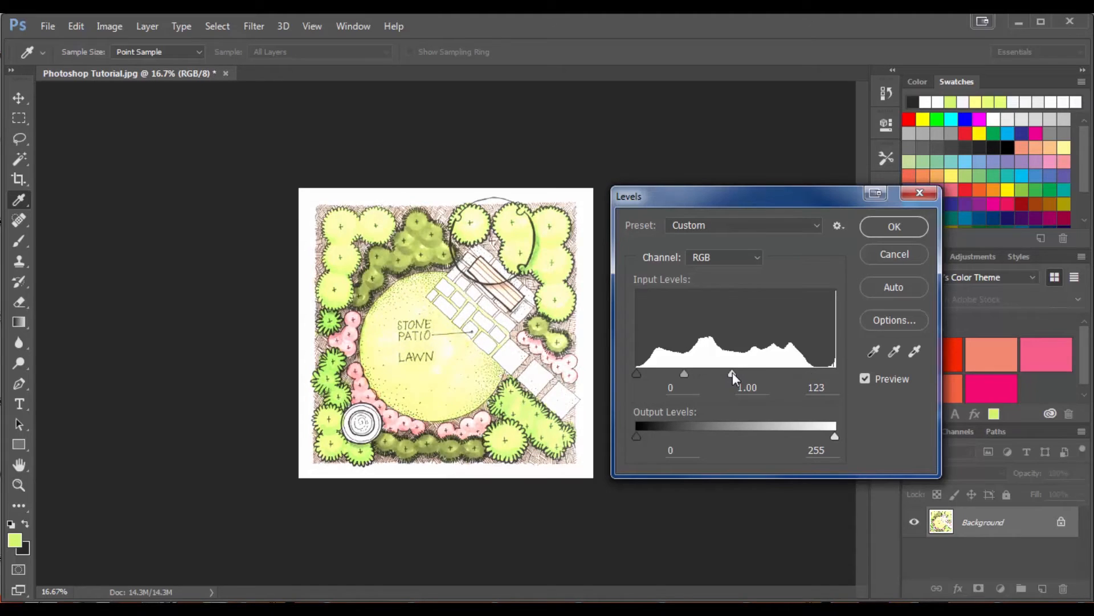
drag(733, 374, 834, 374)
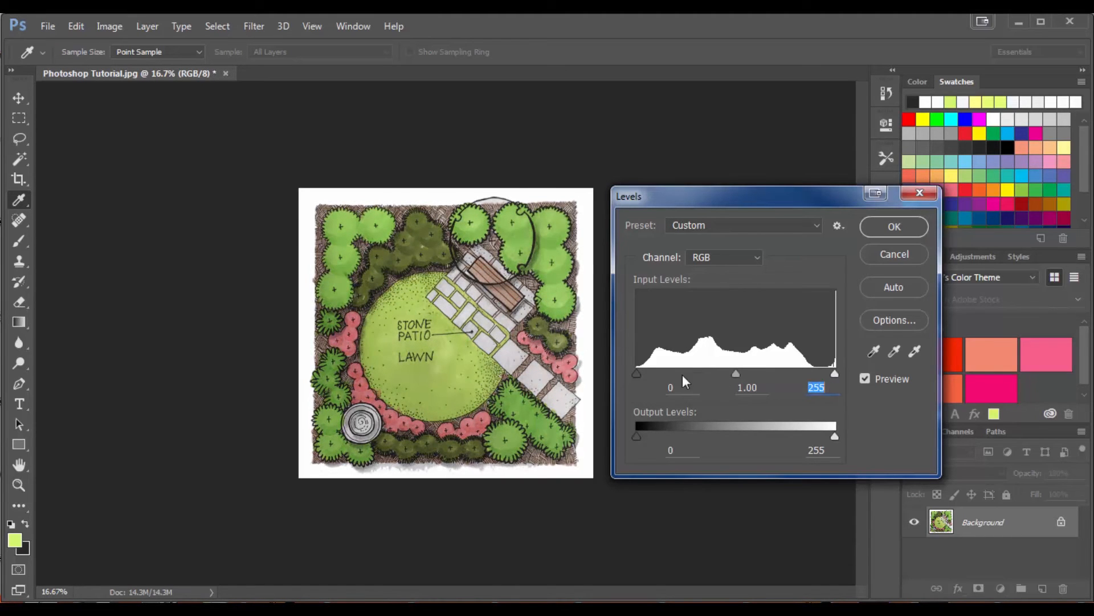
drag(636, 374, 693, 374)
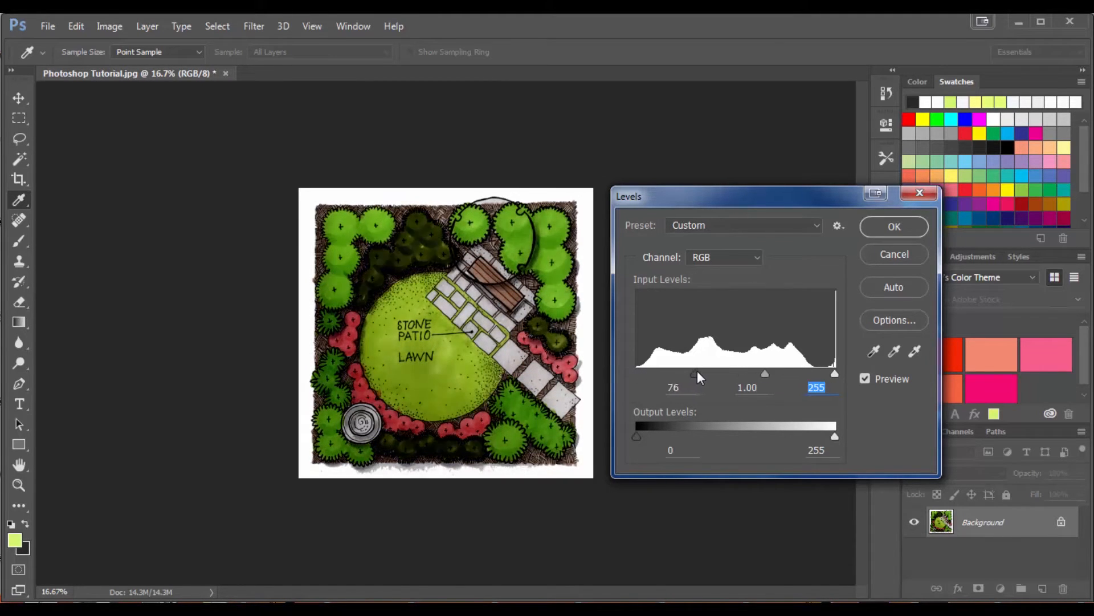
drag(693, 374, 636, 373)
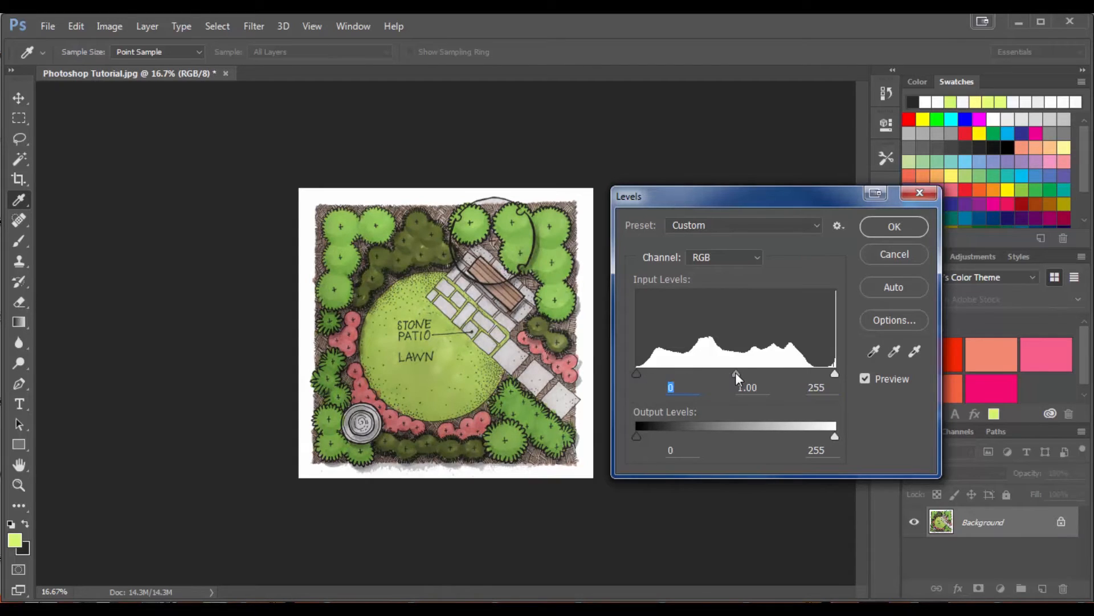
drag(735, 374, 724, 373)
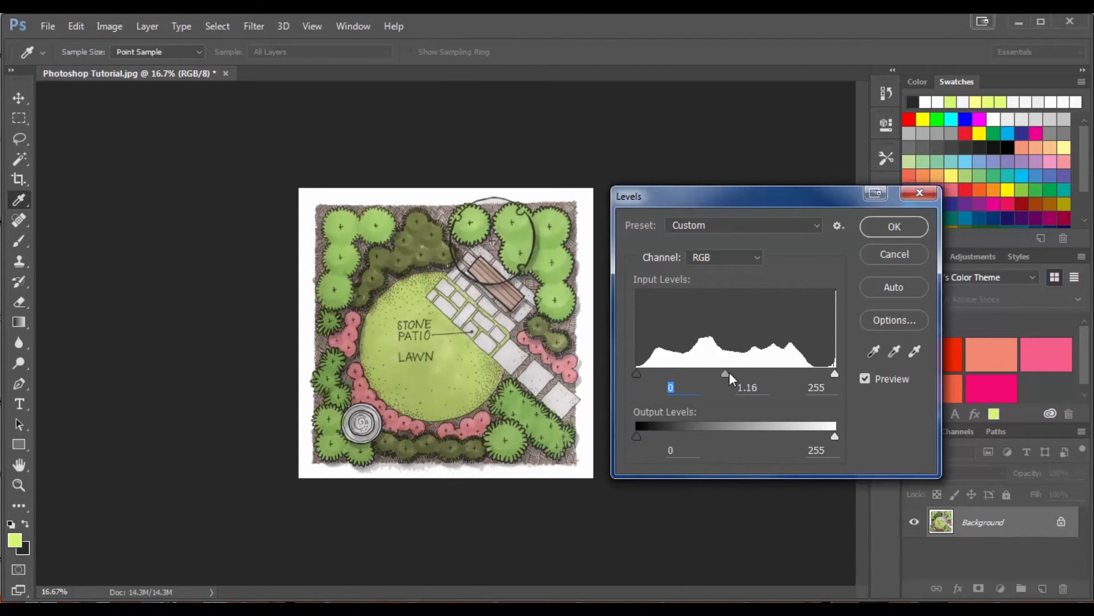
drag(725, 374, 734, 374)
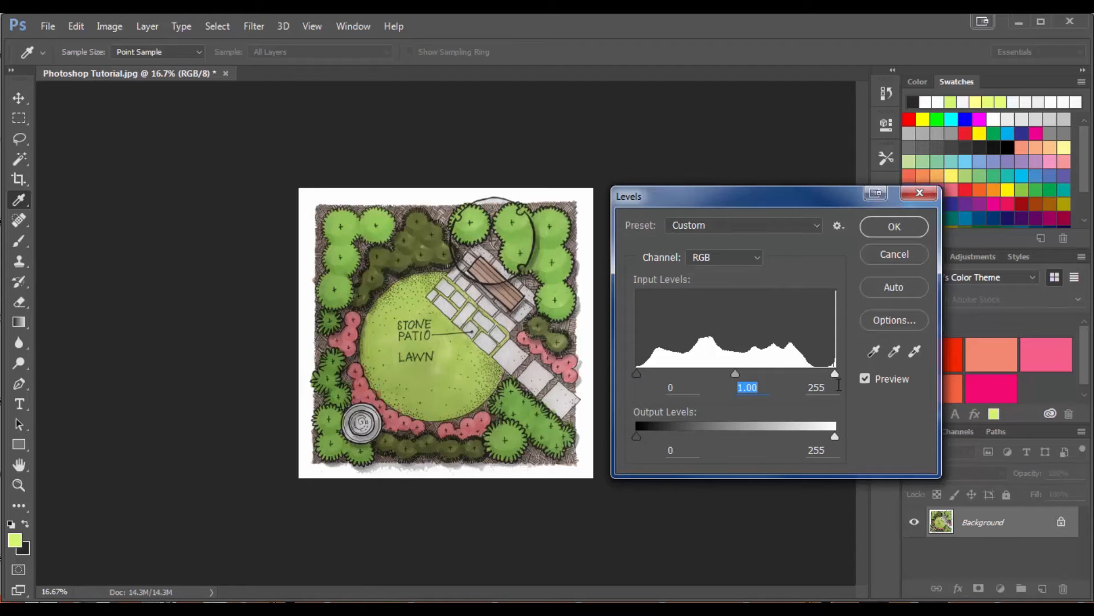
mouse_move(835, 374)
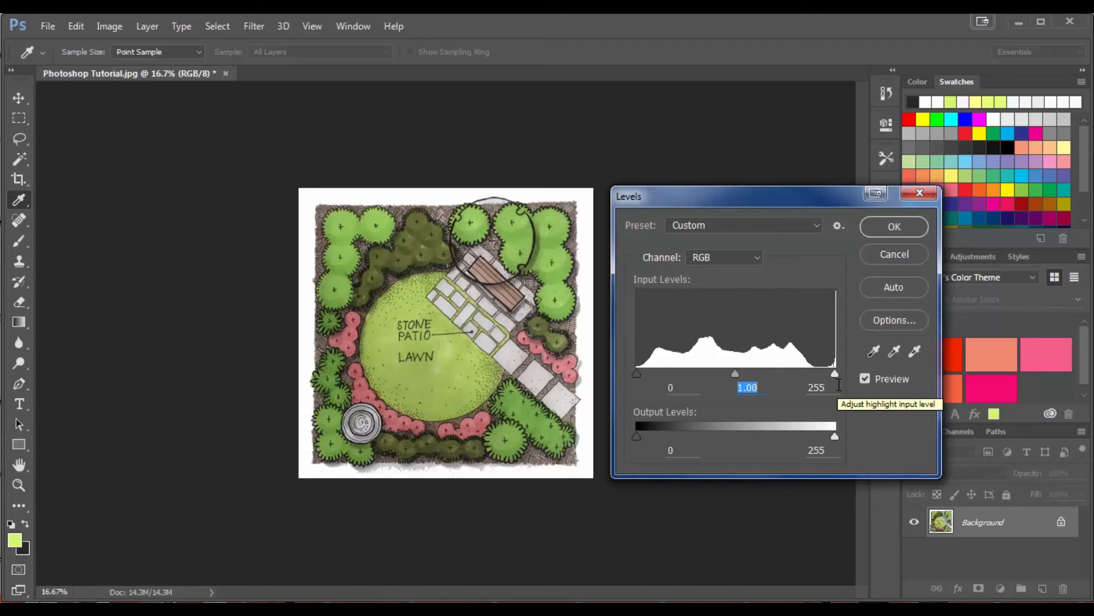
- Apply Levels with white point 229 and midtones 0.87 to brighten the plan
click(816, 386)
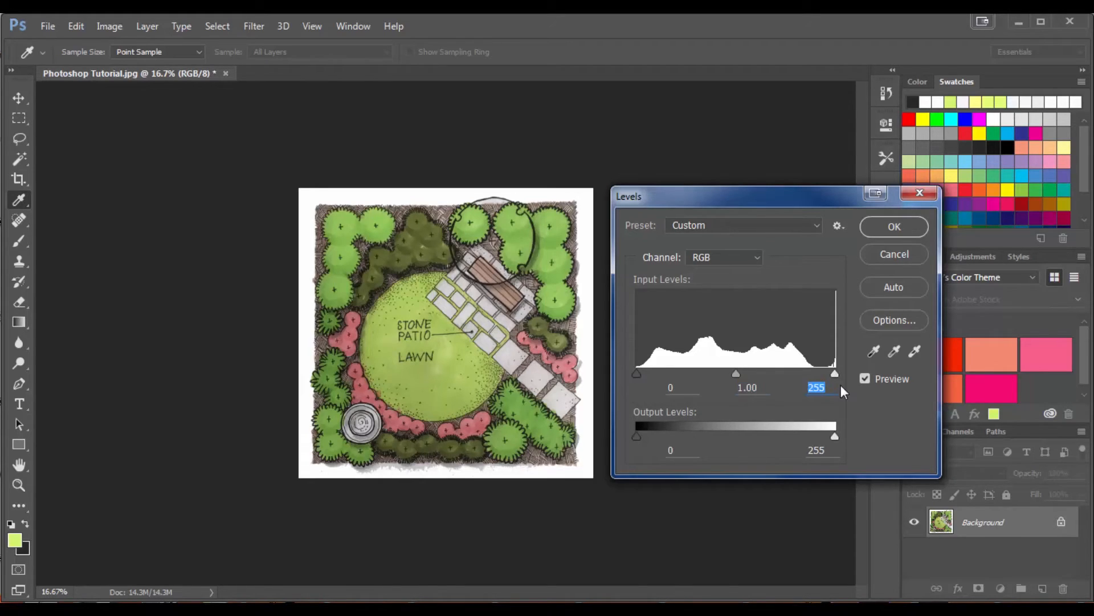
mouse_move(842, 387)
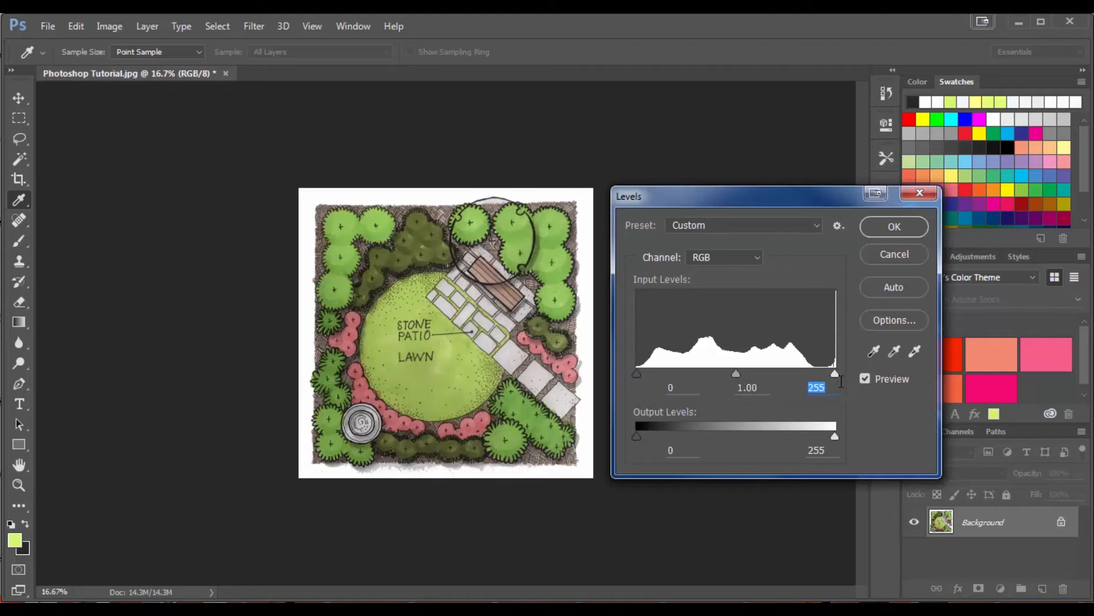
drag(834, 374, 823, 374)
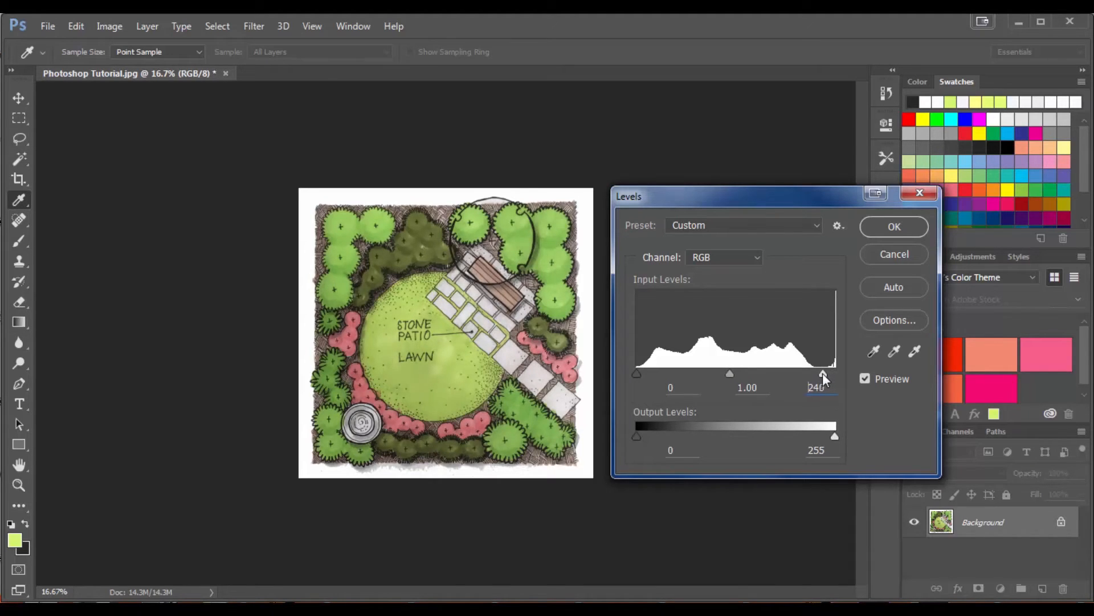
drag(823, 375, 820, 375)
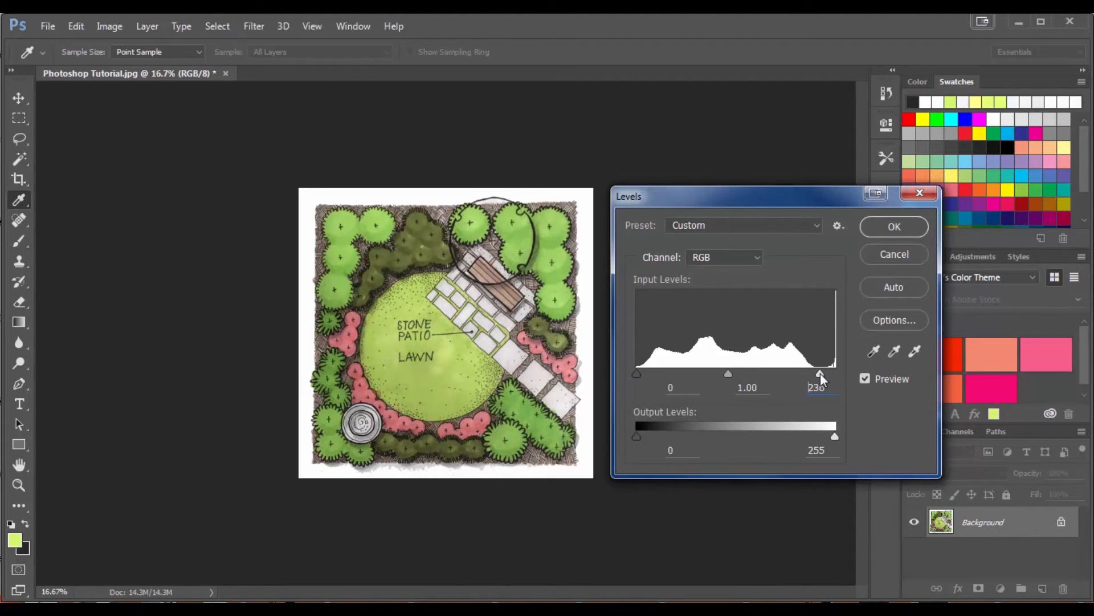
drag(819, 375, 835, 375)
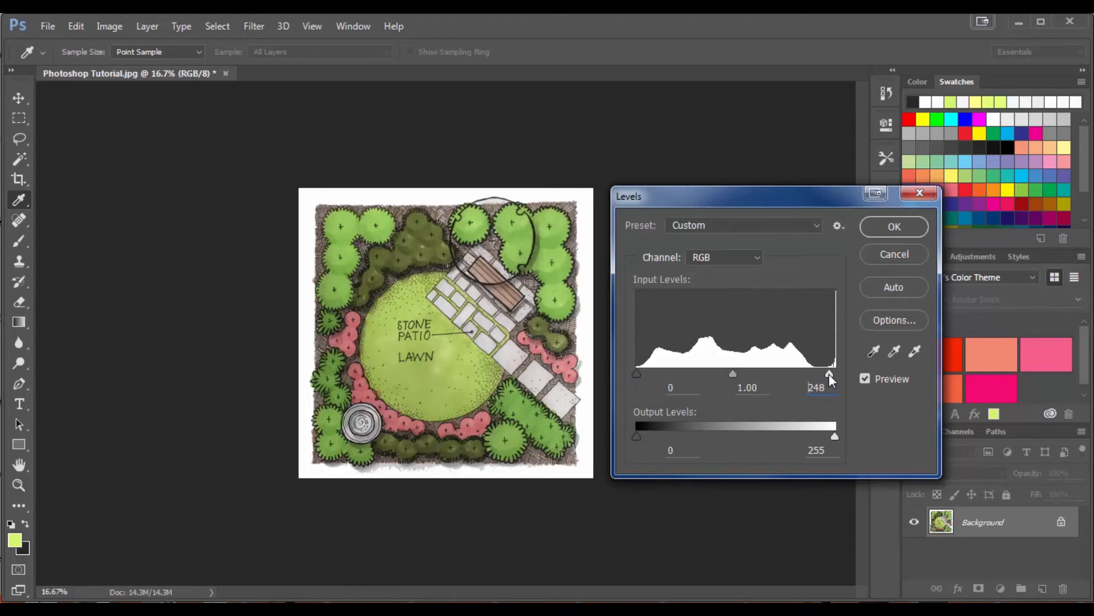
drag(831, 374, 820, 374)
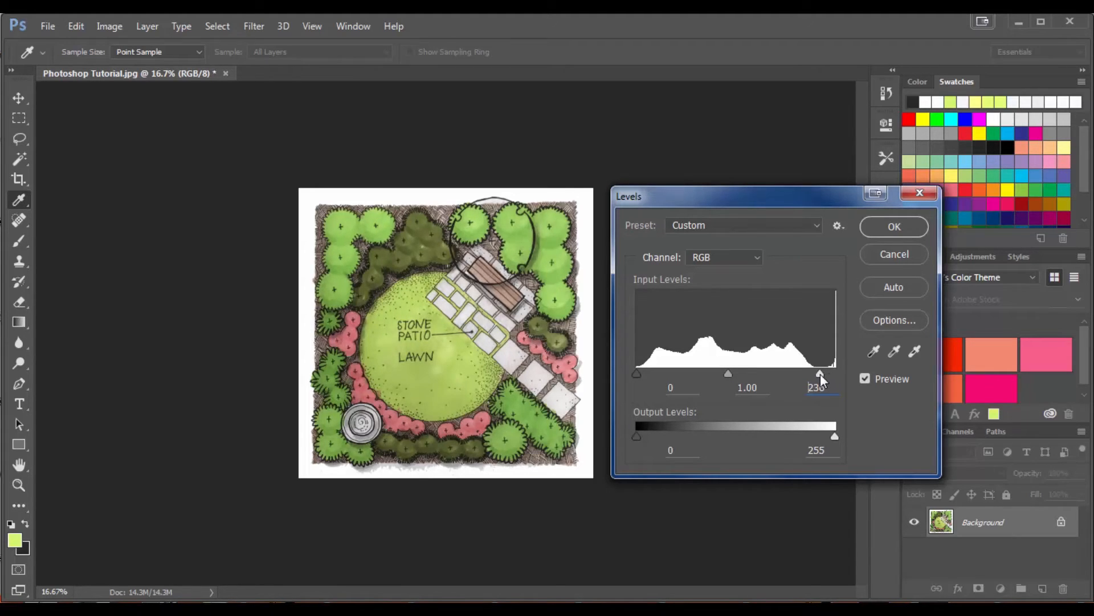
drag(820, 375, 817, 375)
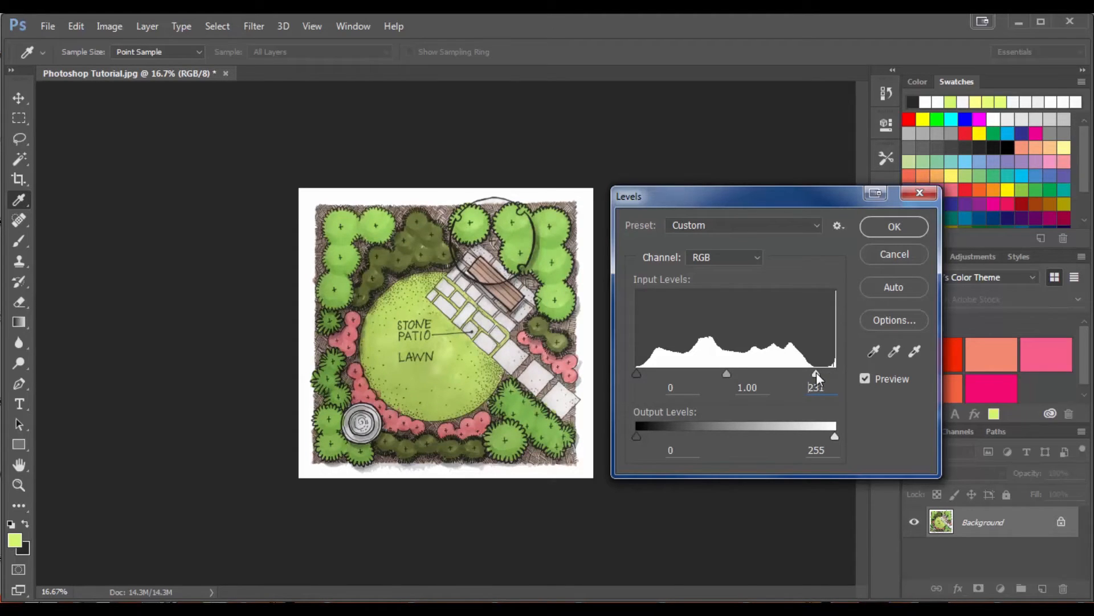
drag(819, 375, 815, 375)
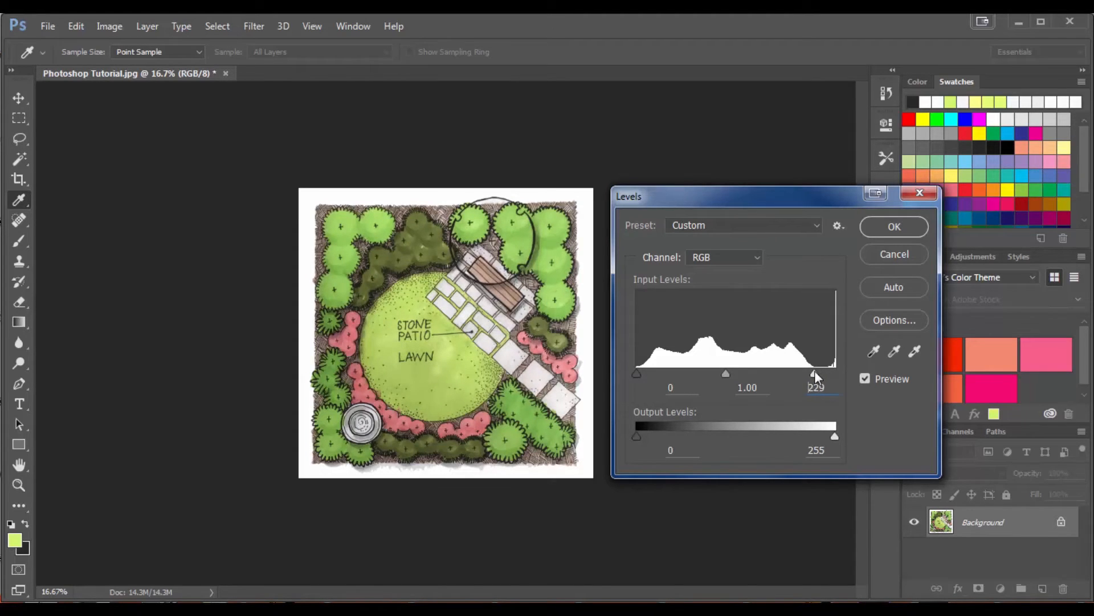
drag(725, 374, 733, 374)
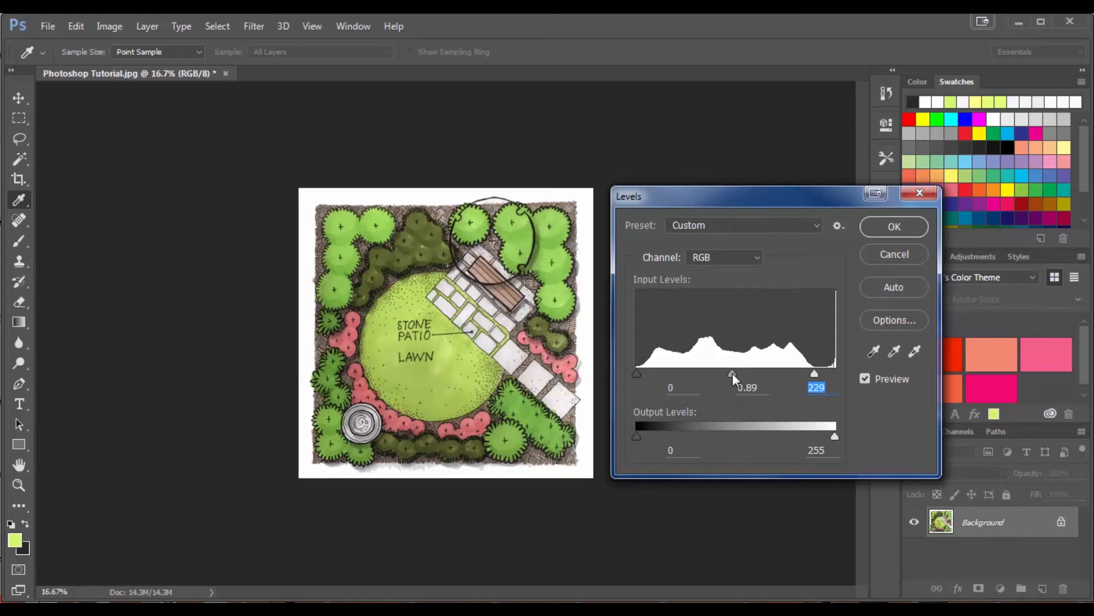
drag(733, 375, 732, 375)
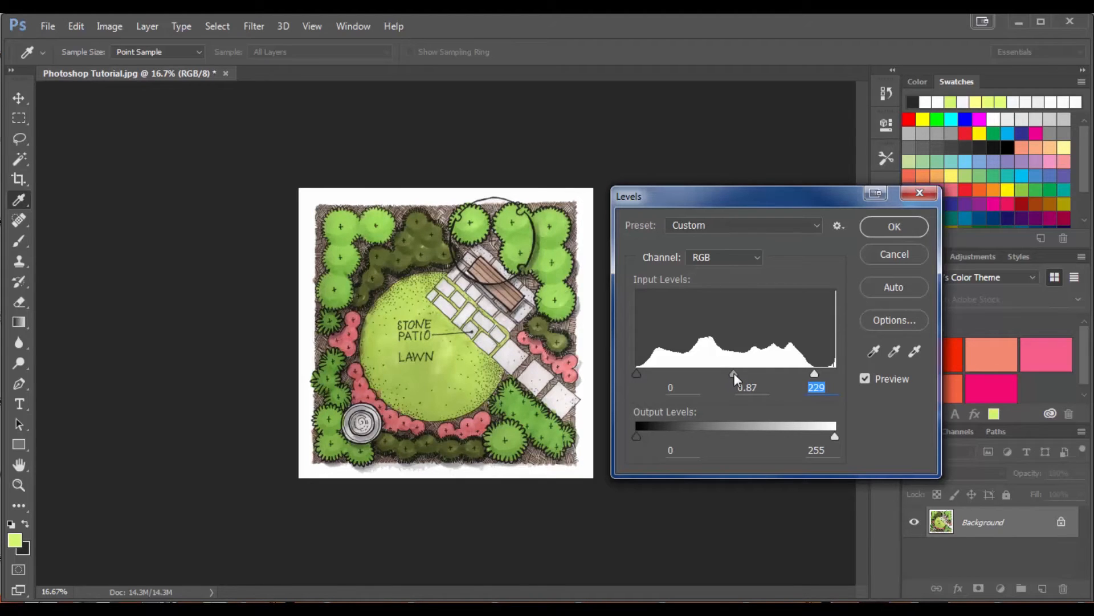
click(745, 387)
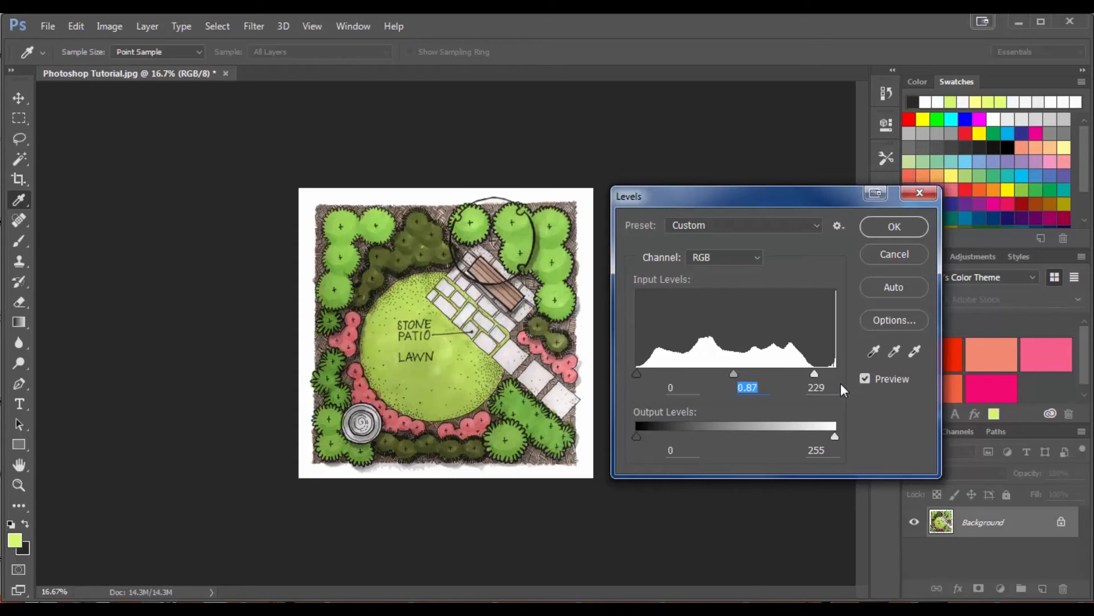
mouse_move(835, 383)
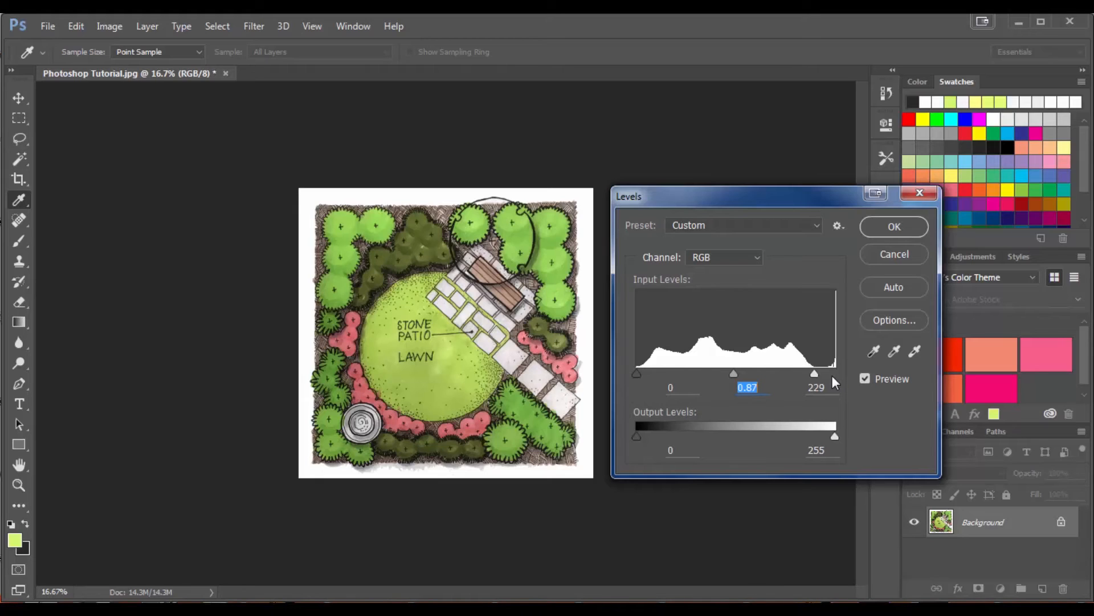
mouse_move(764, 388)
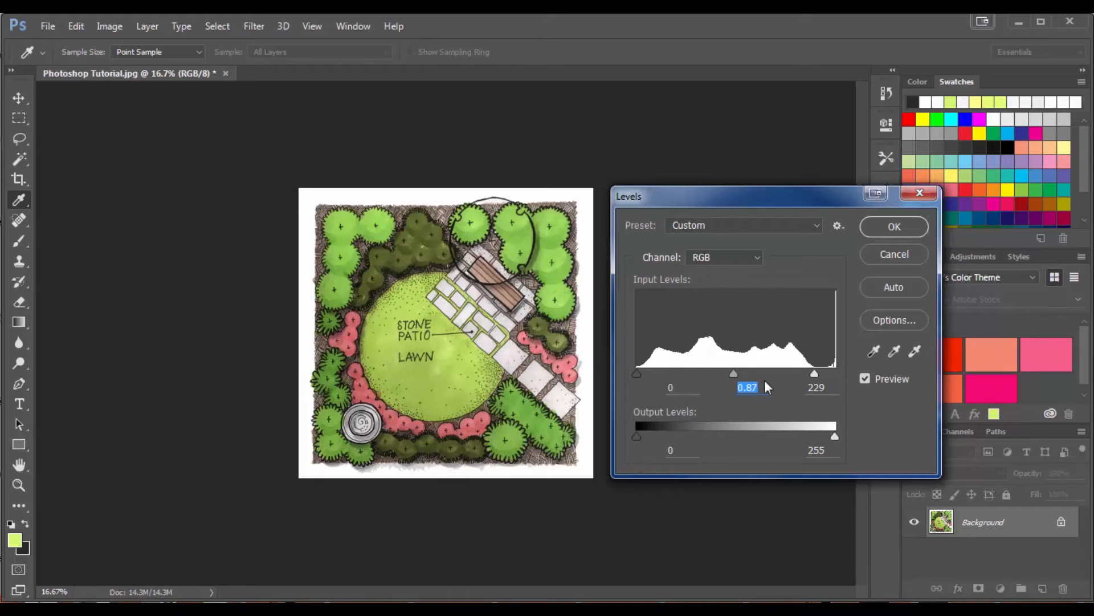
click(894, 225)
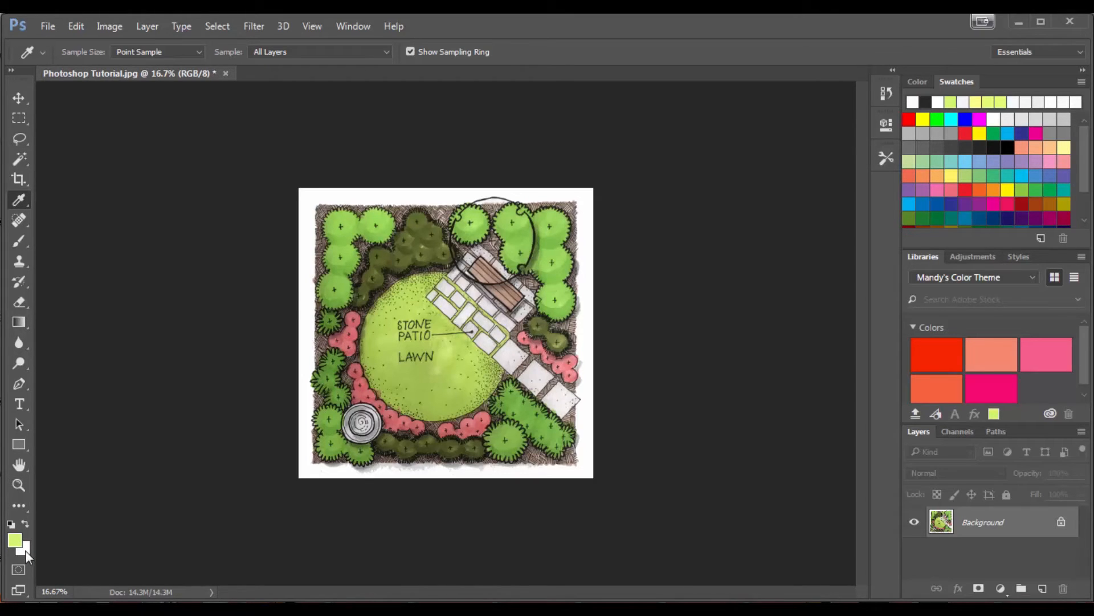
- Swap colours so white is foreground and light green is background
click(19, 550)
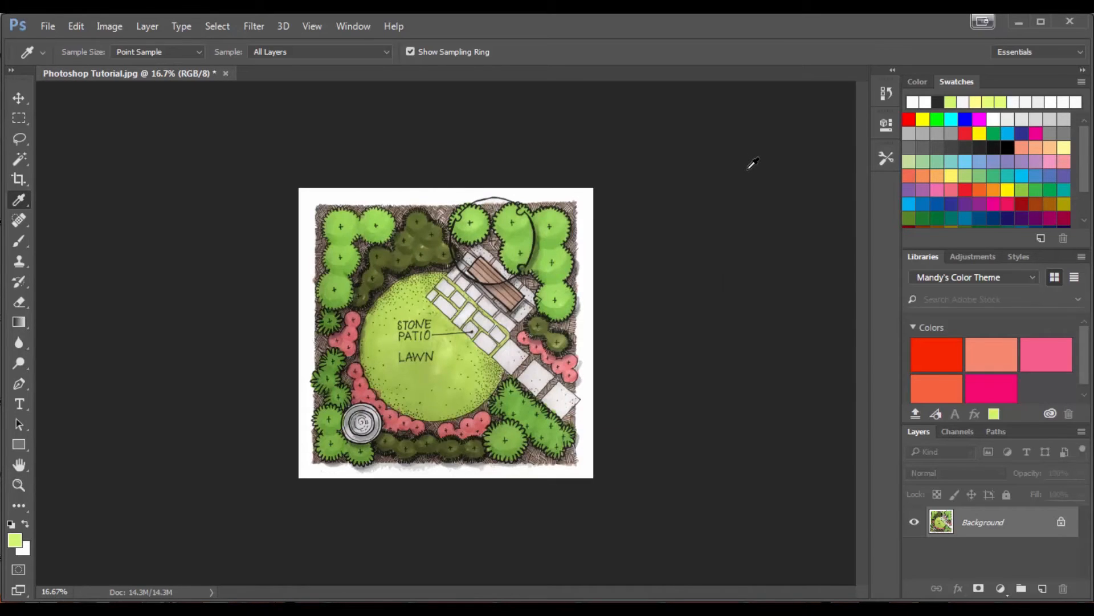
mouse_move(743, 168)
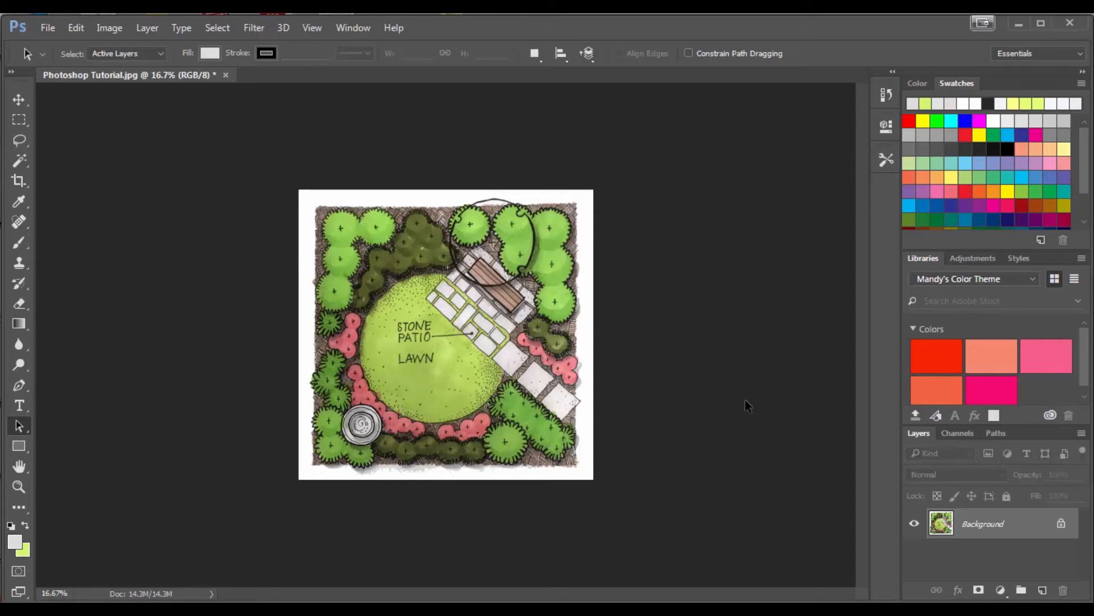
- Zoom in on the lawn area with its STONE PATIO and LAWN labels
click(312, 28)
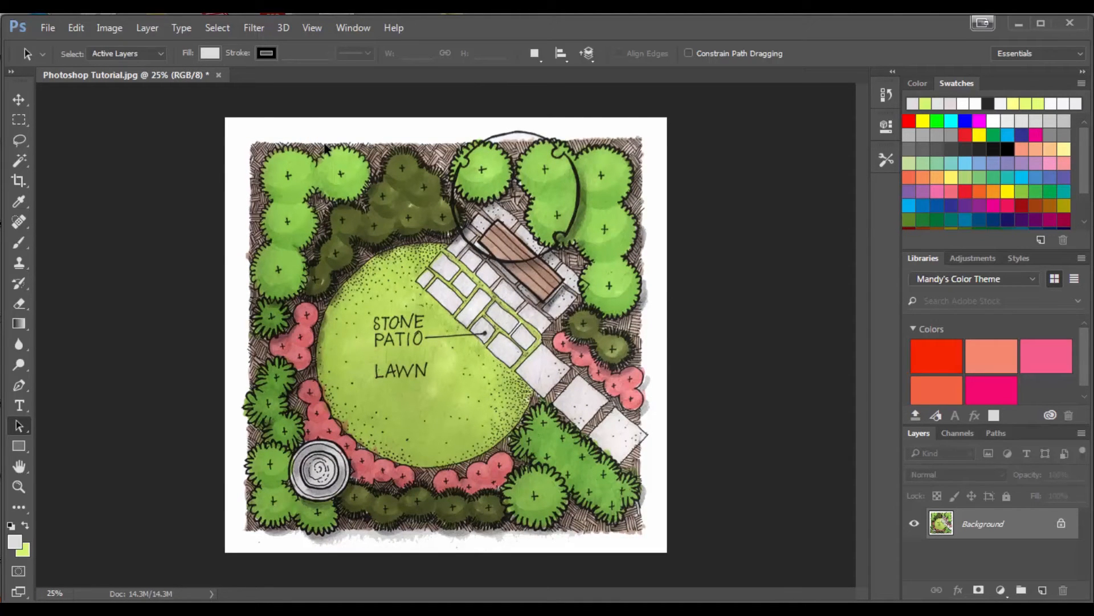
mouse_move(782, 303)
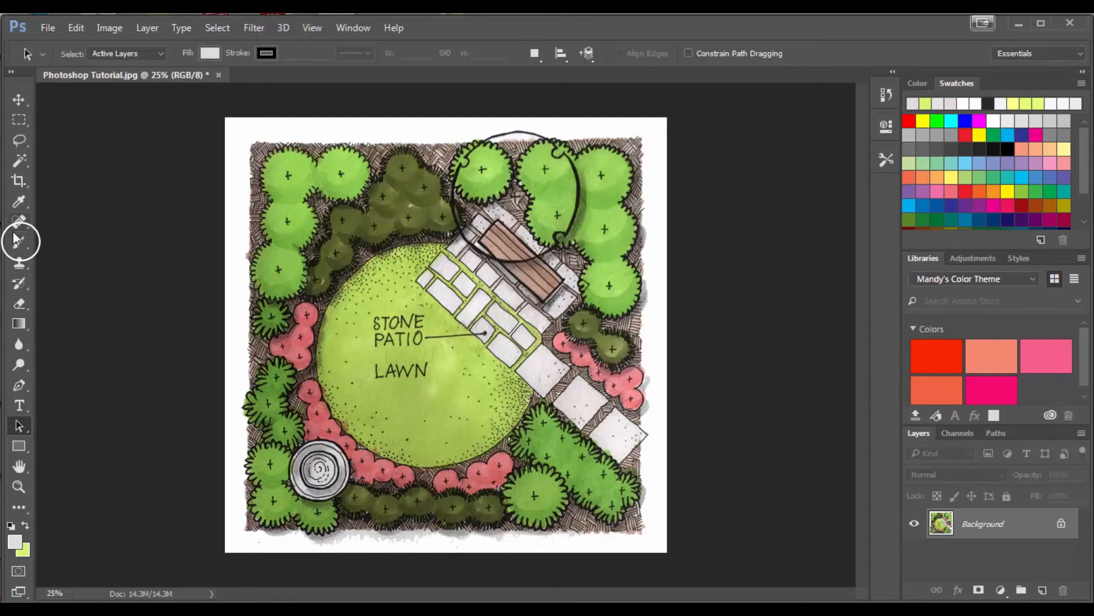
mouse_move(58, 243)
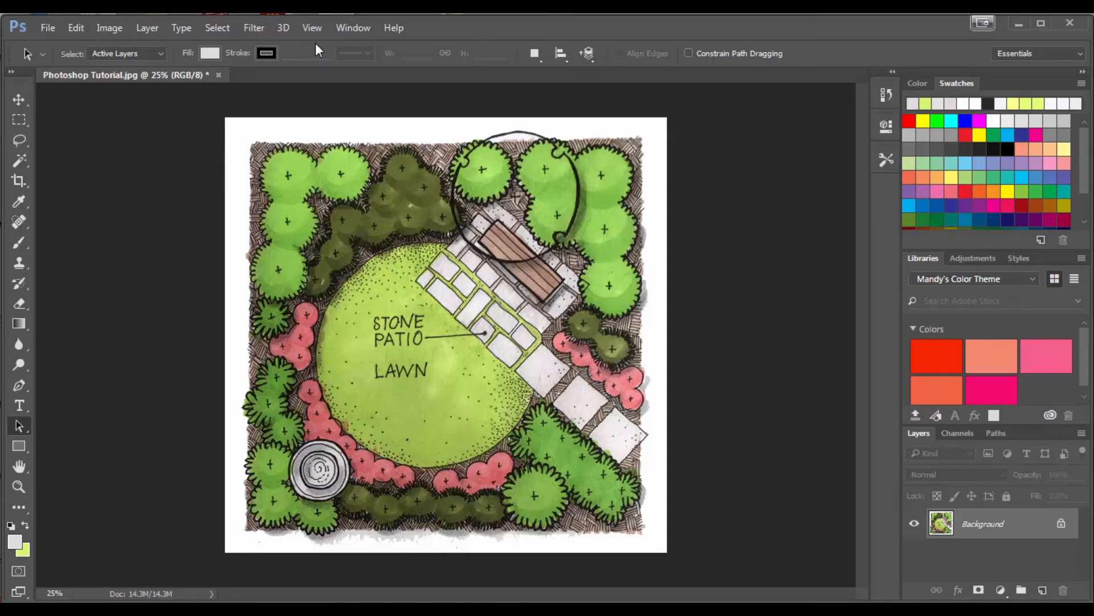
key(ctrl+plus)
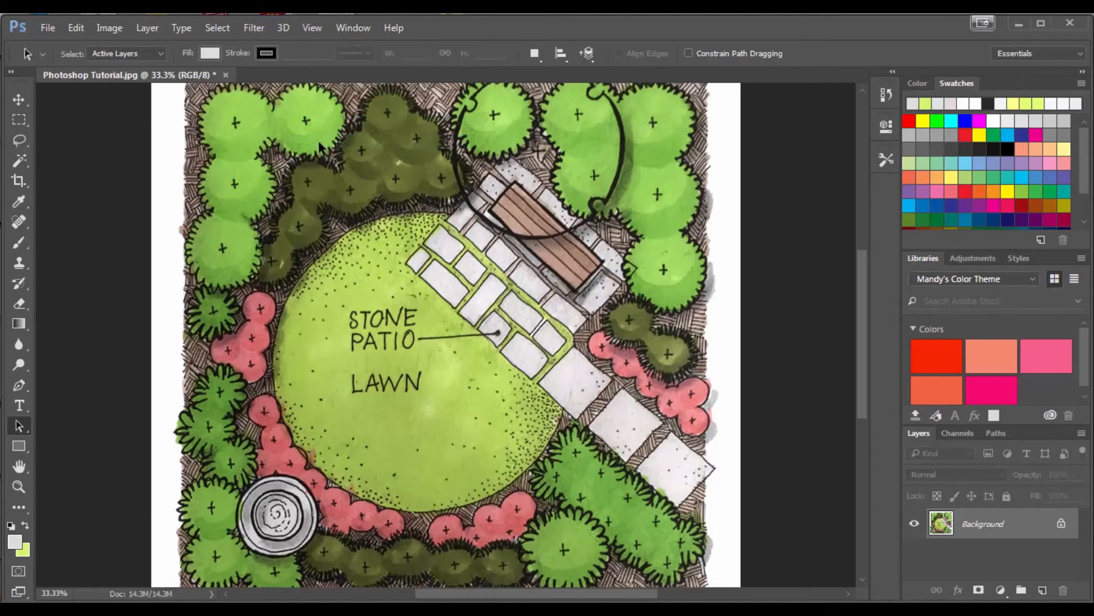
mouse_move(328, 430)
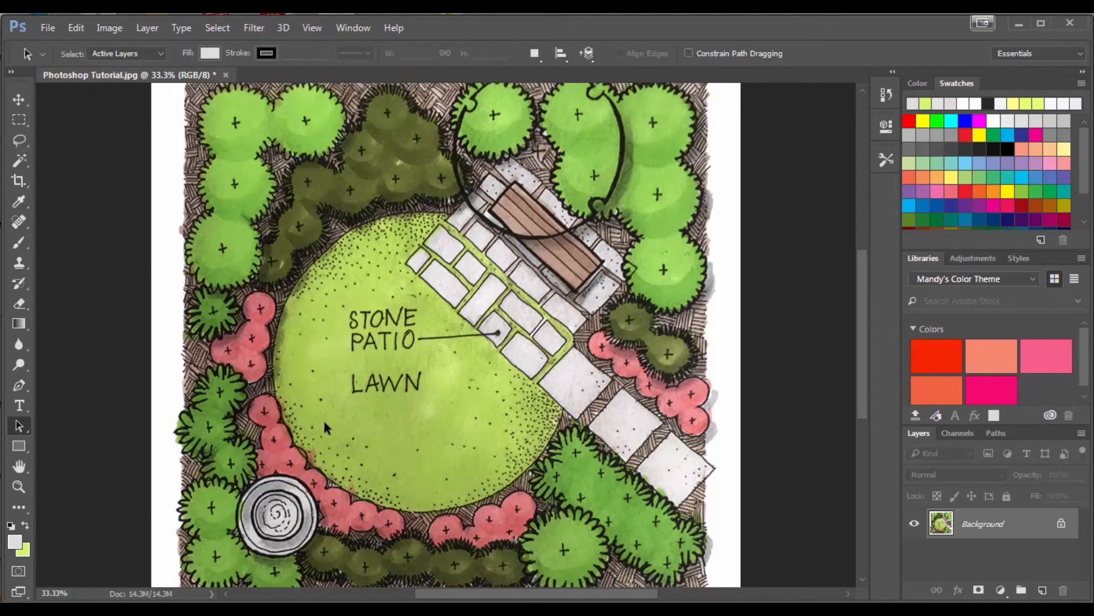
mouse_move(295, 440)
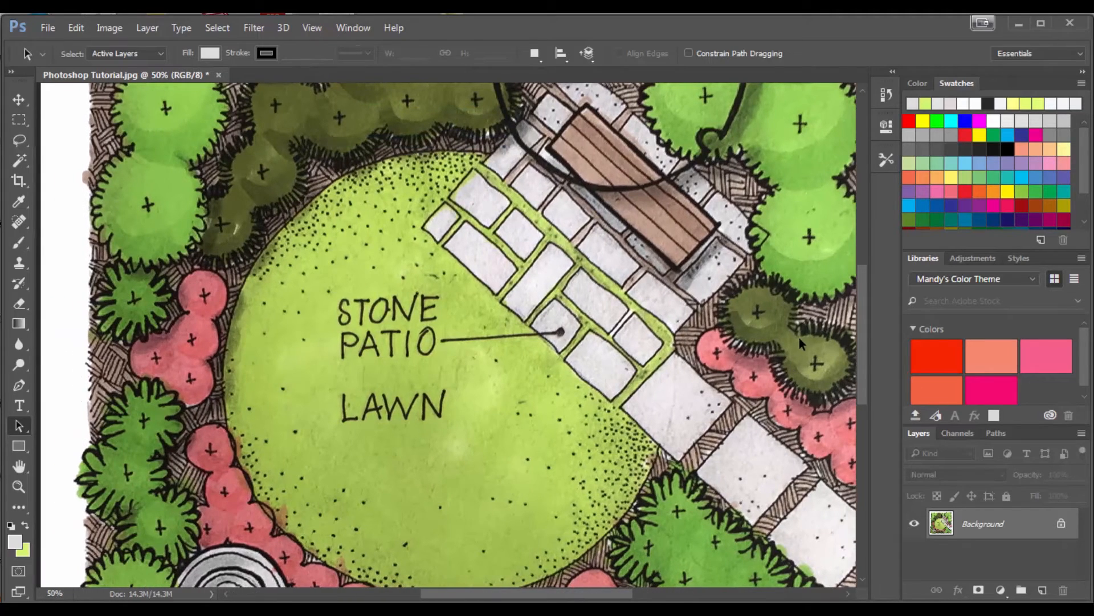
scroll(down, 3)
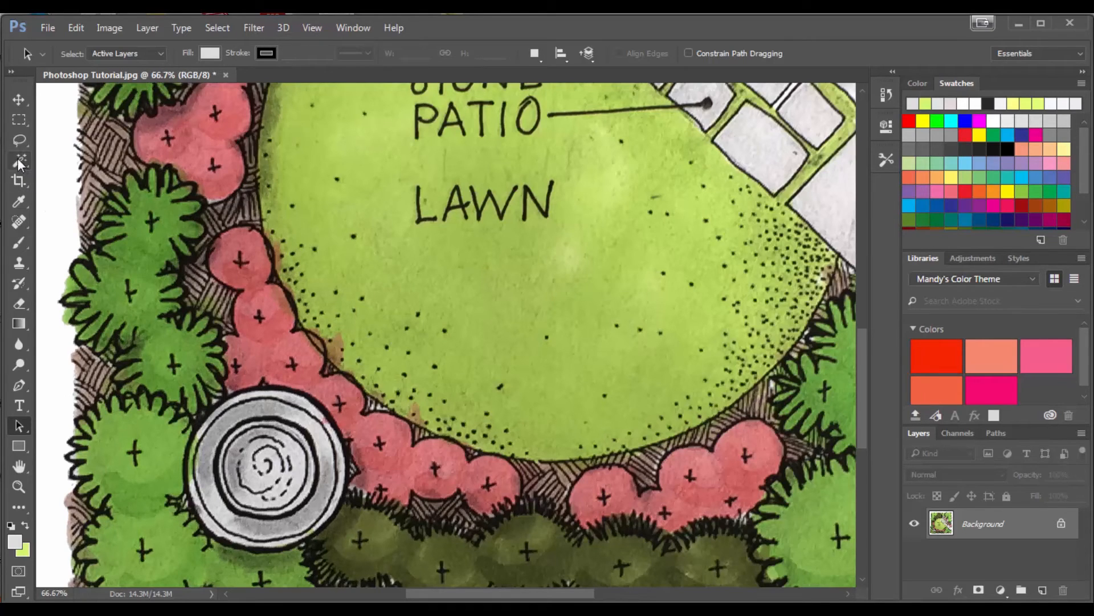
- With the Eyedropper active, swap colours so the lawn green becomes the foreground
click(19, 201)
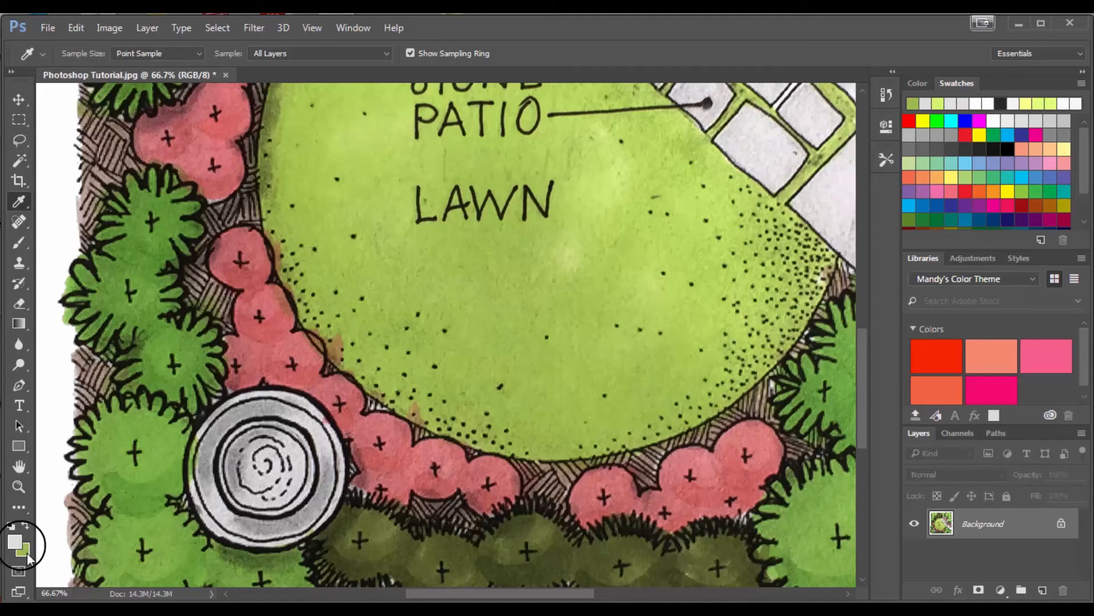
mouse_move(23, 528)
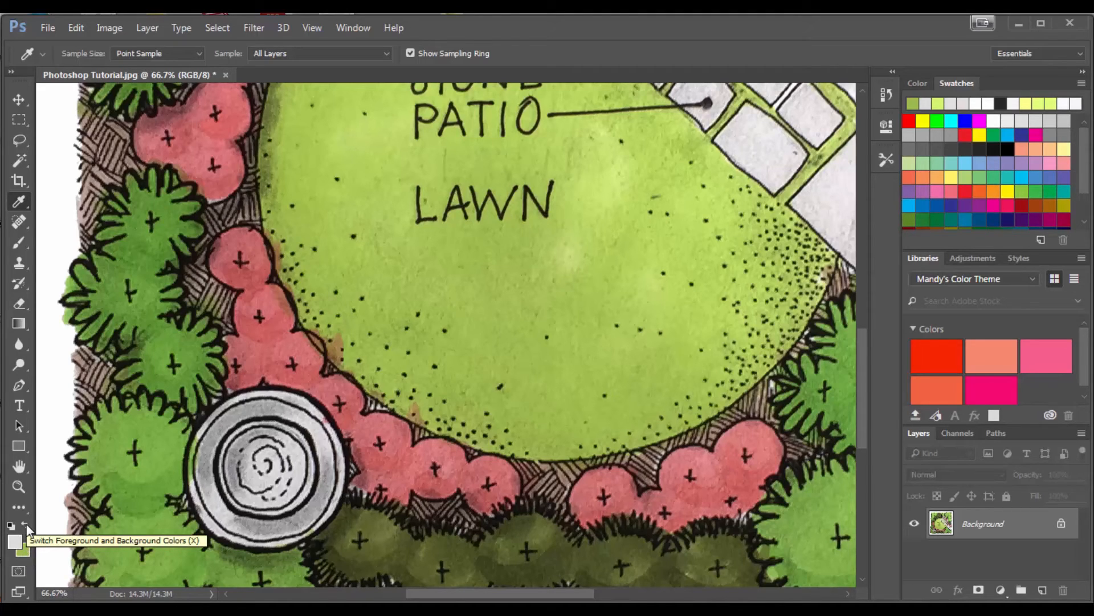
click(28, 527)
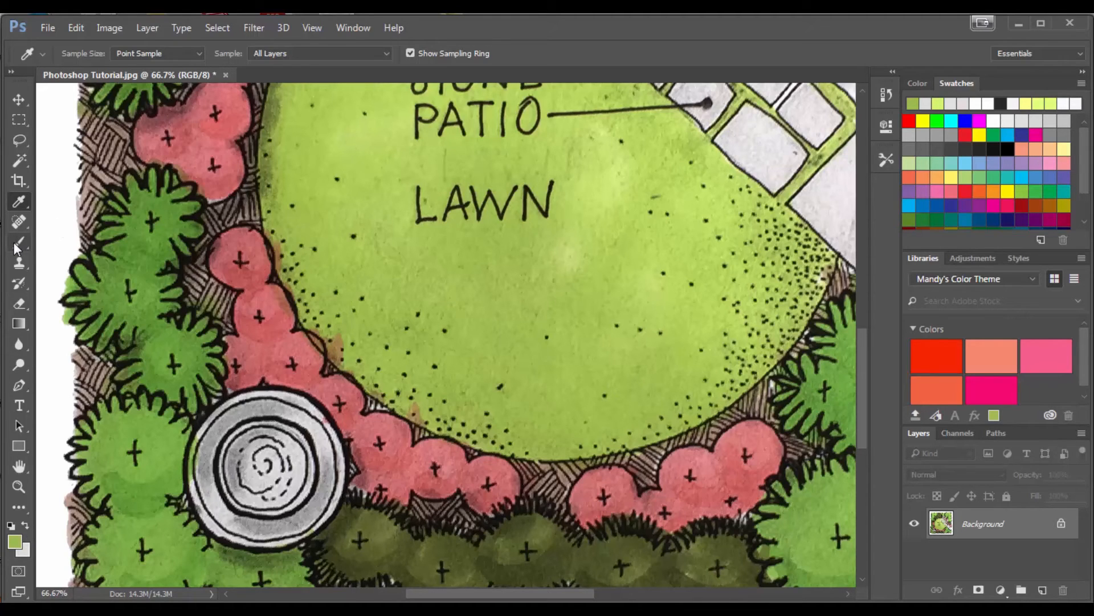
click(18, 241)
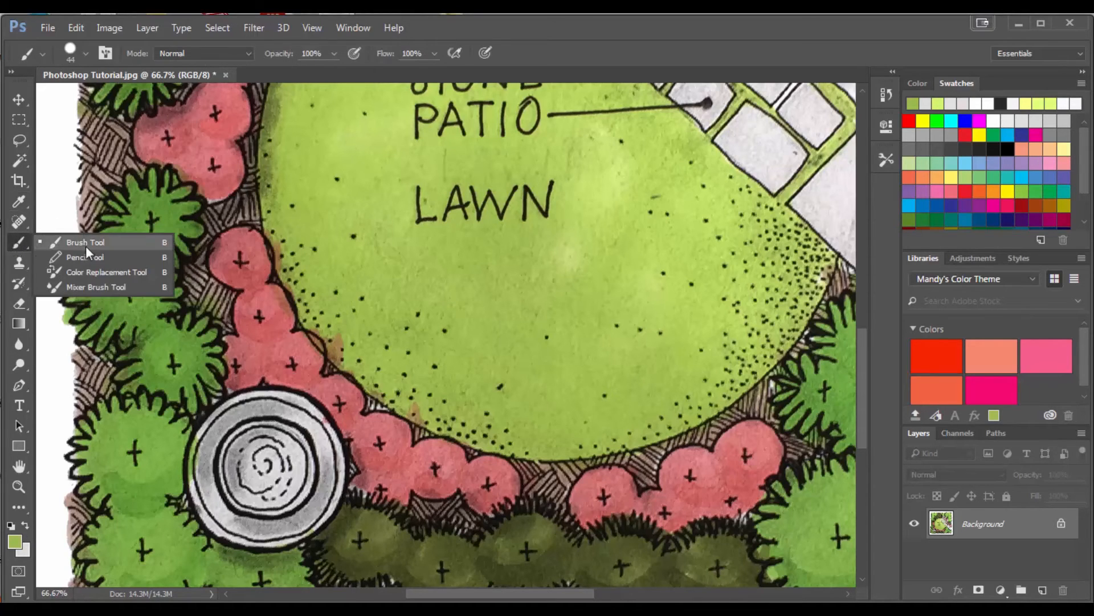
- Paint lawn green over the pink bleed with a 14 px brush, then reduce it to 7 px
click(86, 242)
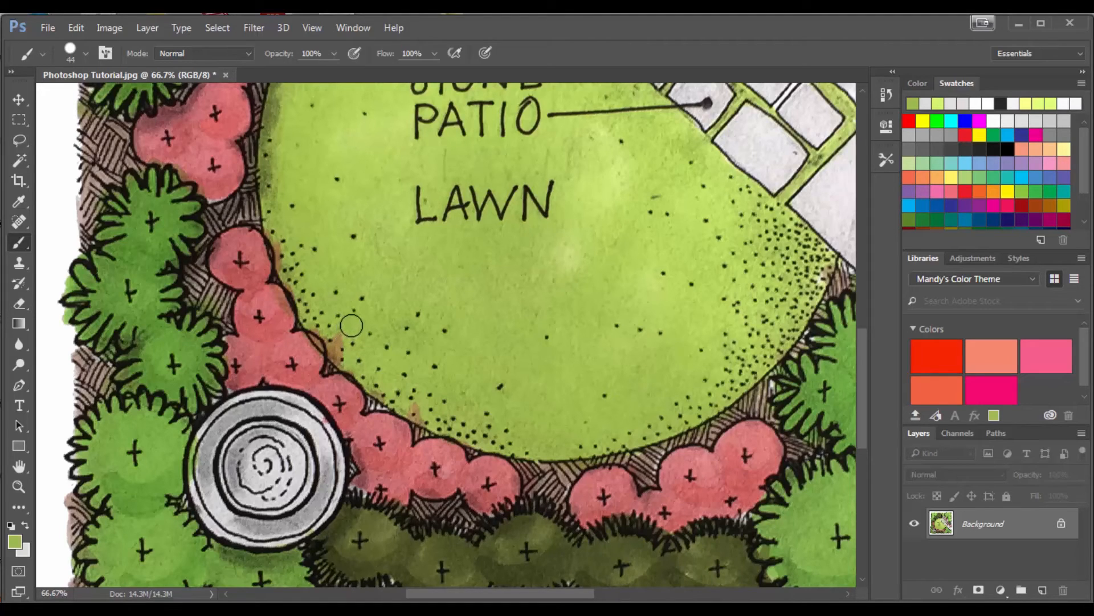
mouse_move(383, 294)
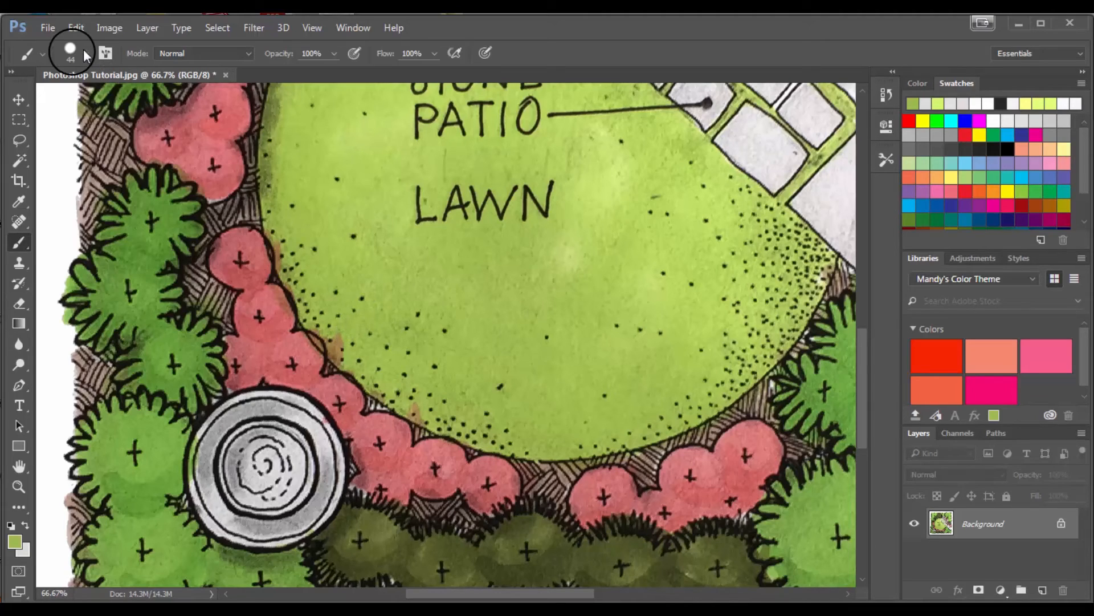
click(82, 54)
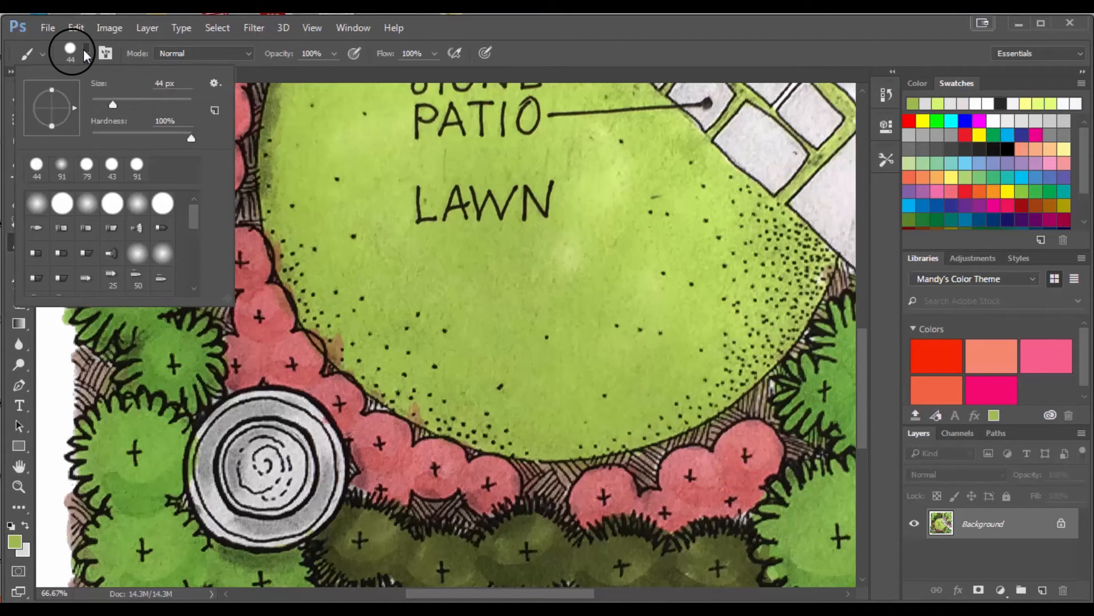
drag(113, 104, 100, 105)
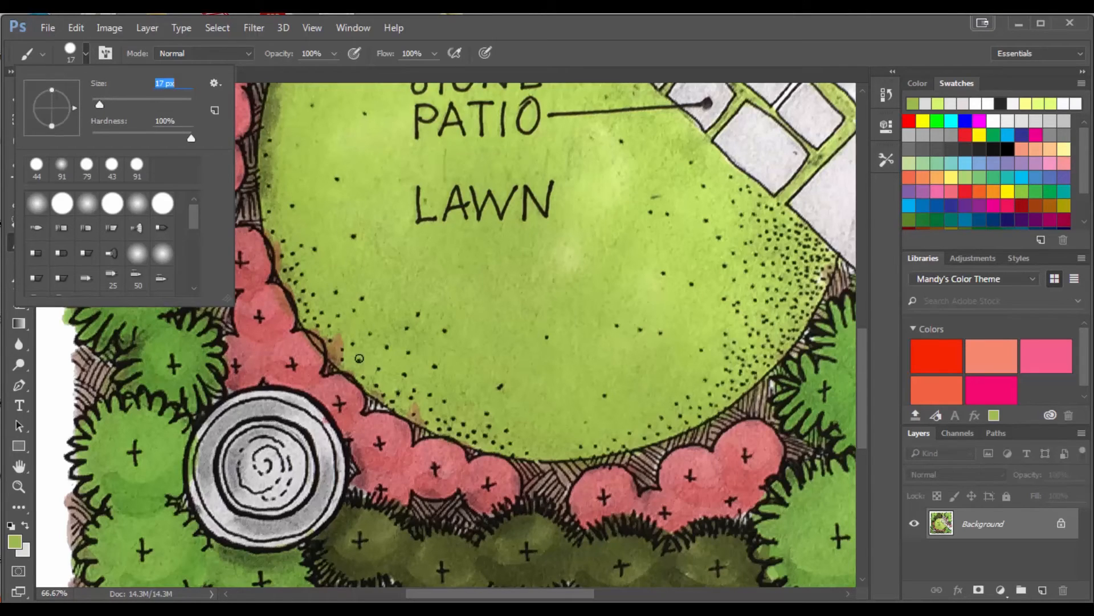
drag(105, 104, 98, 104)
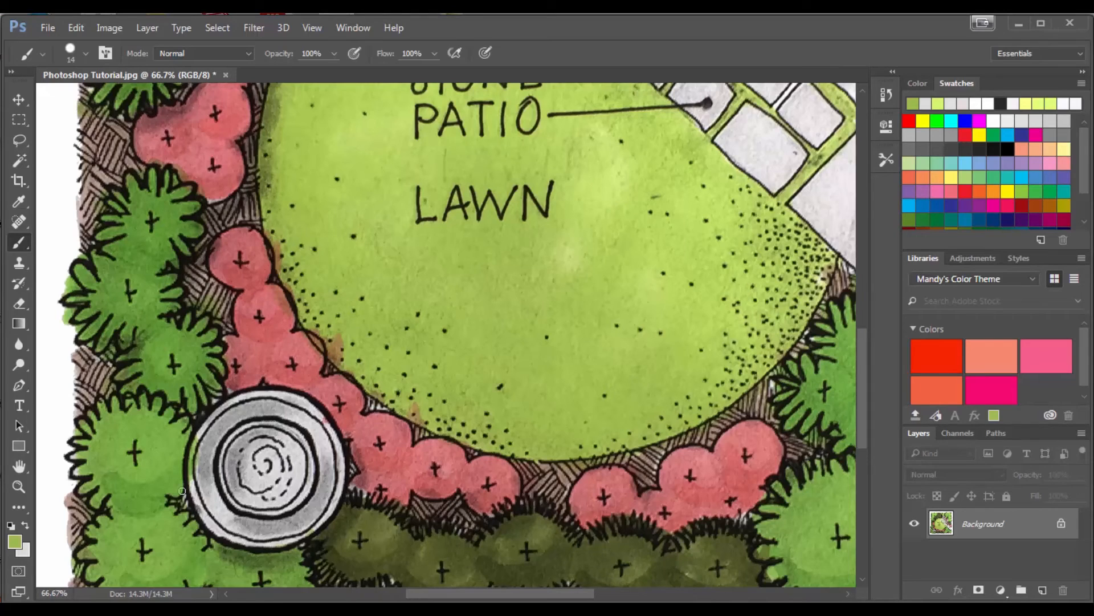
mouse_move(334, 330)
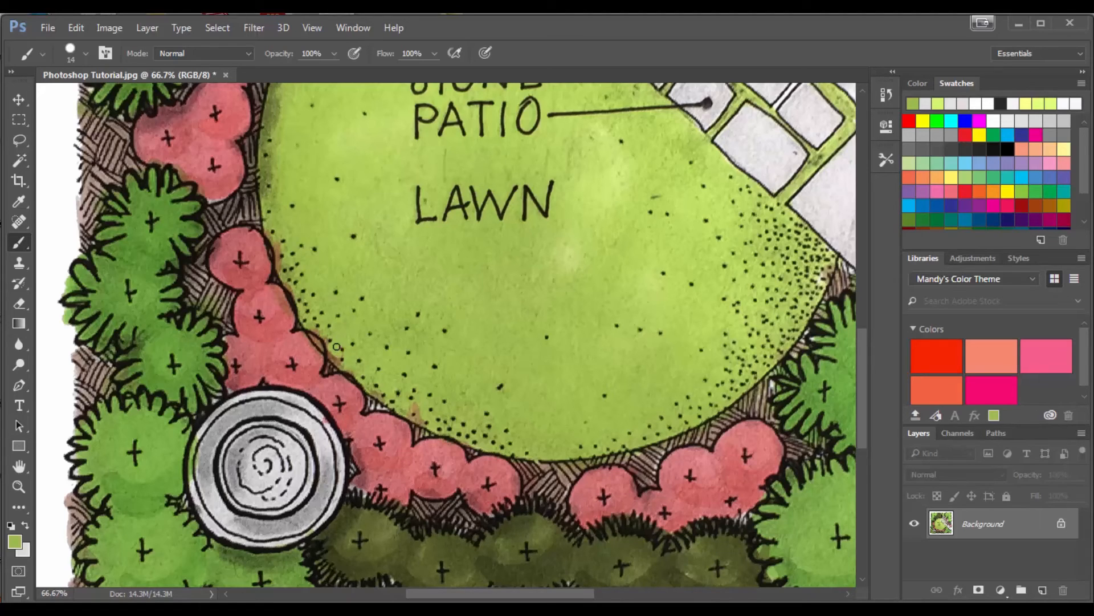
mouse_move(337, 363)
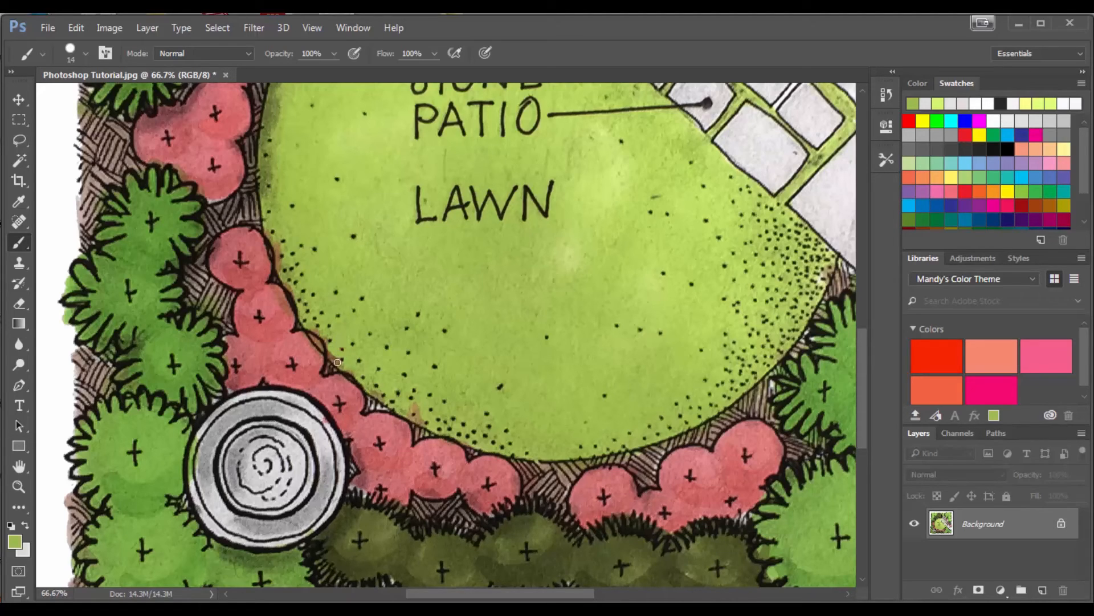
mouse_move(333, 357)
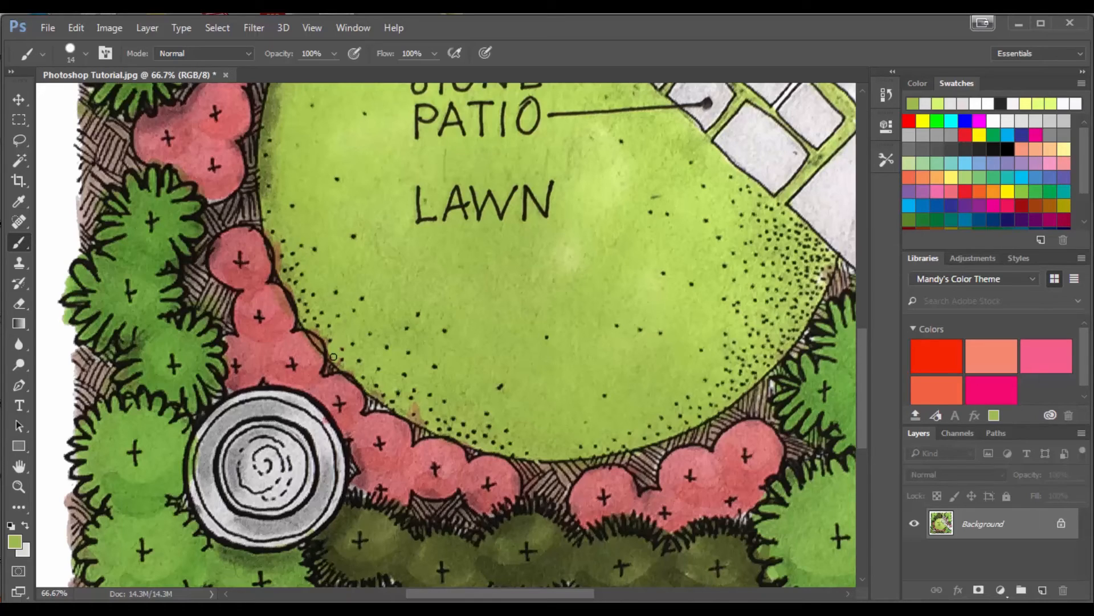
mouse_move(413, 404)
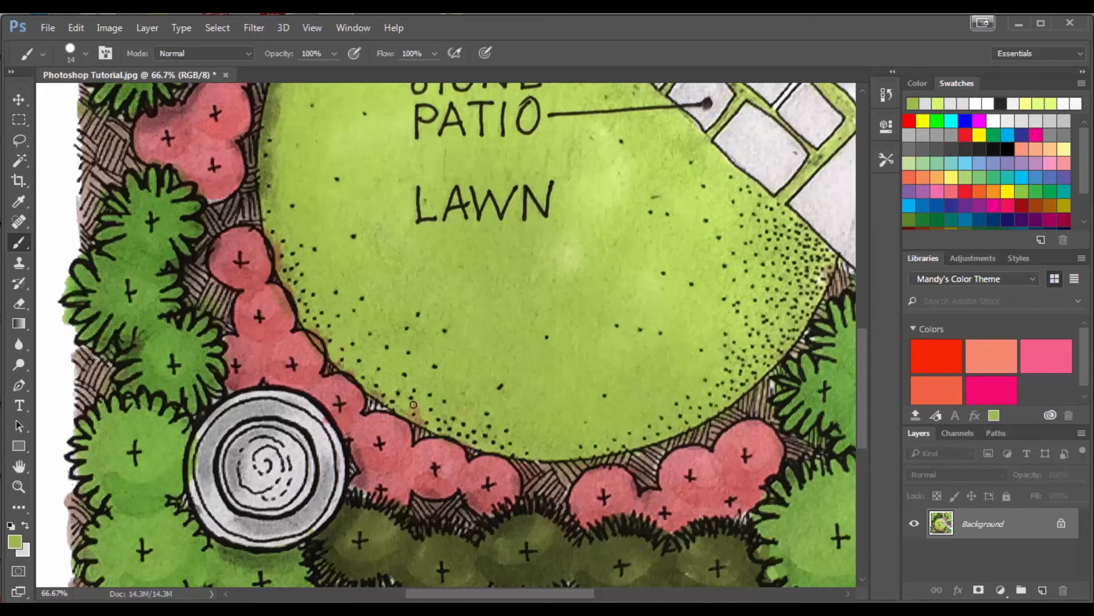
mouse_move(418, 407)
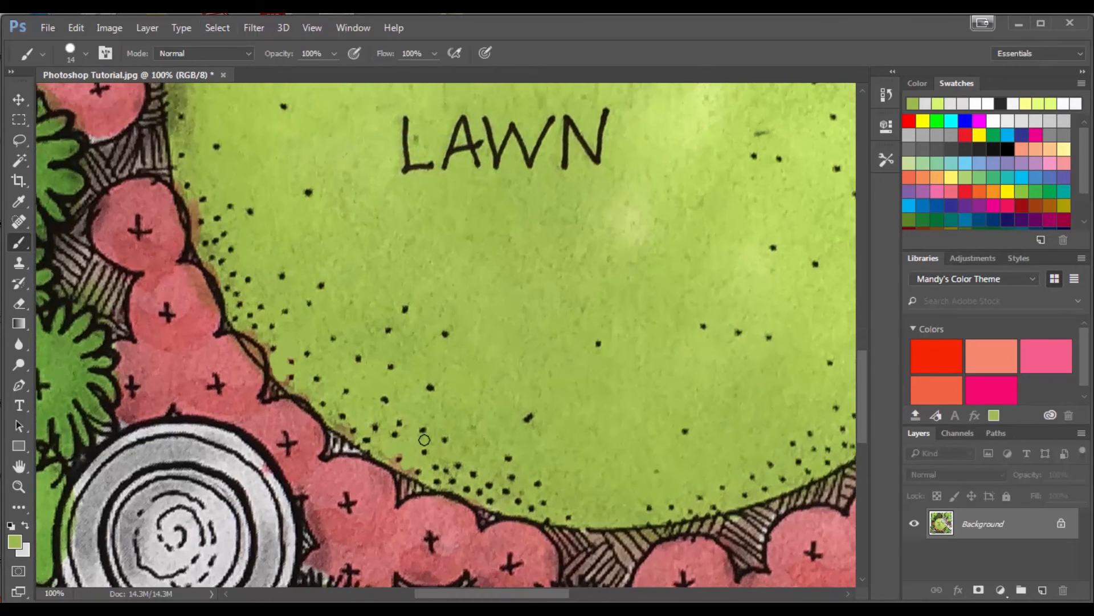
mouse_move(277, 361)
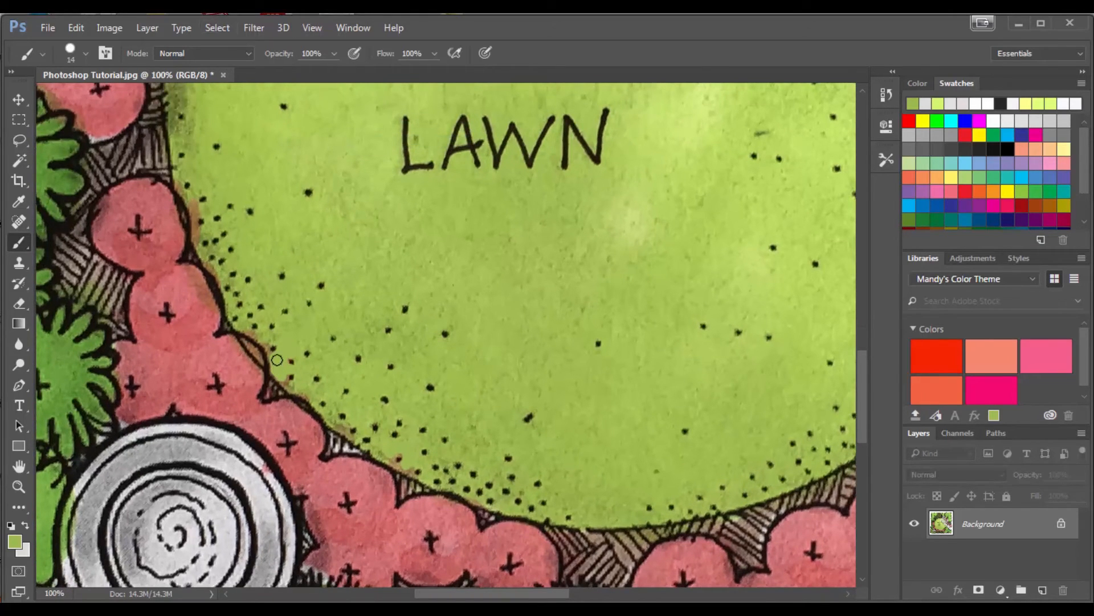
mouse_move(338, 410)
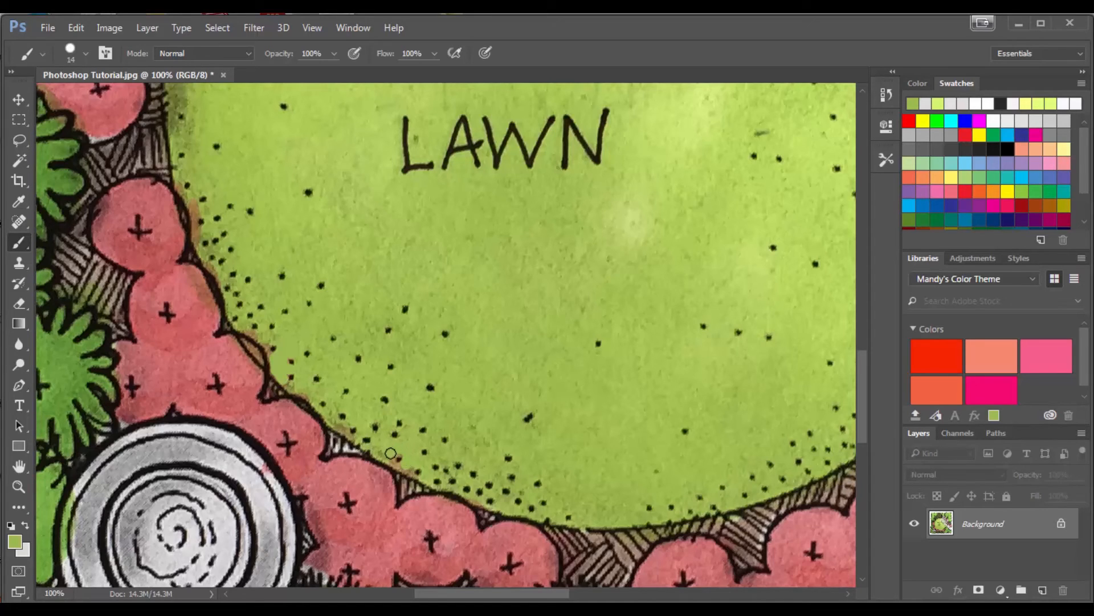
mouse_move(408, 467)
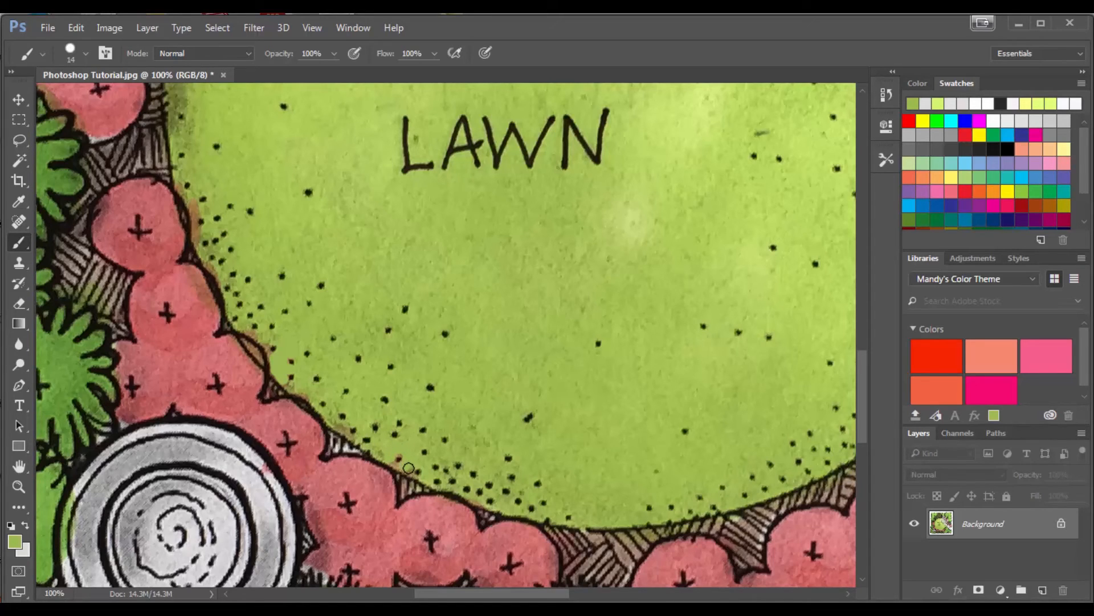
mouse_move(236, 306)
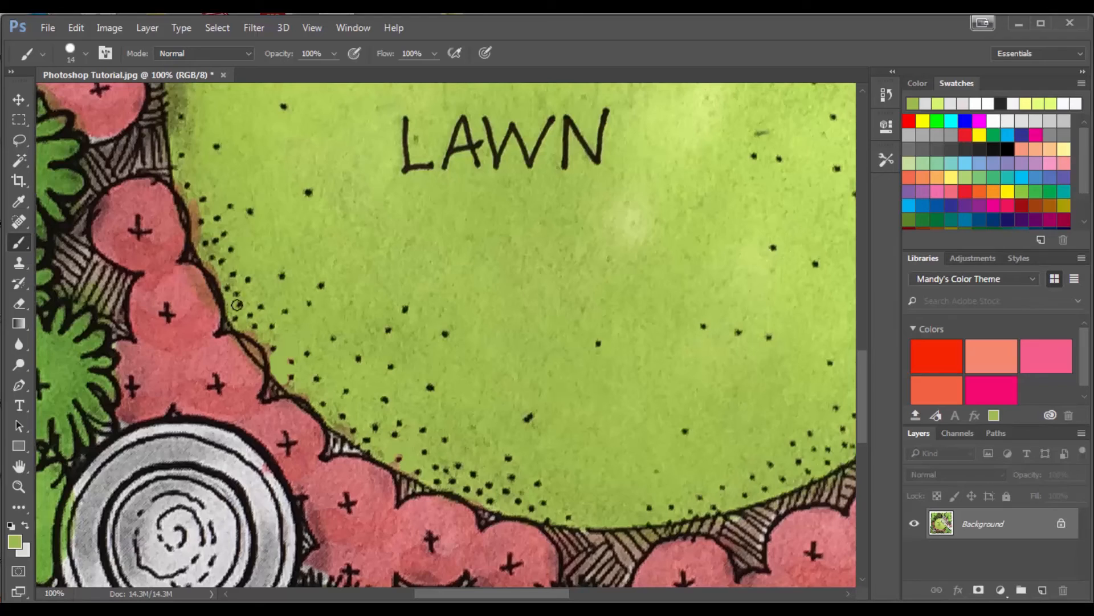
mouse_move(424, 248)
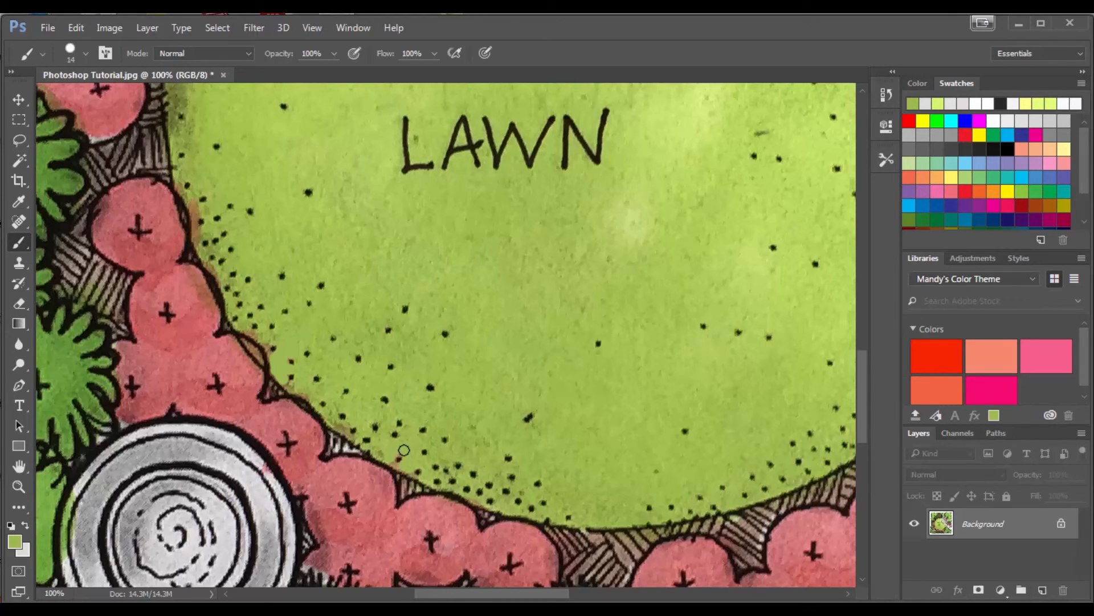
click(86, 53)
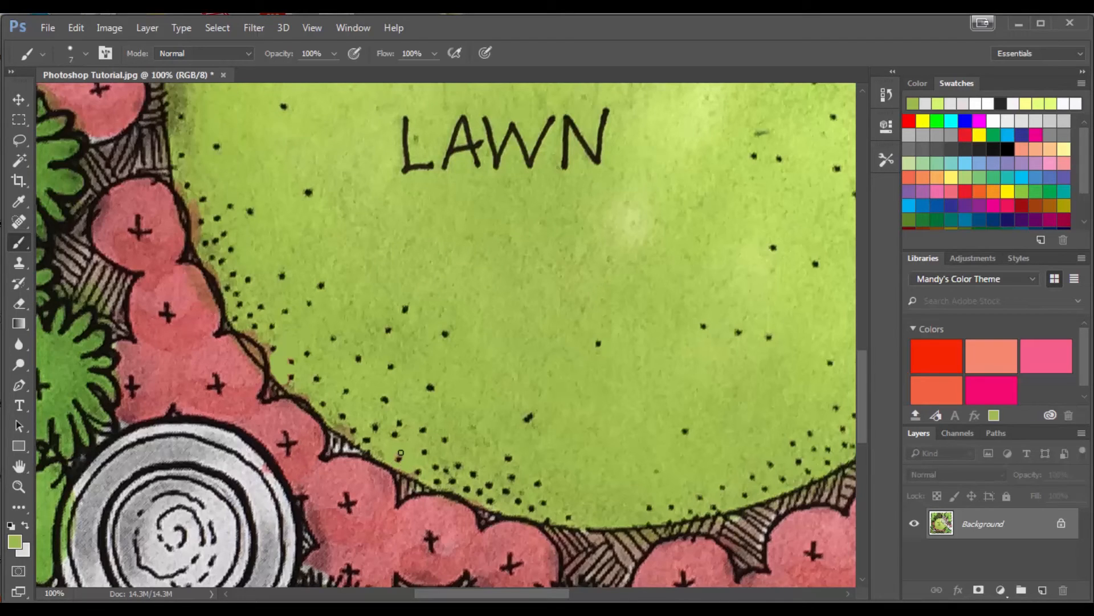
mouse_move(256, 338)
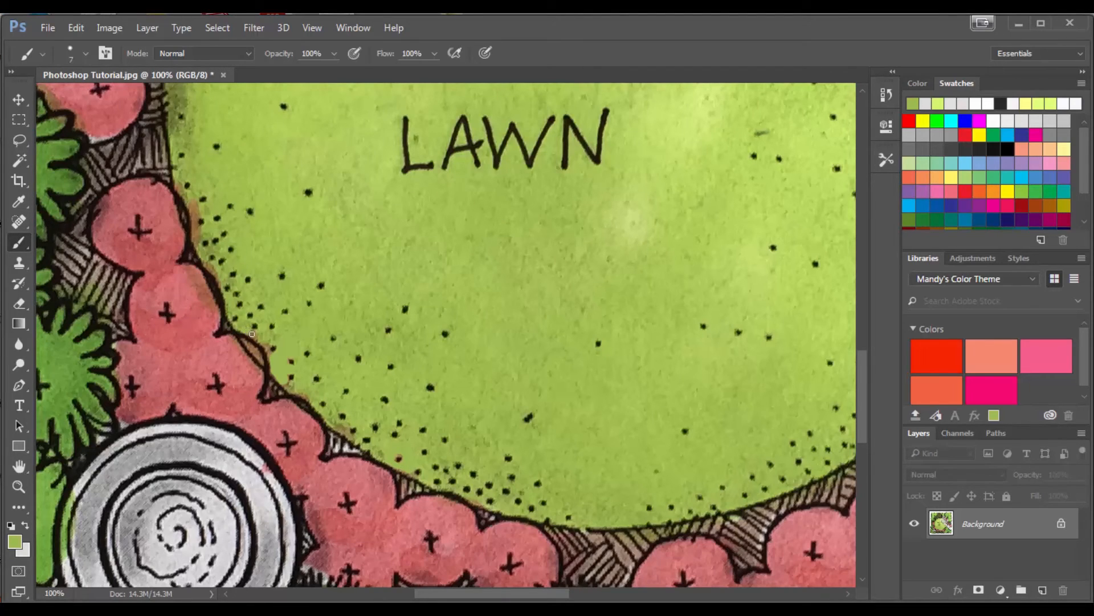
mouse_move(294, 381)
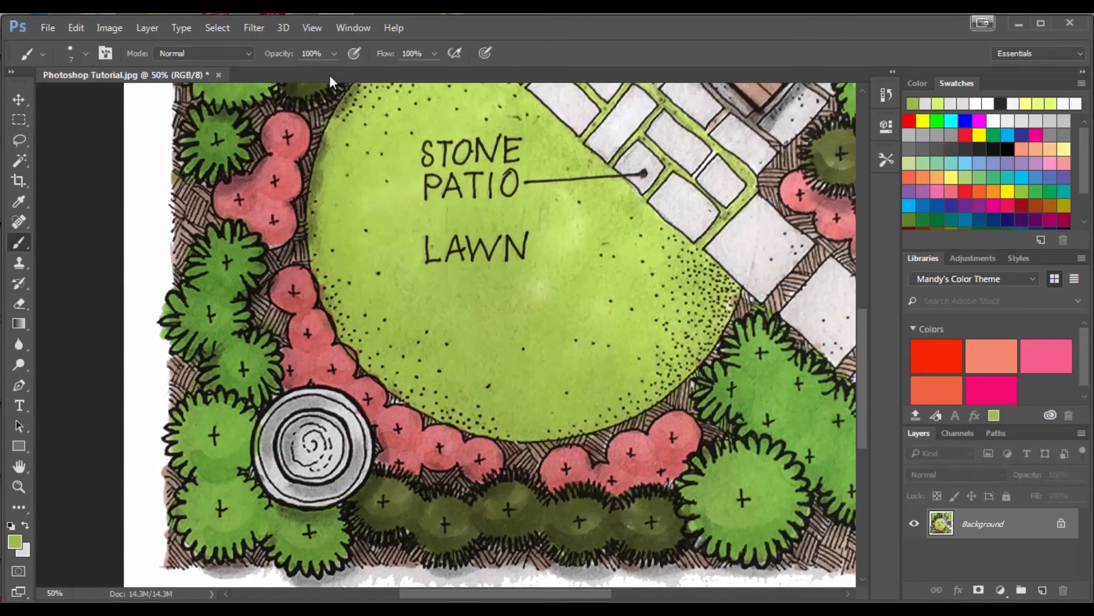
mouse_move(864, 365)
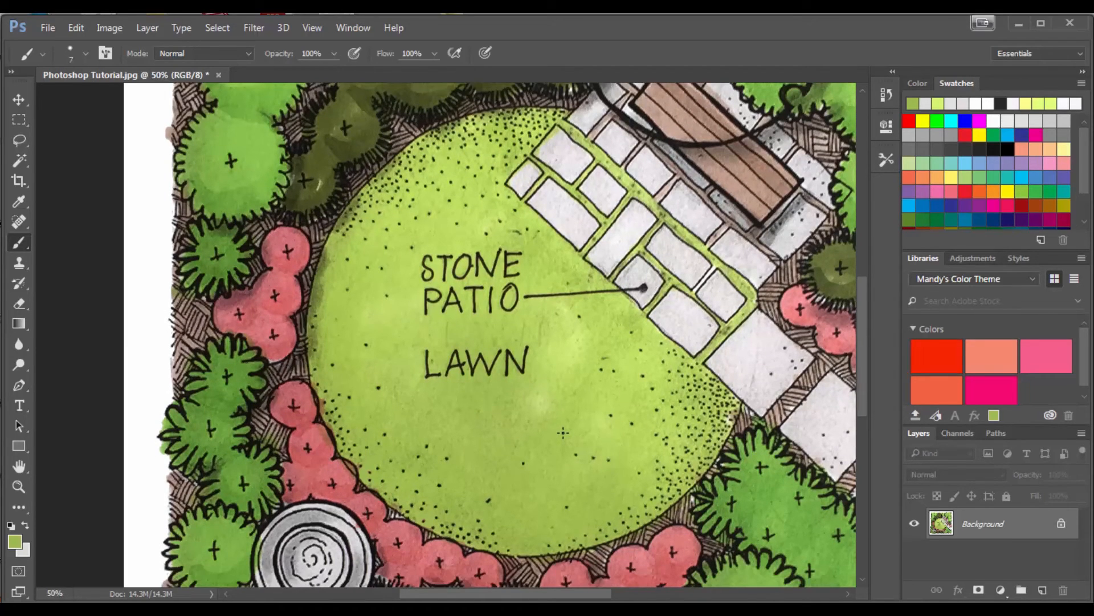
mouse_move(29, 271)
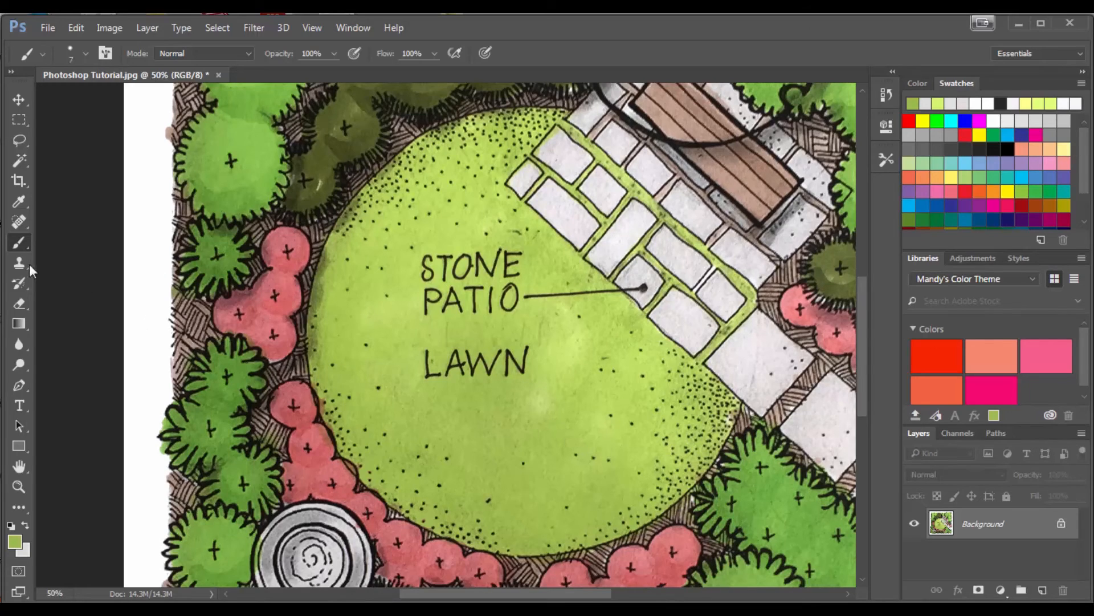
- Switch to the Clone Stamp tool to start cloning lawn texture
click(19, 263)
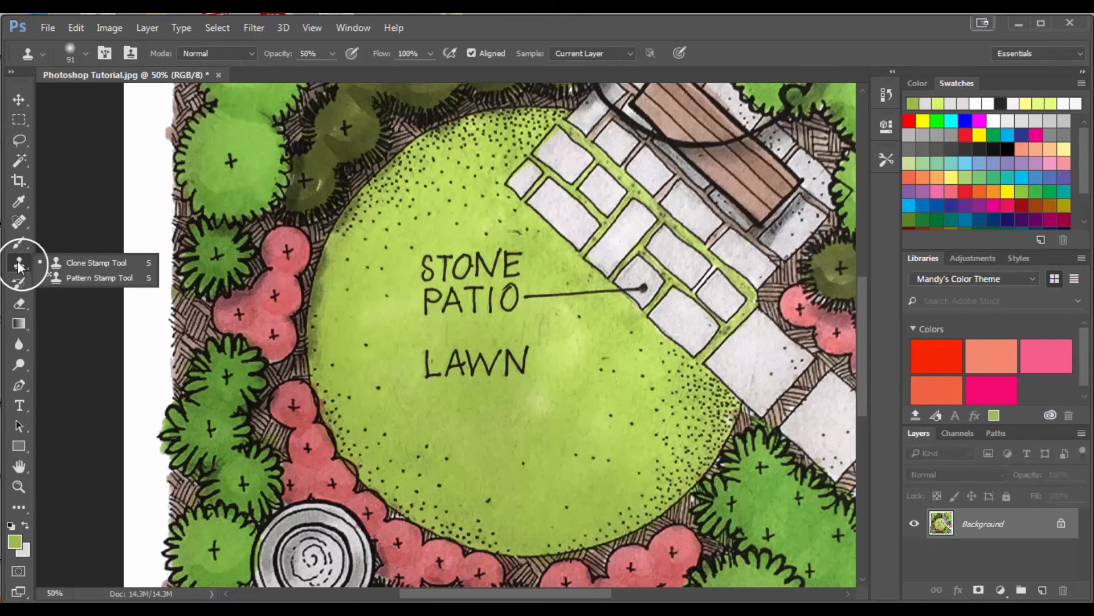
mouse_move(83, 263)
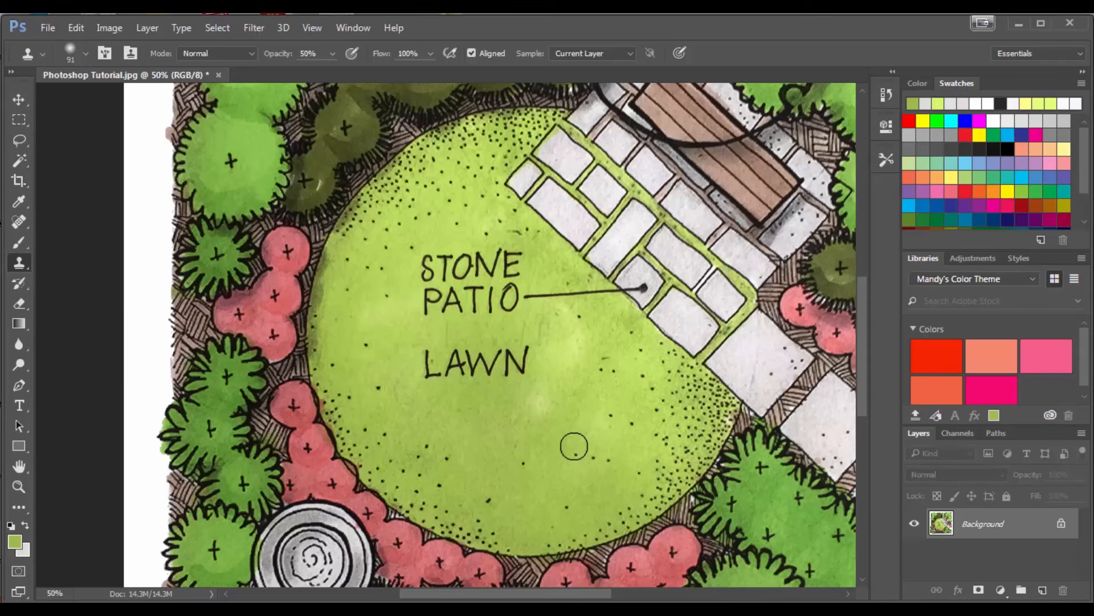
mouse_move(511, 414)
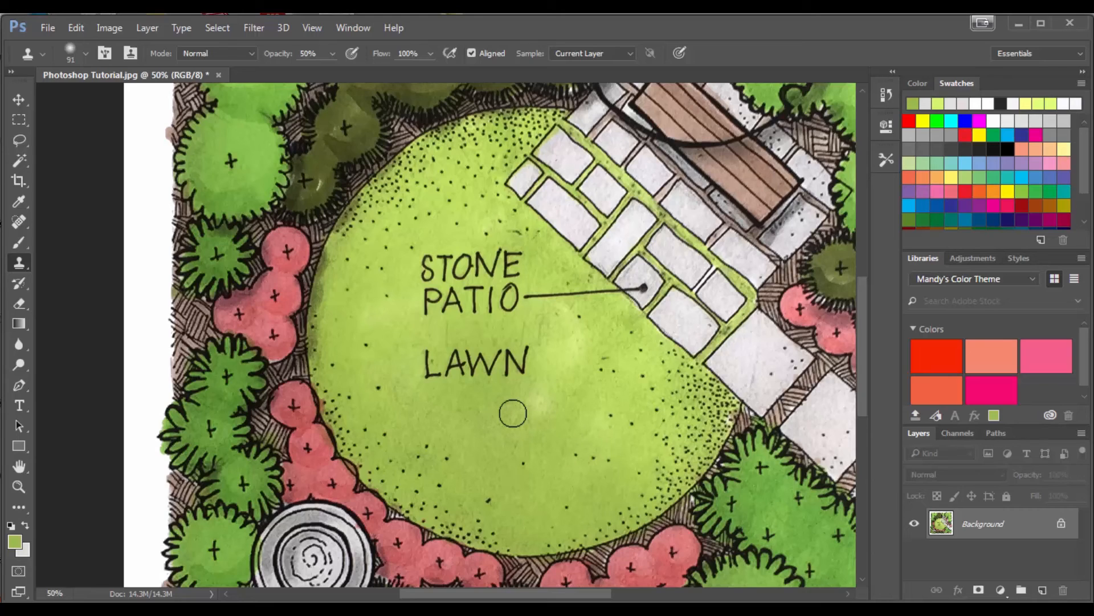
mouse_move(537, 430)
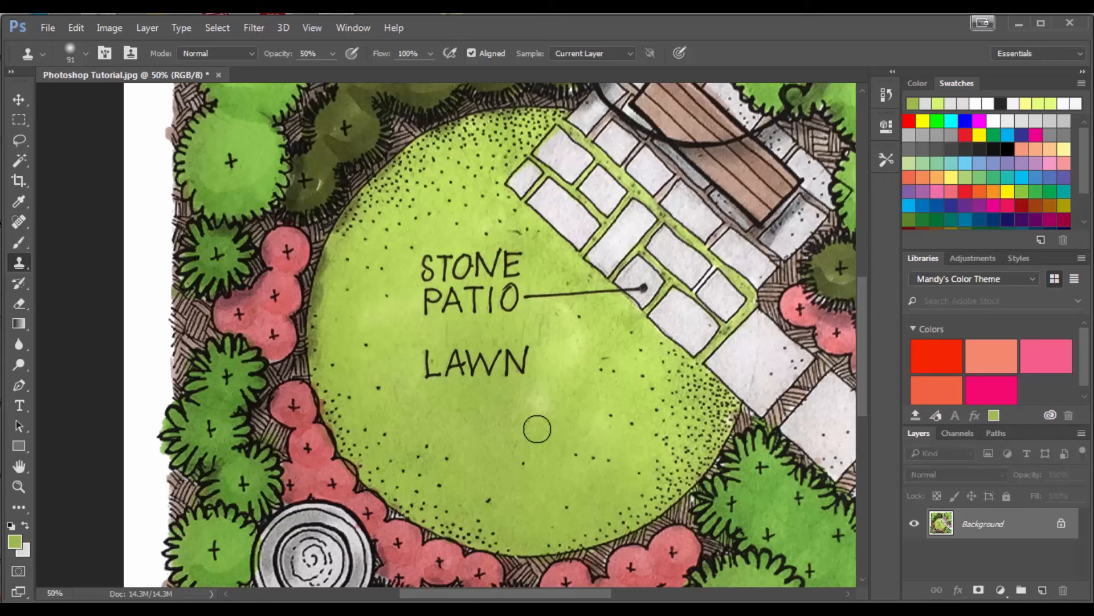
mouse_move(425, 354)
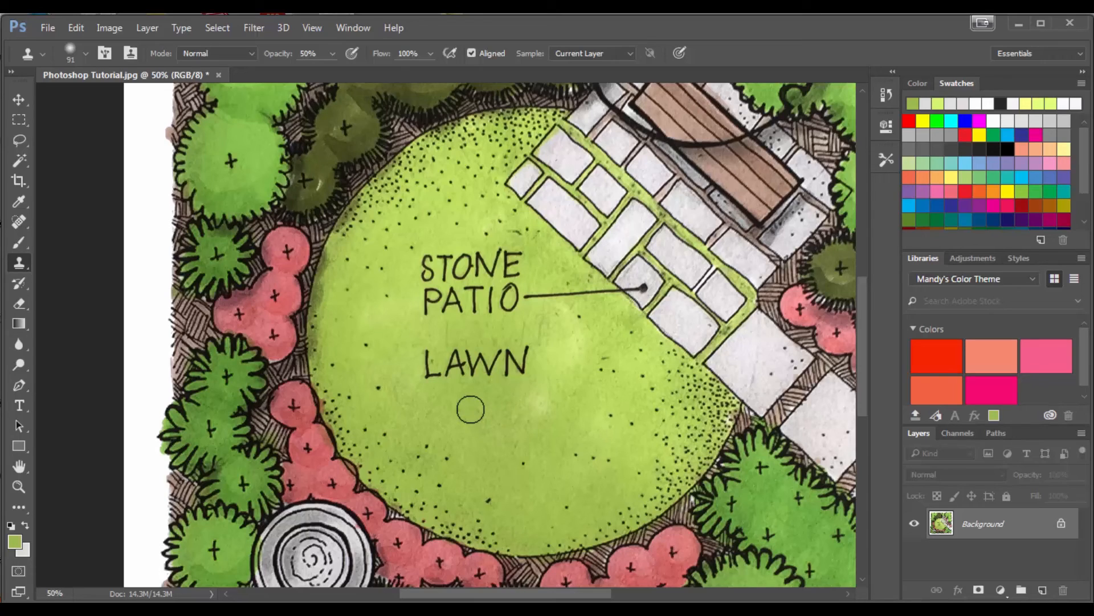
mouse_move(503, 410)
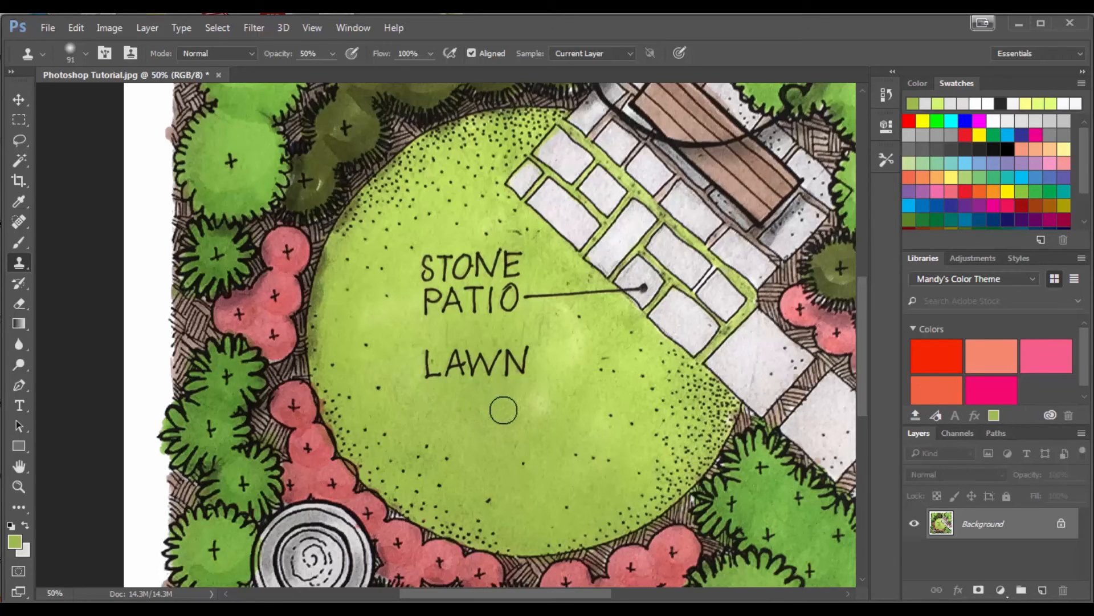
mouse_move(557, 375)
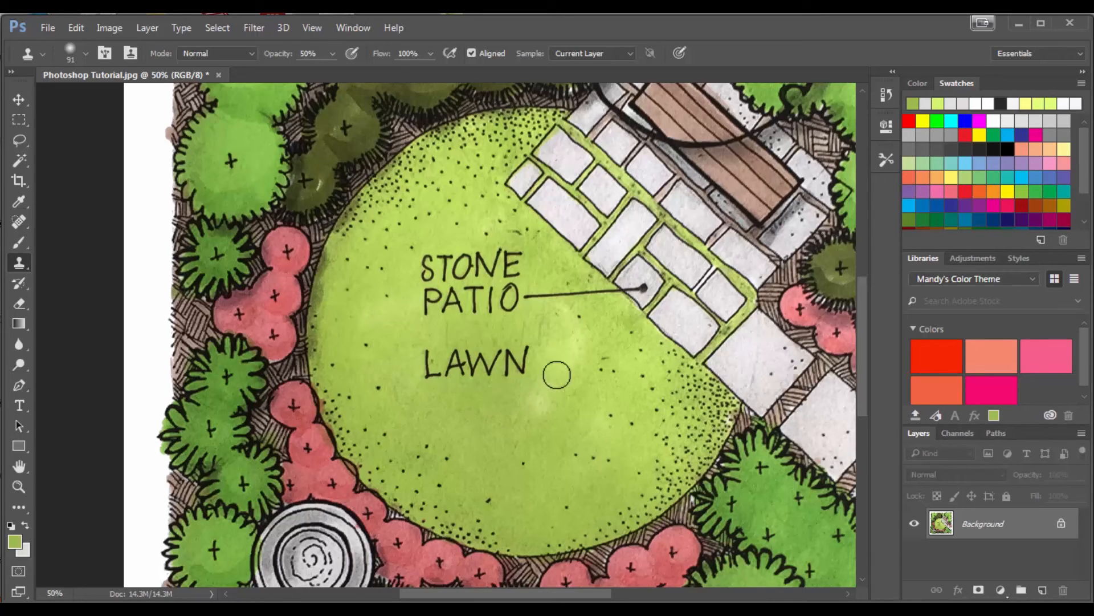
mouse_move(466, 417)
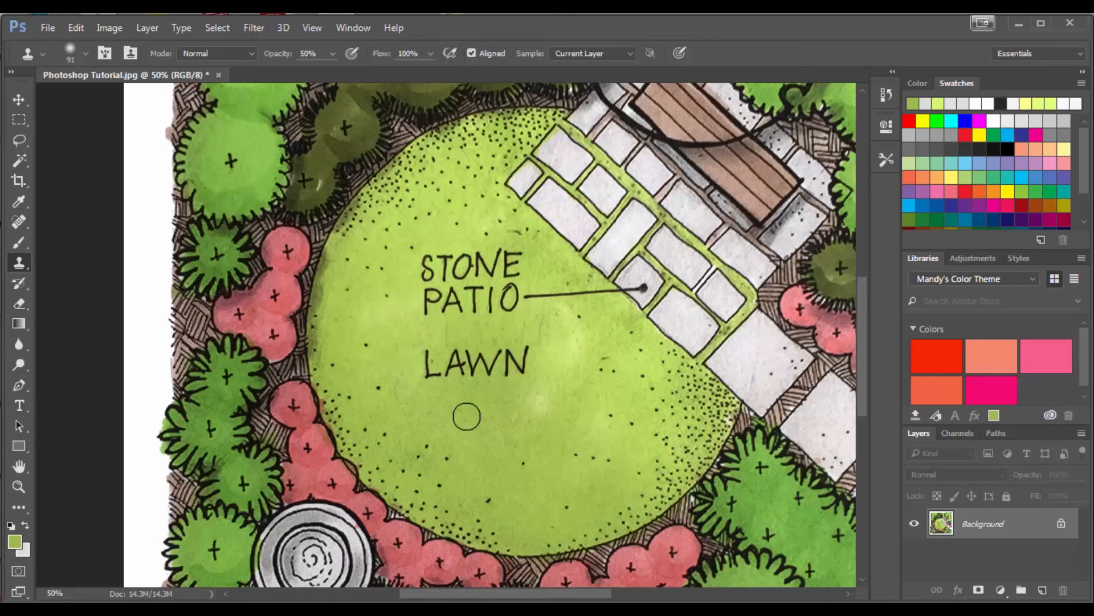
- Briefly switch to the plain Brush, then return to the Clone Stamp for sampling lawn
click(19, 241)
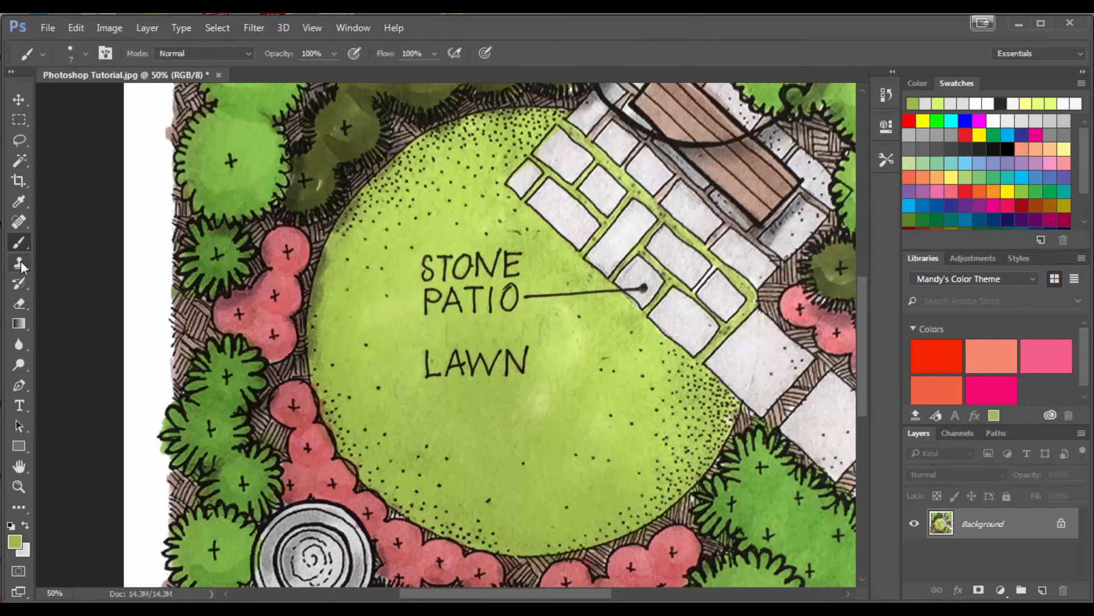
click(19, 263)
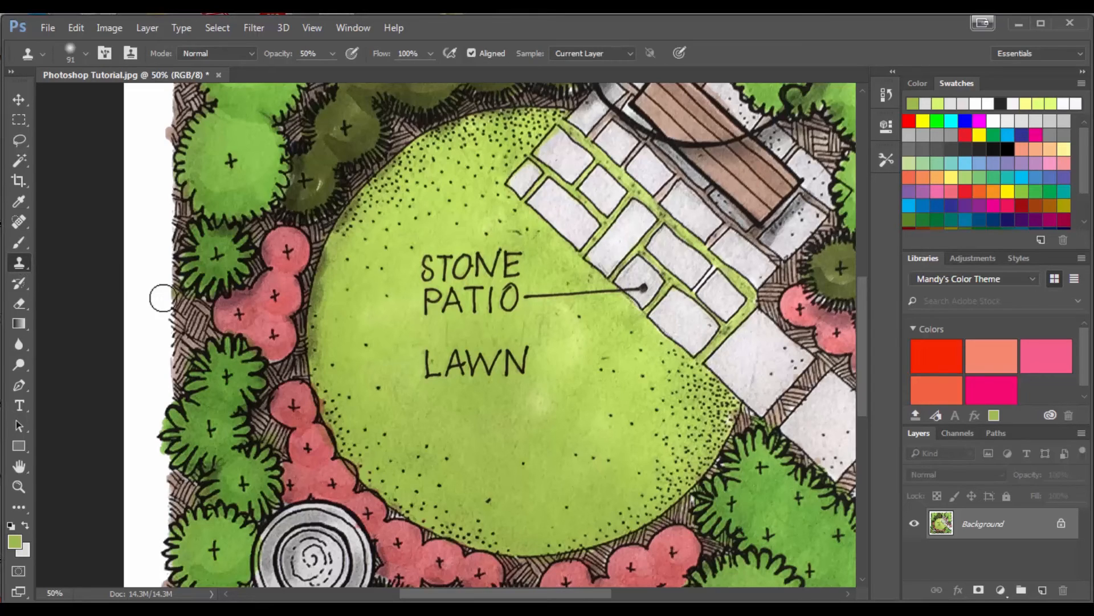
mouse_move(565, 389)
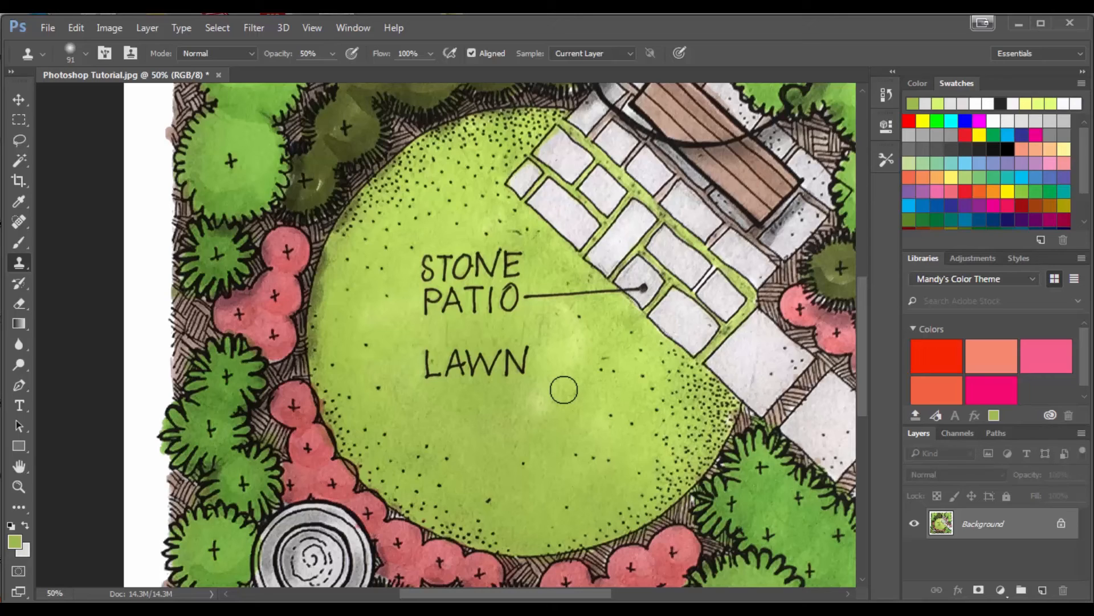
mouse_move(431, 413)
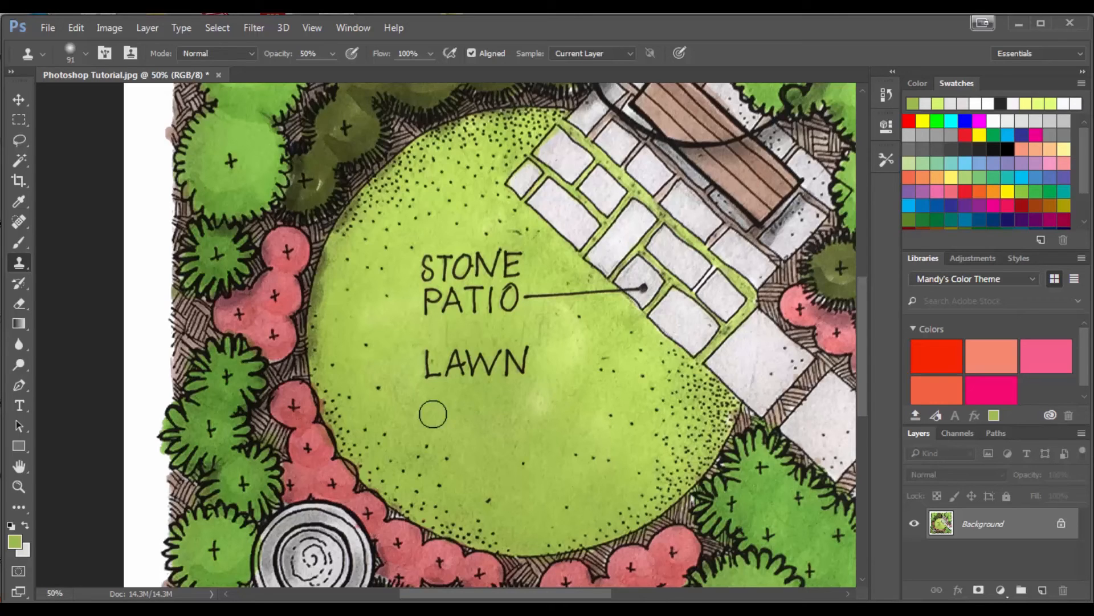
mouse_move(422, 411)
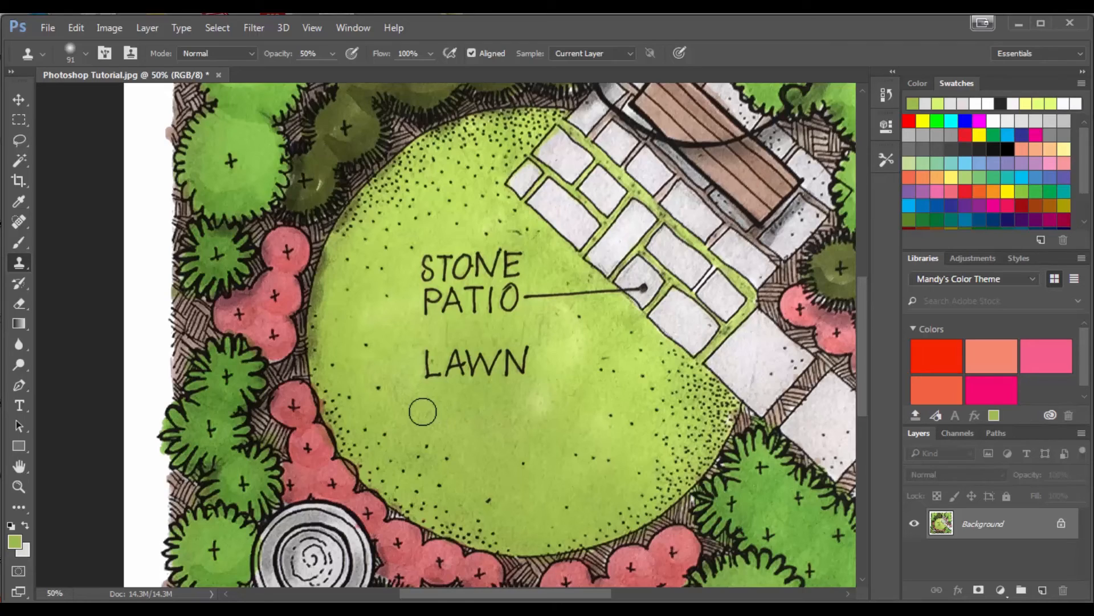
mouse_move(499, 446)
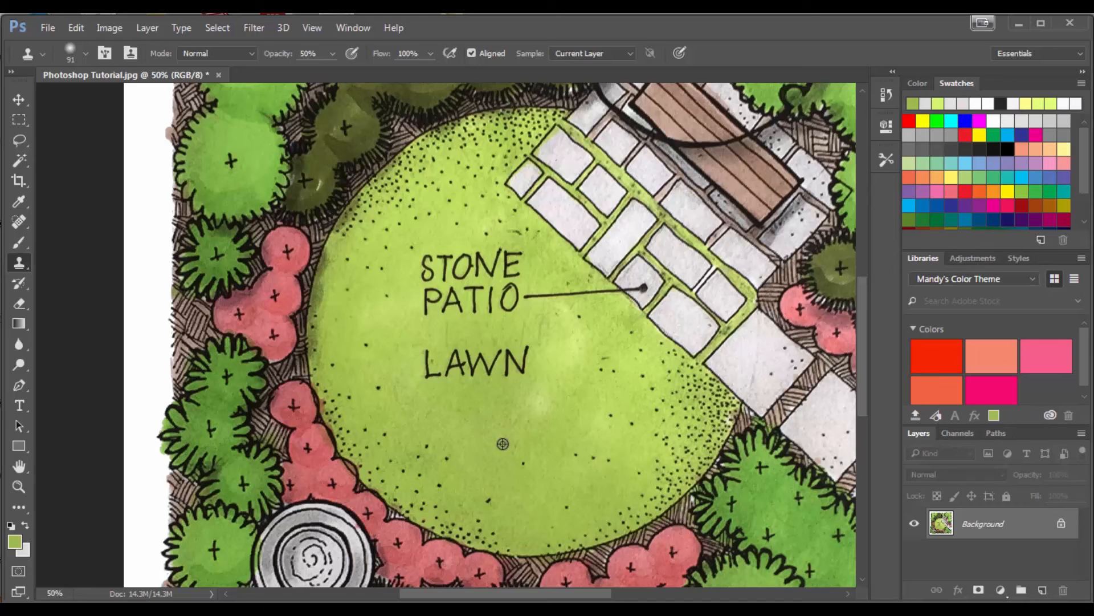
mouse_move(501, 427)
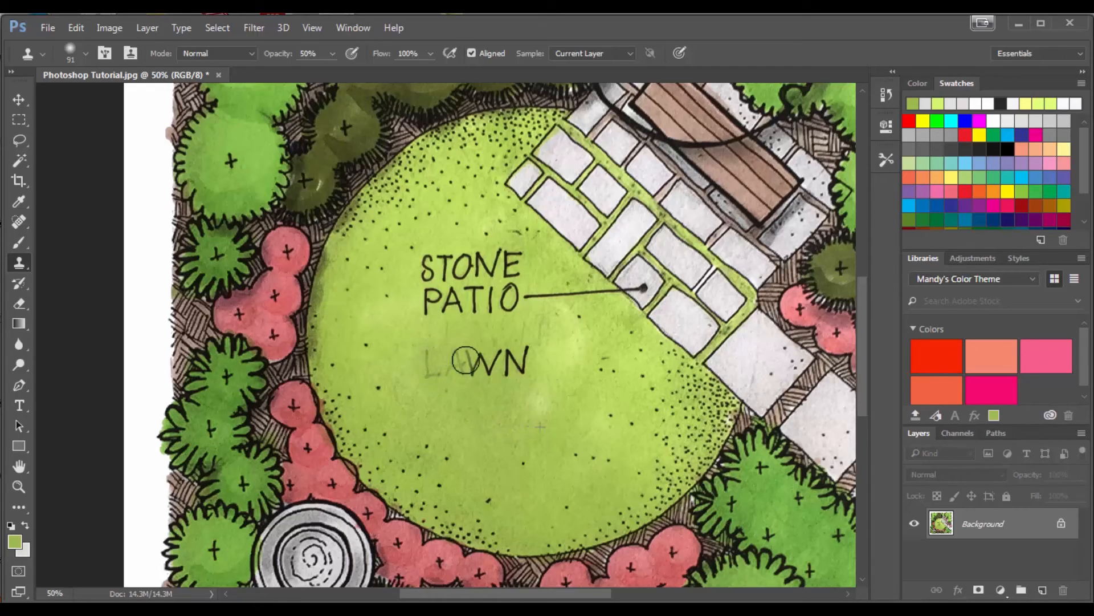
- Brush cloned lawn texture over the remaining letters of LAWN until the label disappears
drag(464, 361, 496, 369)
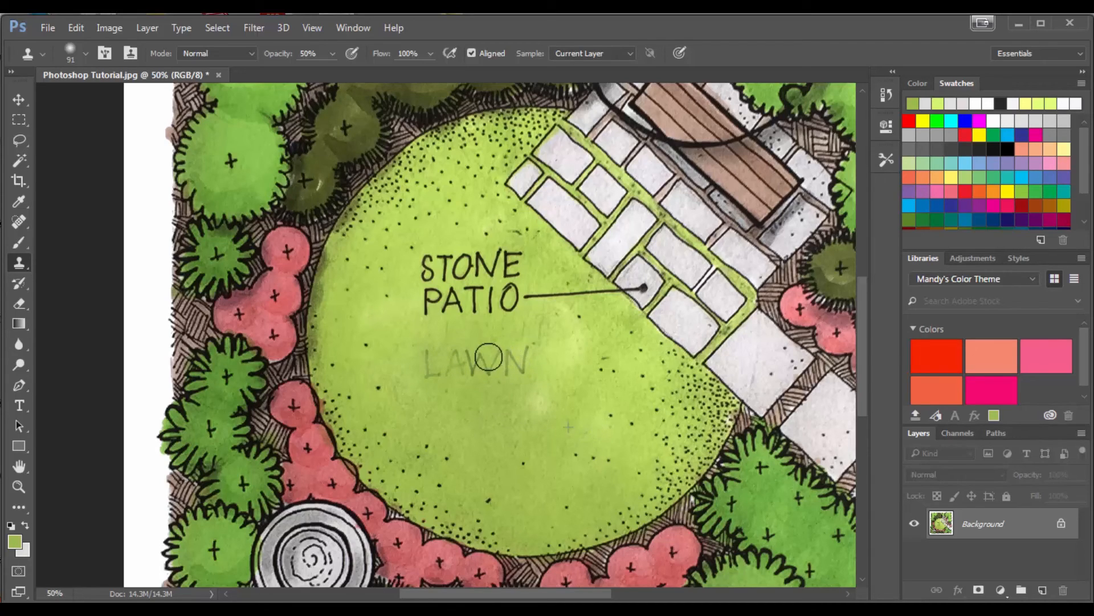
drag(489, 356, 454, 357)
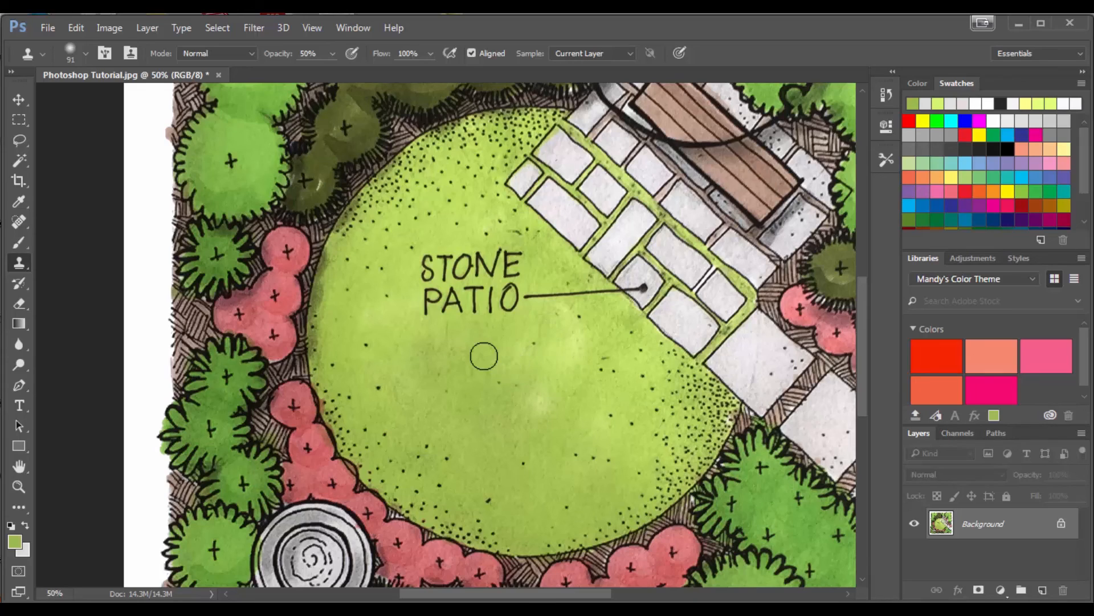
mouse_move(433, 361)
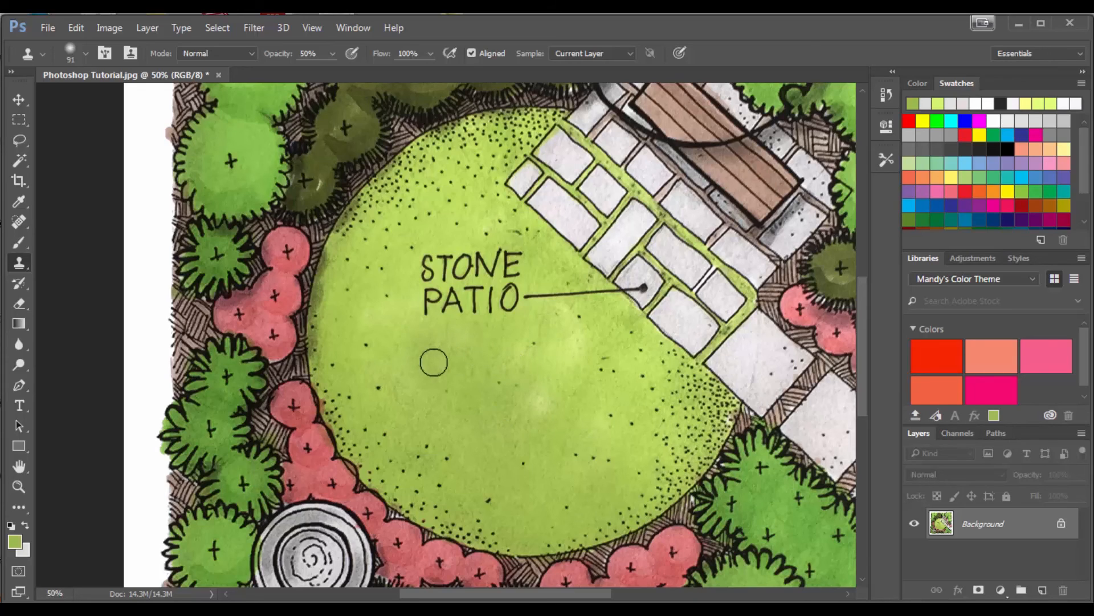
mouse_move(525, 350)
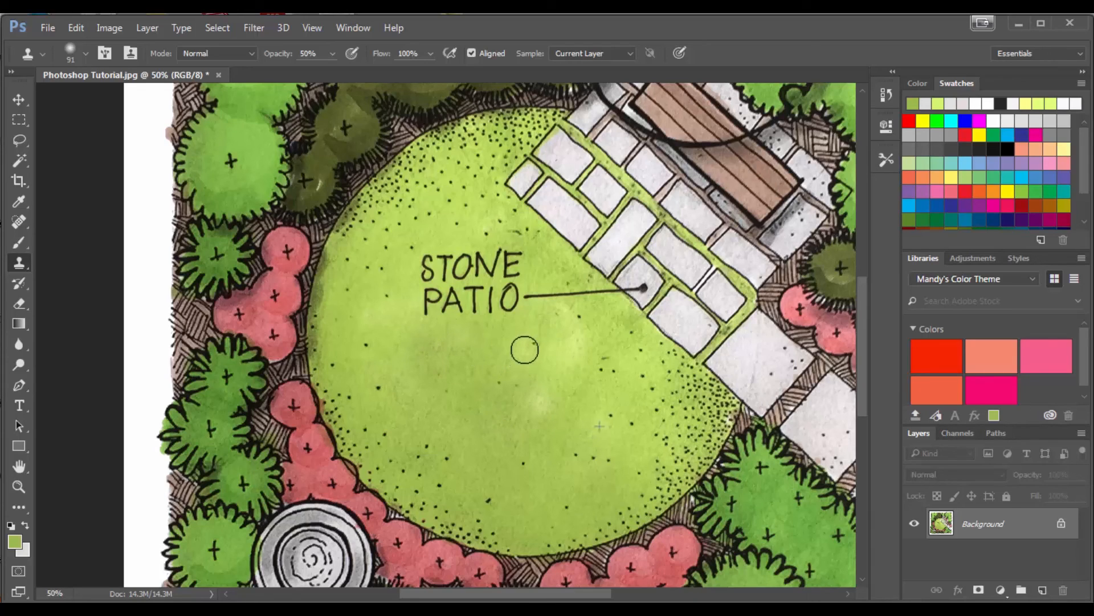
mouse_move(482, 369)
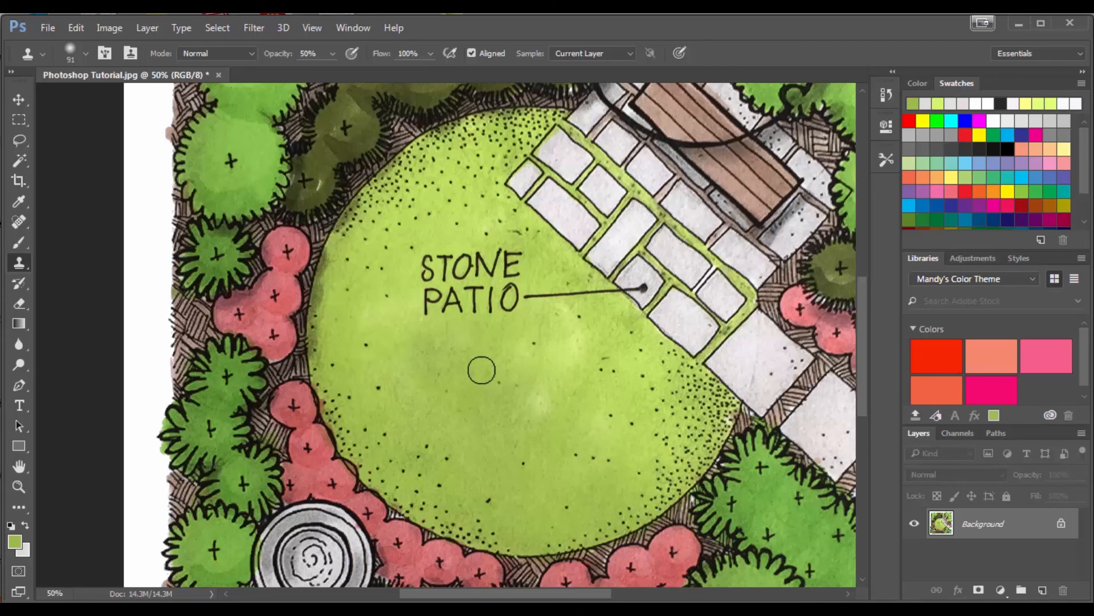
mouse_move(407, 374)
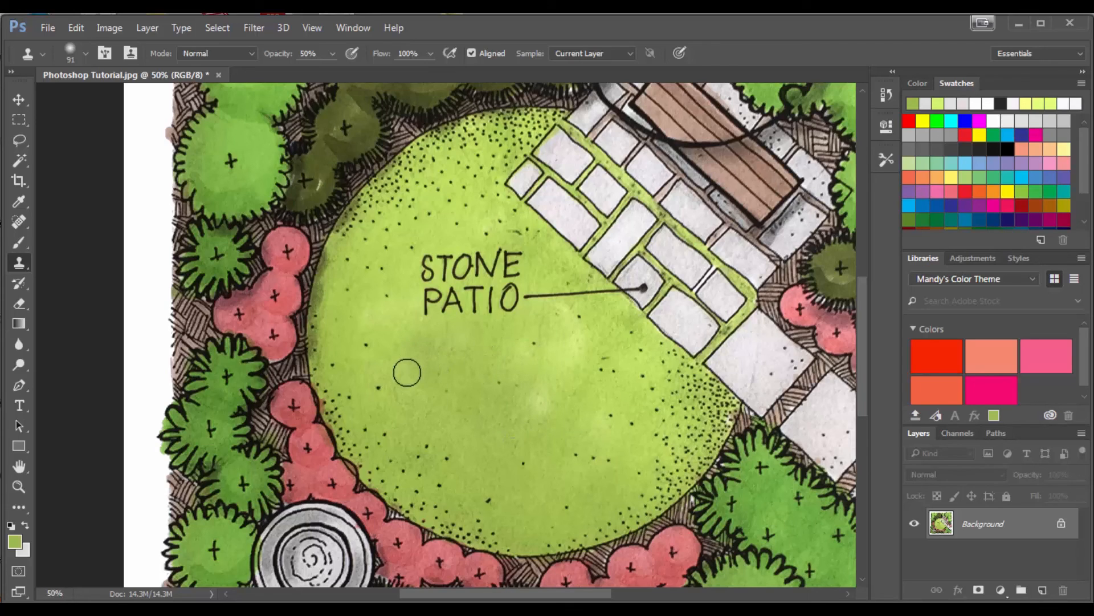
mouse_move(446, 347)
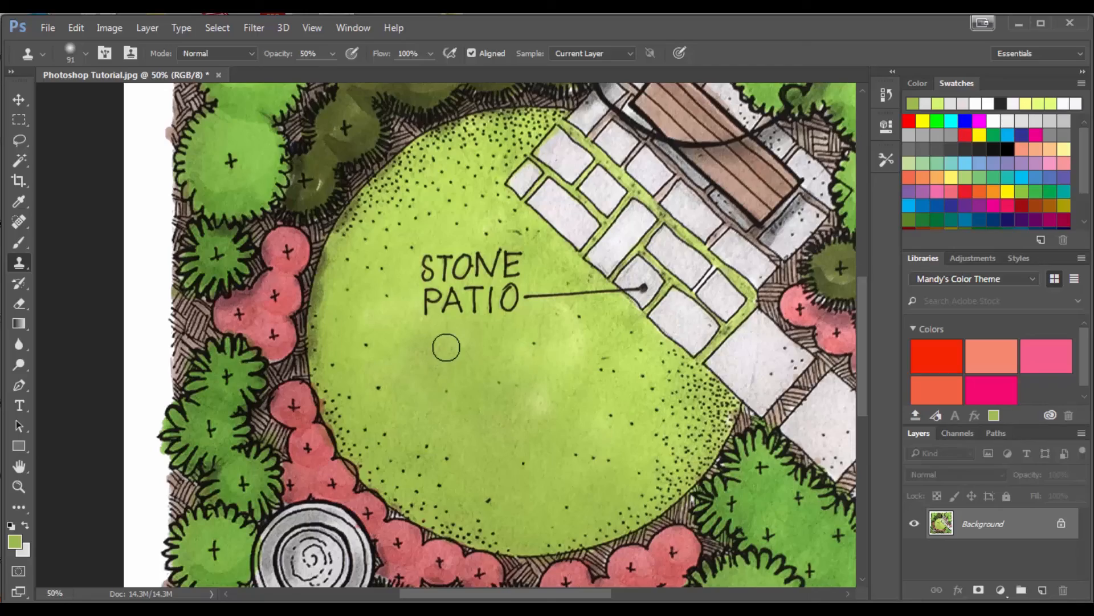
mouse_move(480, 335)
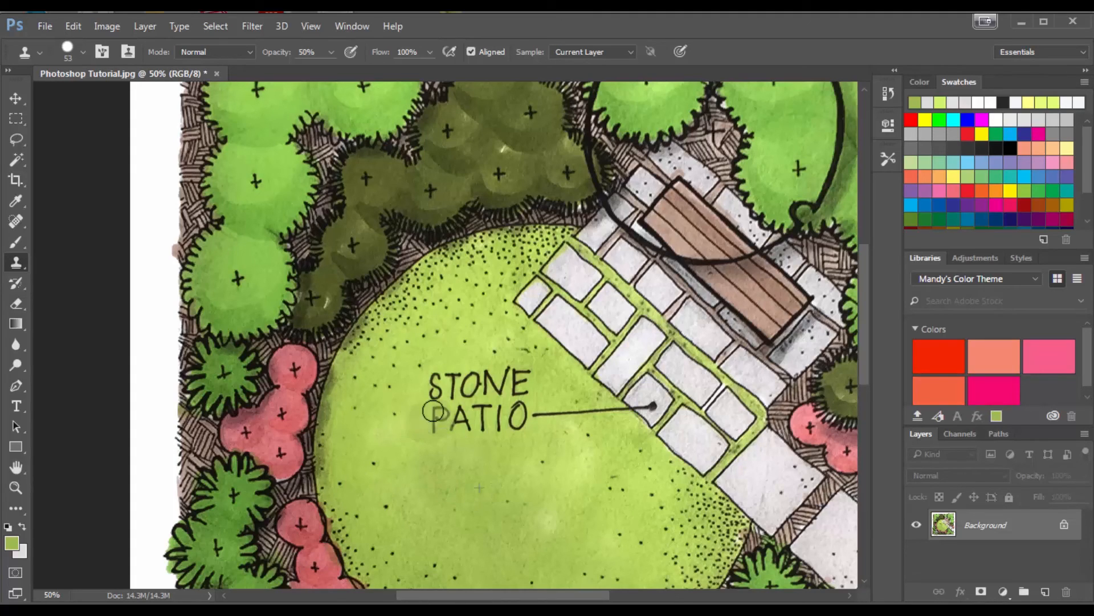
- Clone lawn texture across the STONE PATIO label and its leader line
drag(433, 412, 530, 415)
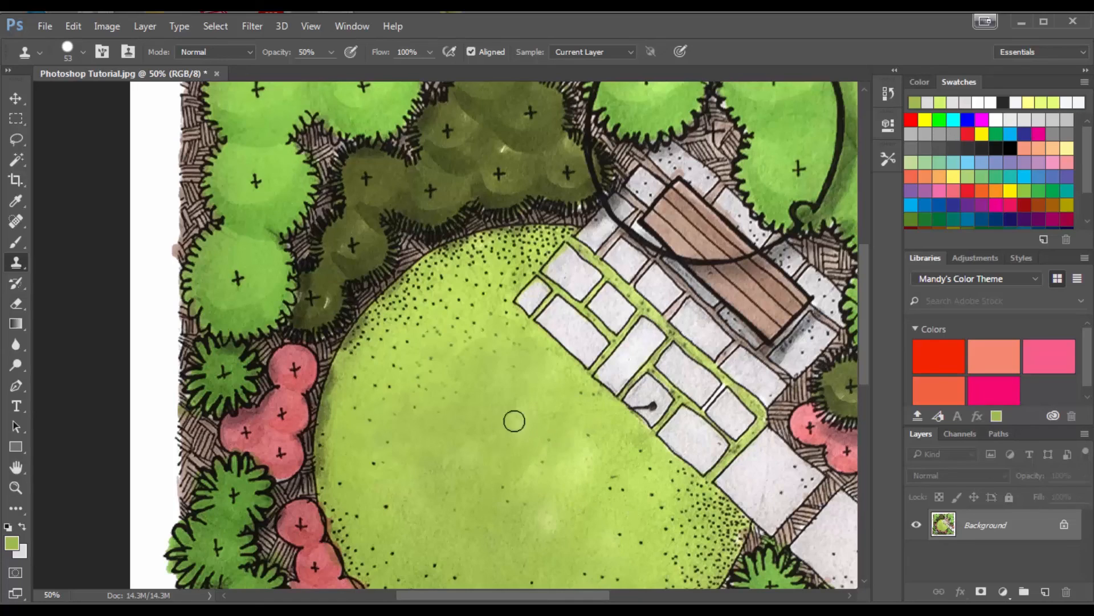
mouse_move(492, 415)
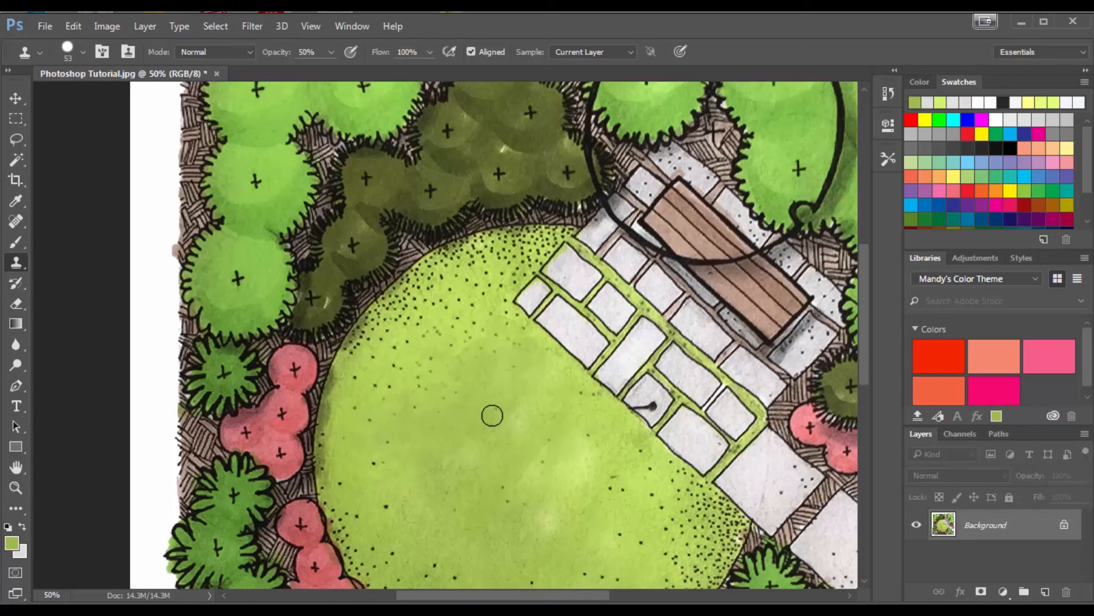
mouse_move(594, 413)
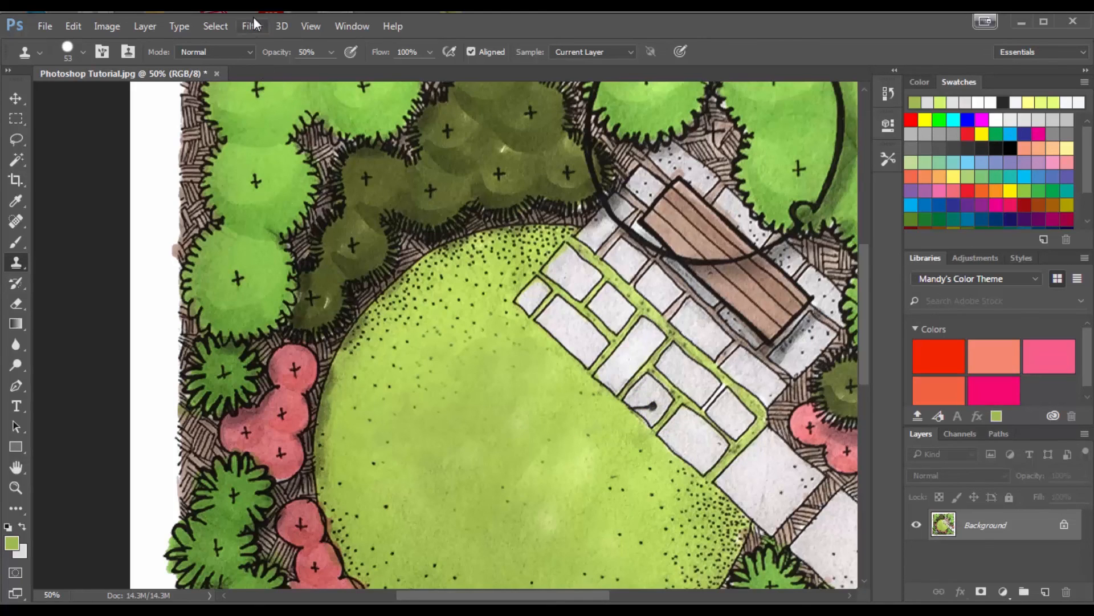
- Zoom to 100% with a smaller Clone Stamp and paint paving texture over the leftover end dot
click(310, 26)
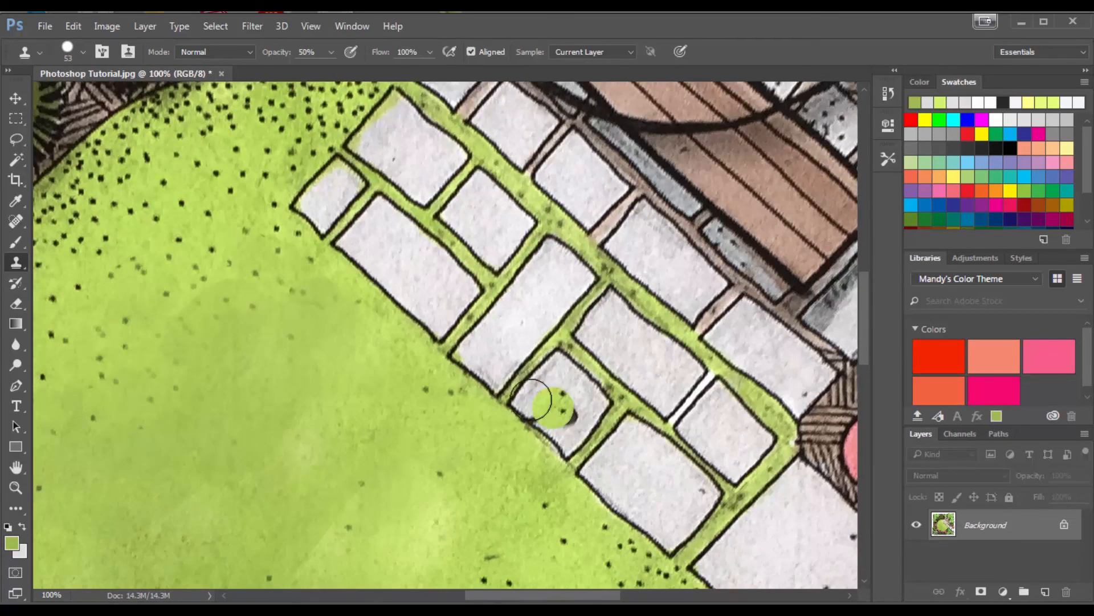
click(82, 52)
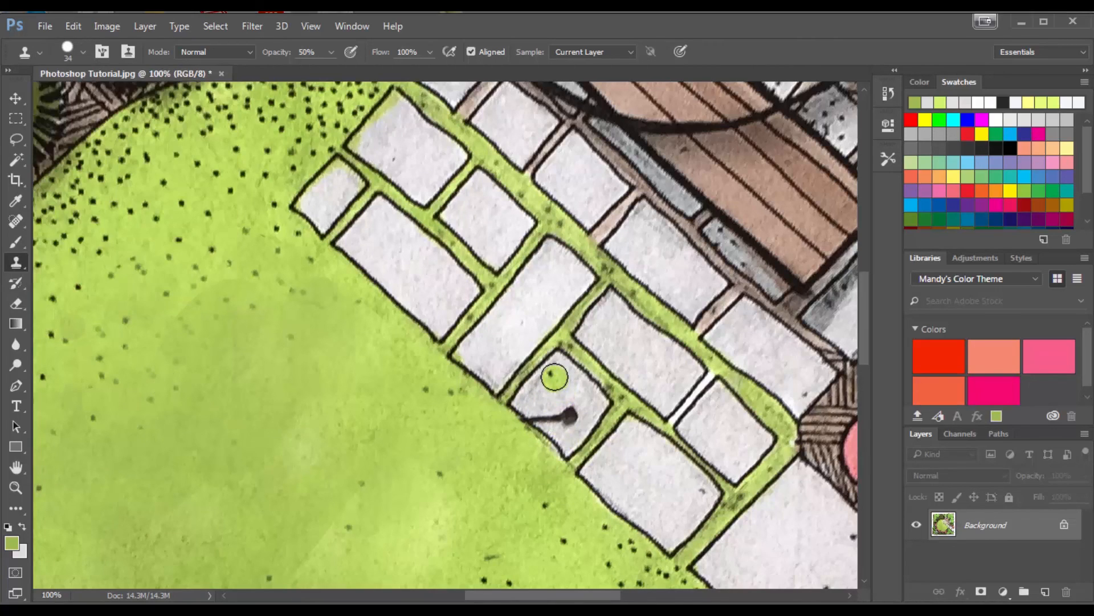
mouse_move(558, 374)
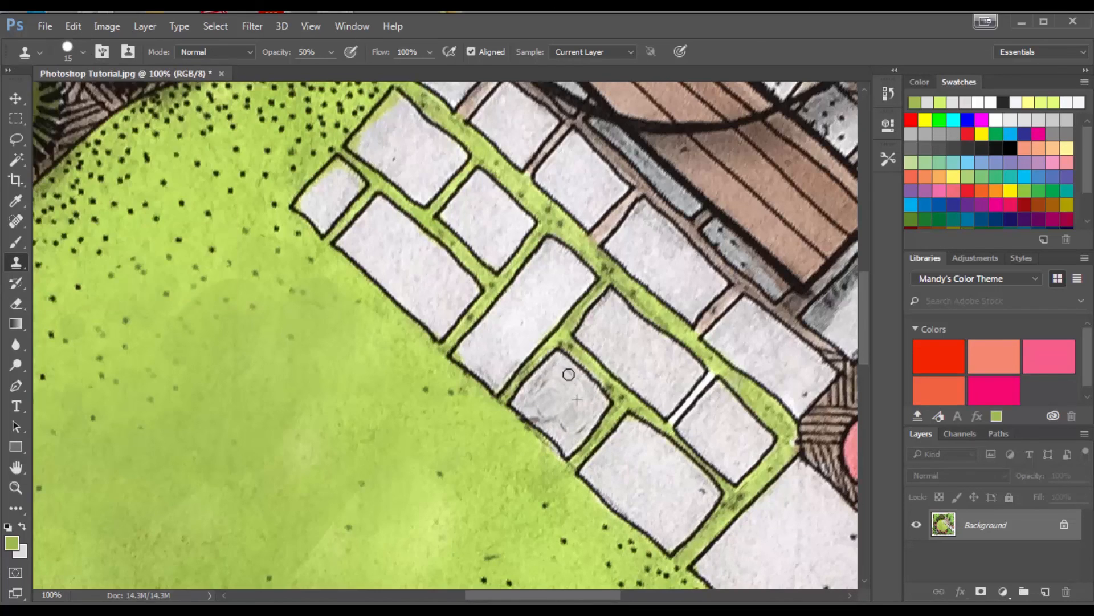
drag(569, 375, 529, 396)
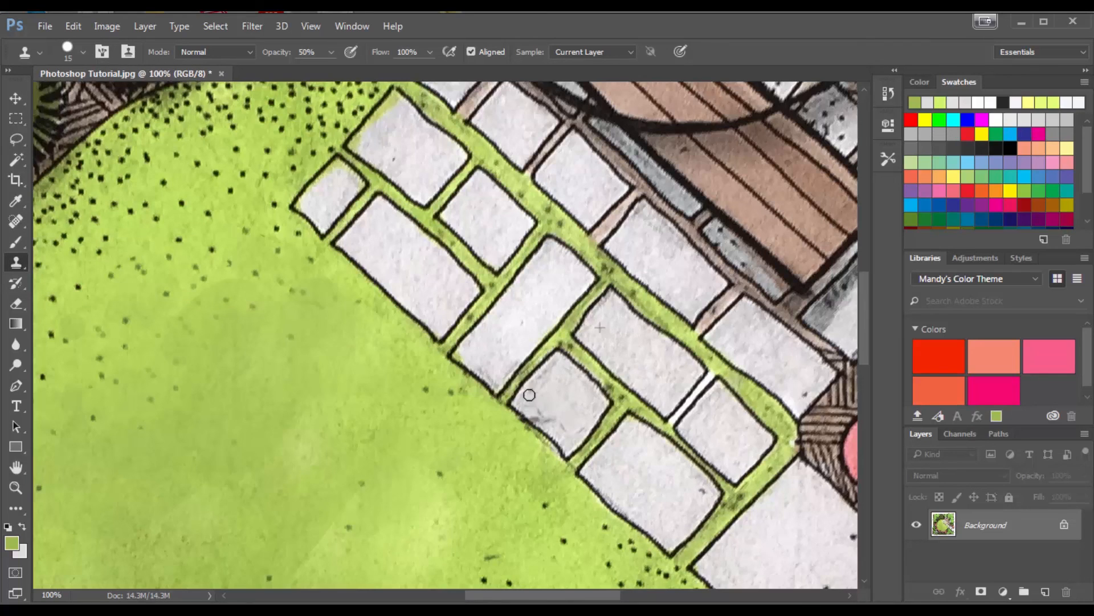
click(310, 27)
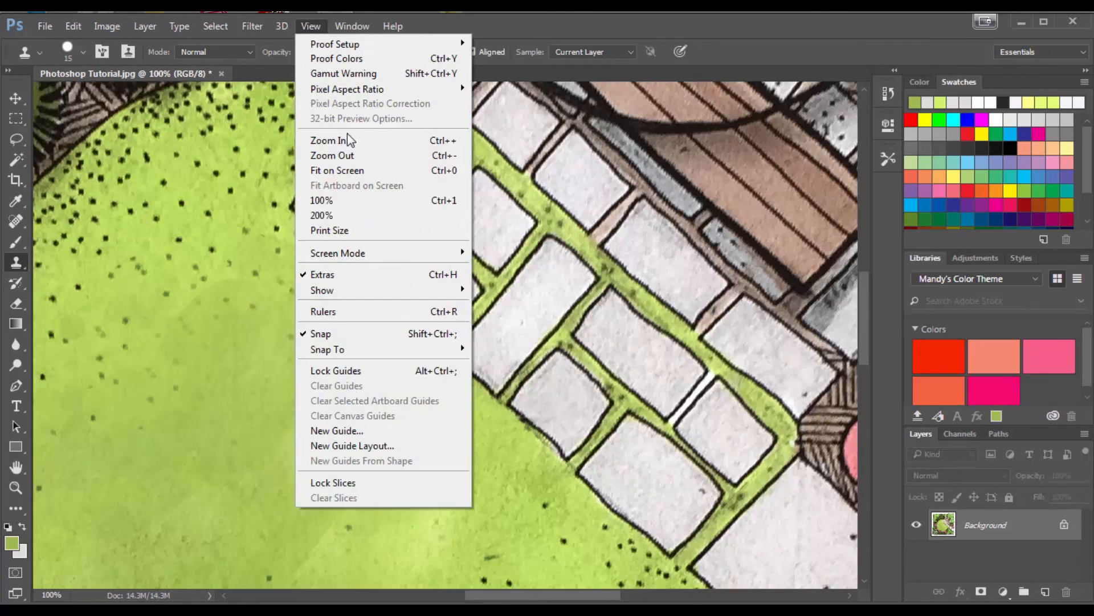